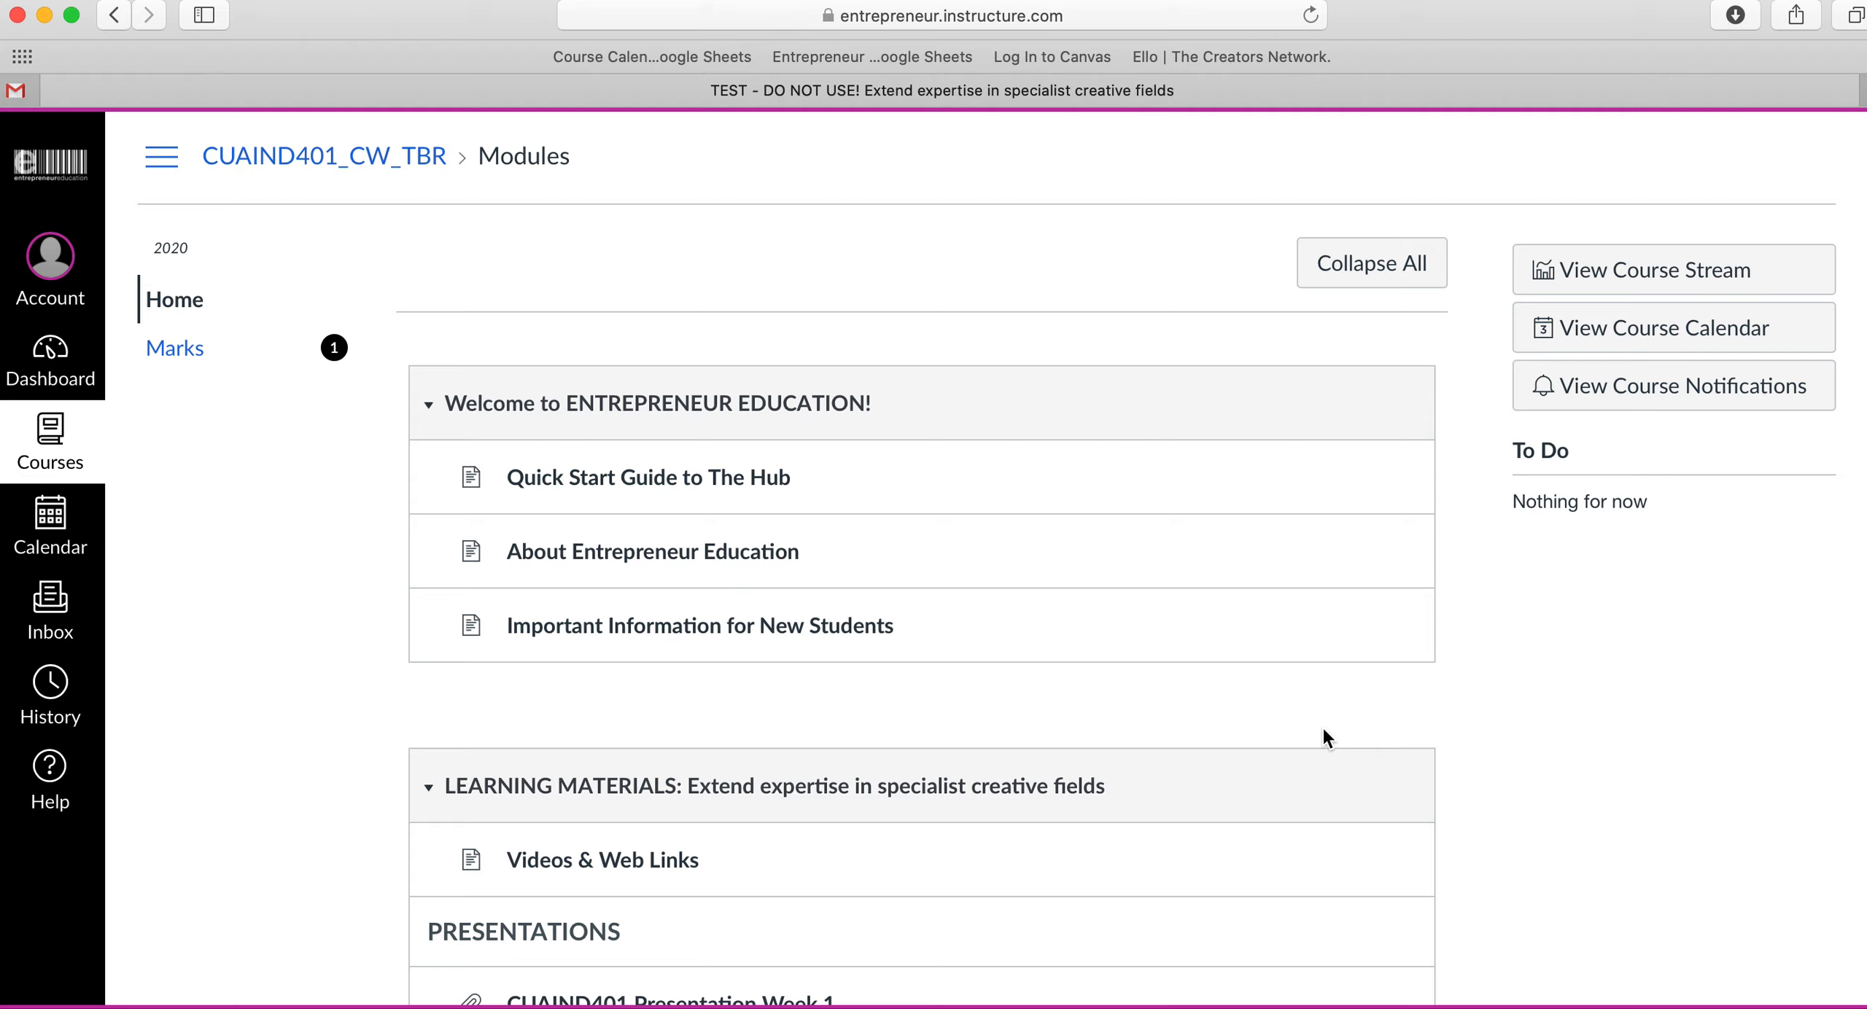
mouse_move(175, 347)
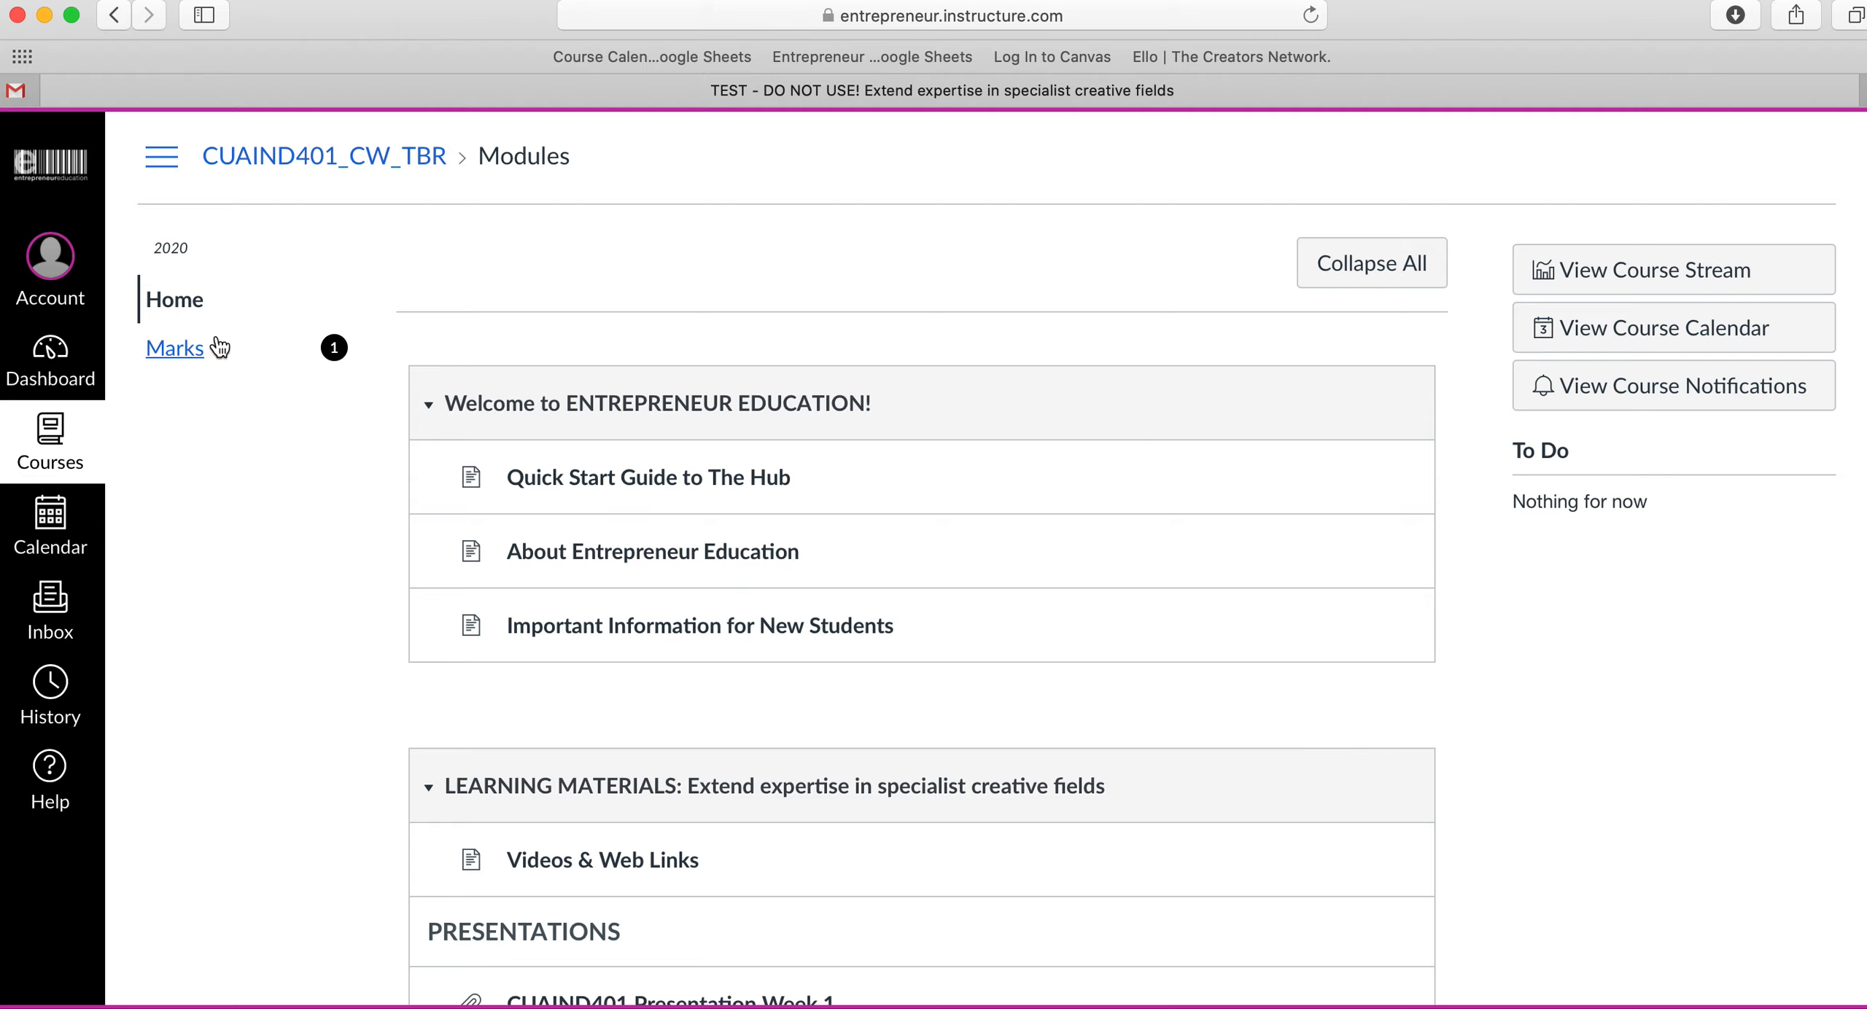
mouse_move(181, 372)
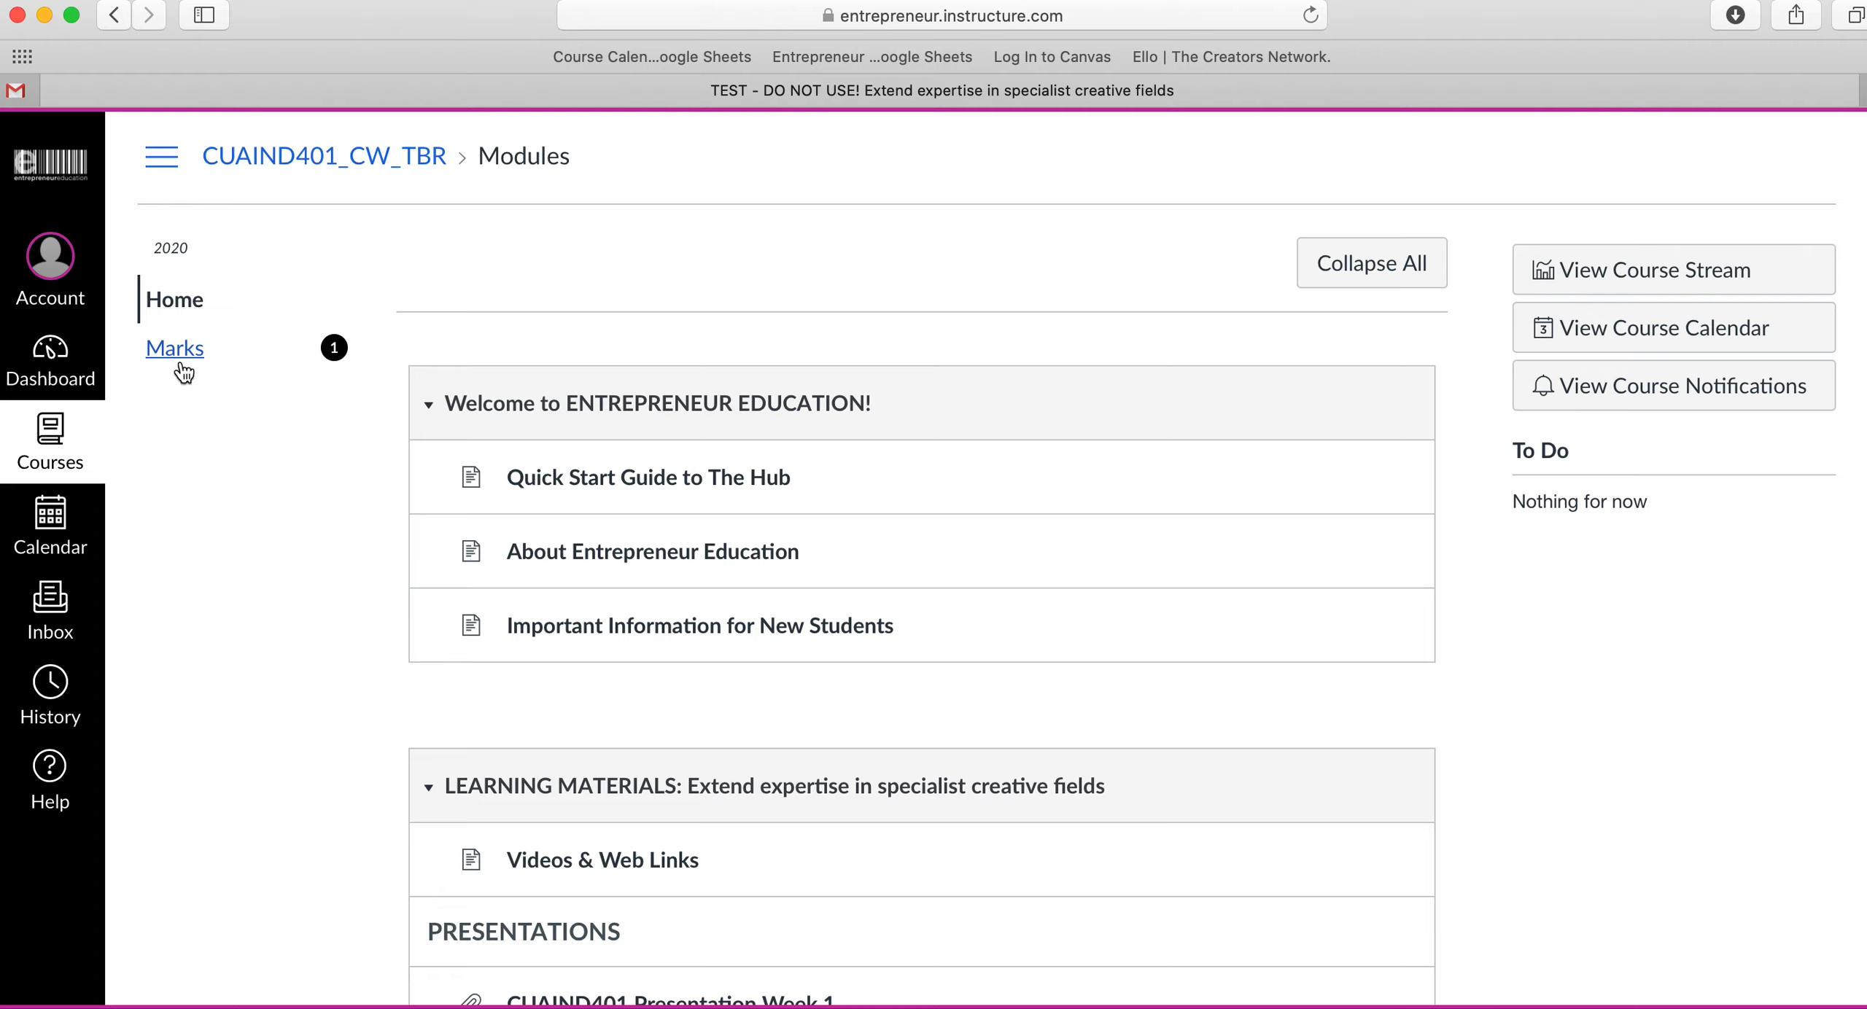
mouse_move(339, 363)
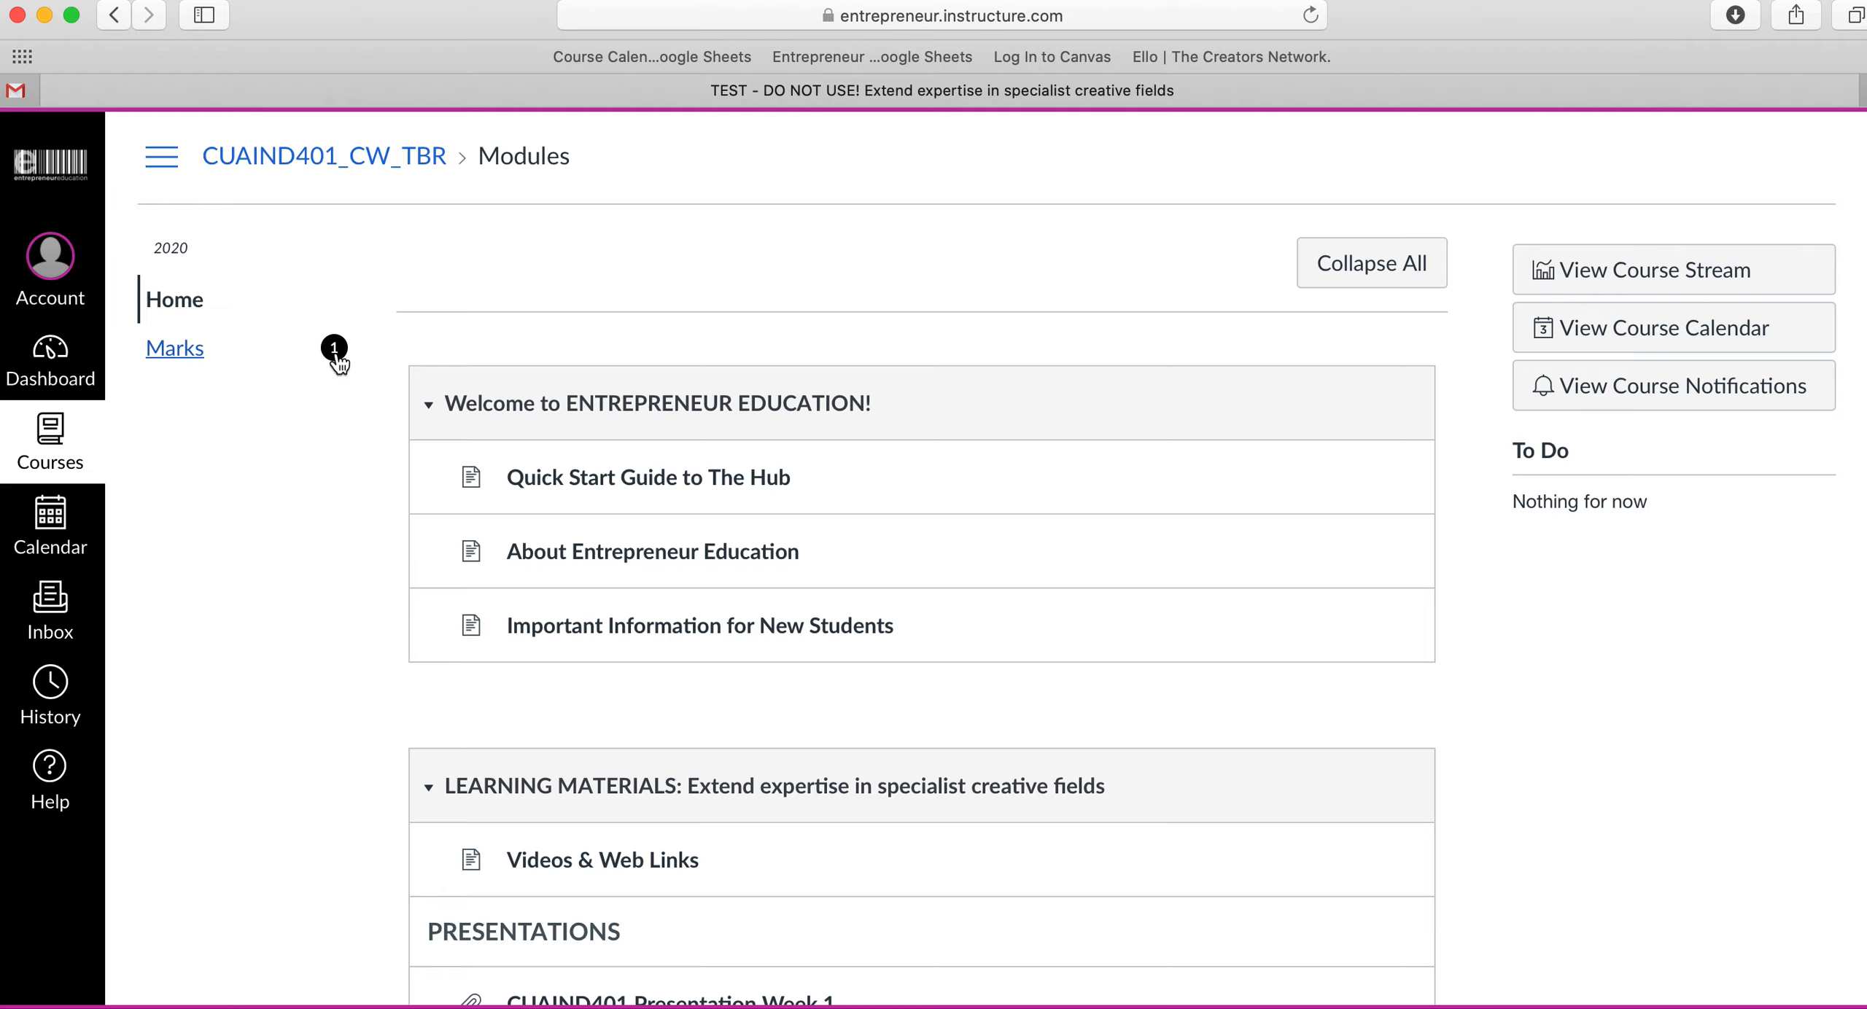
mouse_move(139, 365)
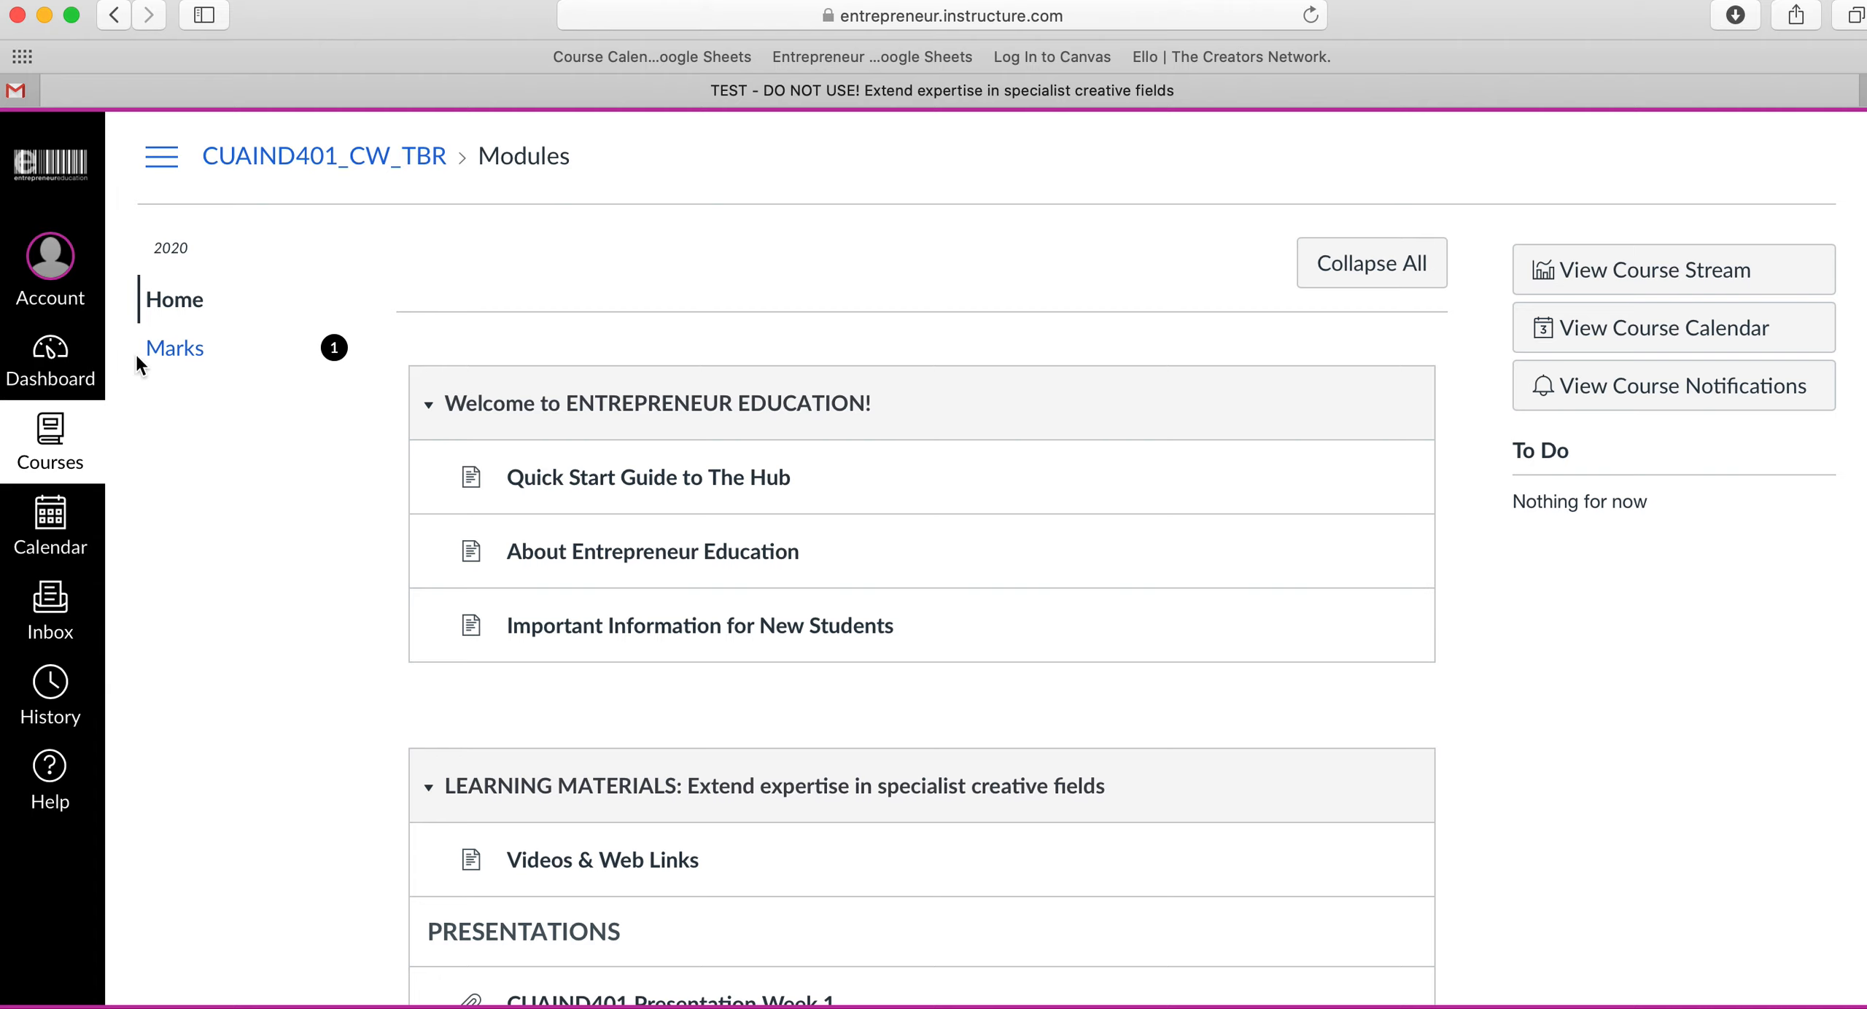
- View the student's course marks showing the assessment scored 1 out of 2
left_click(174, 349)
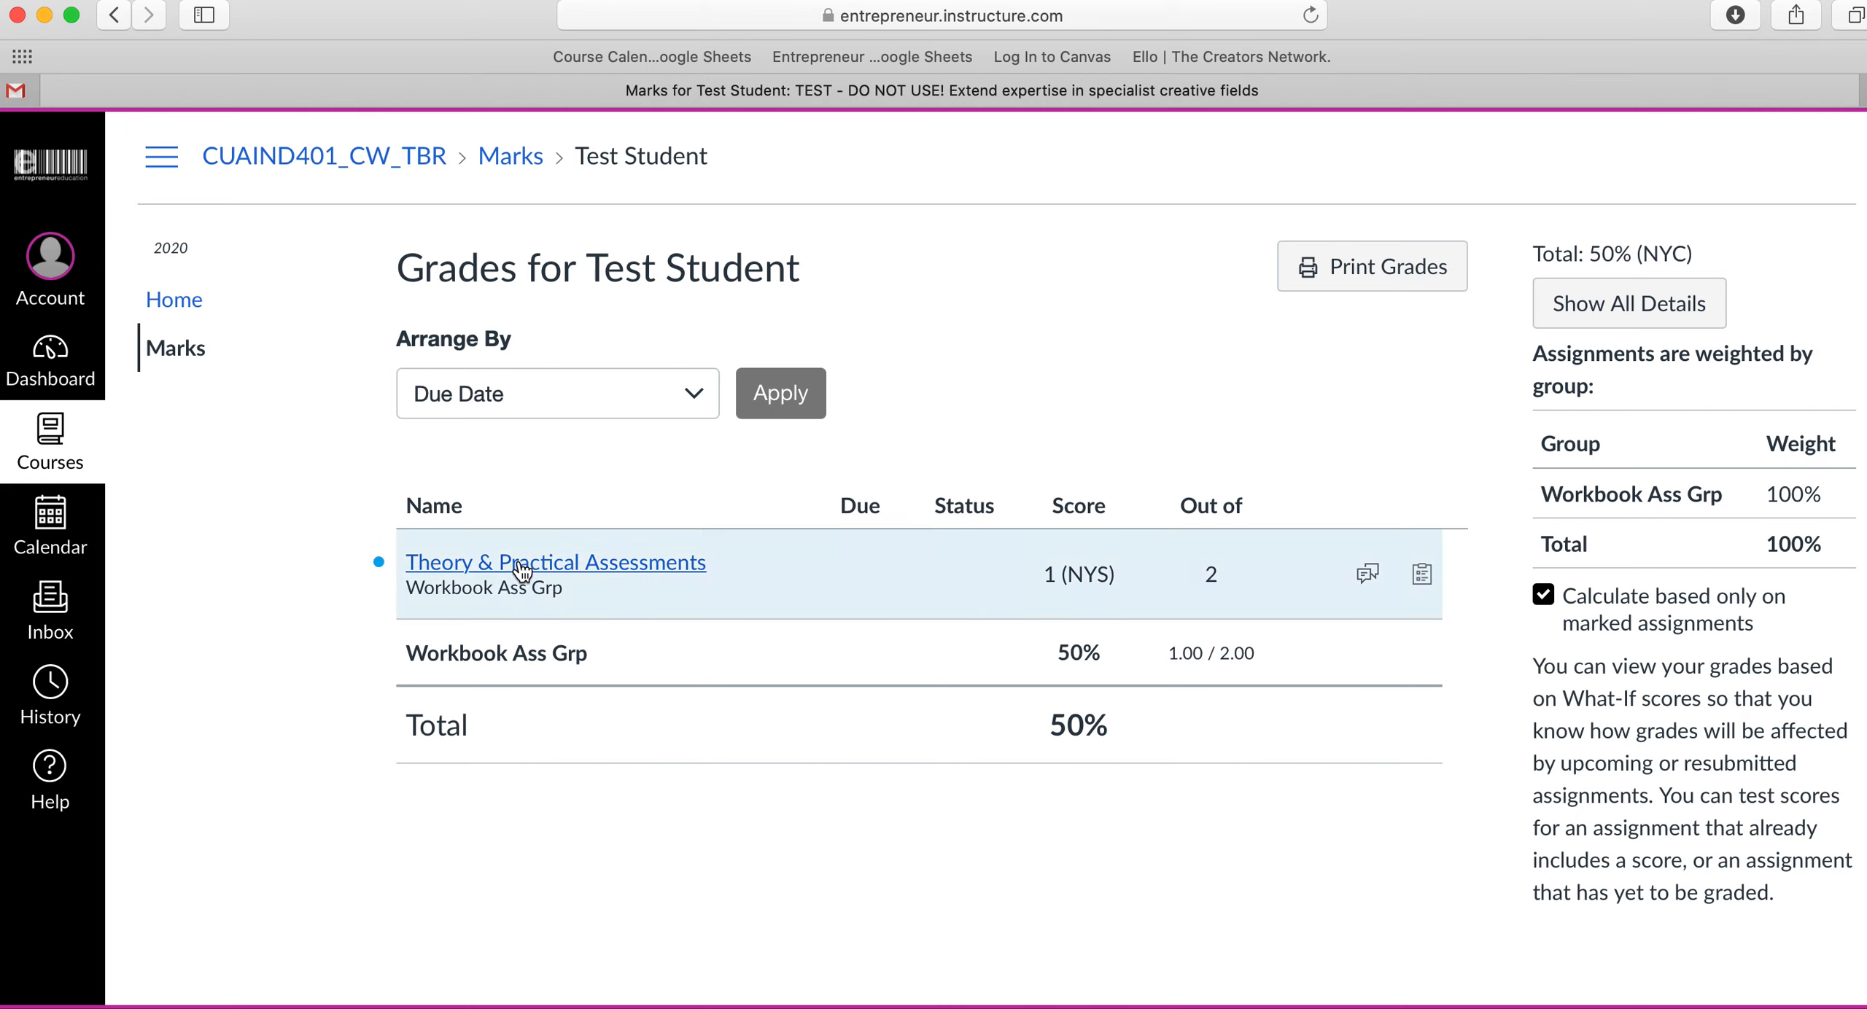
mouse_move(1170, 597)
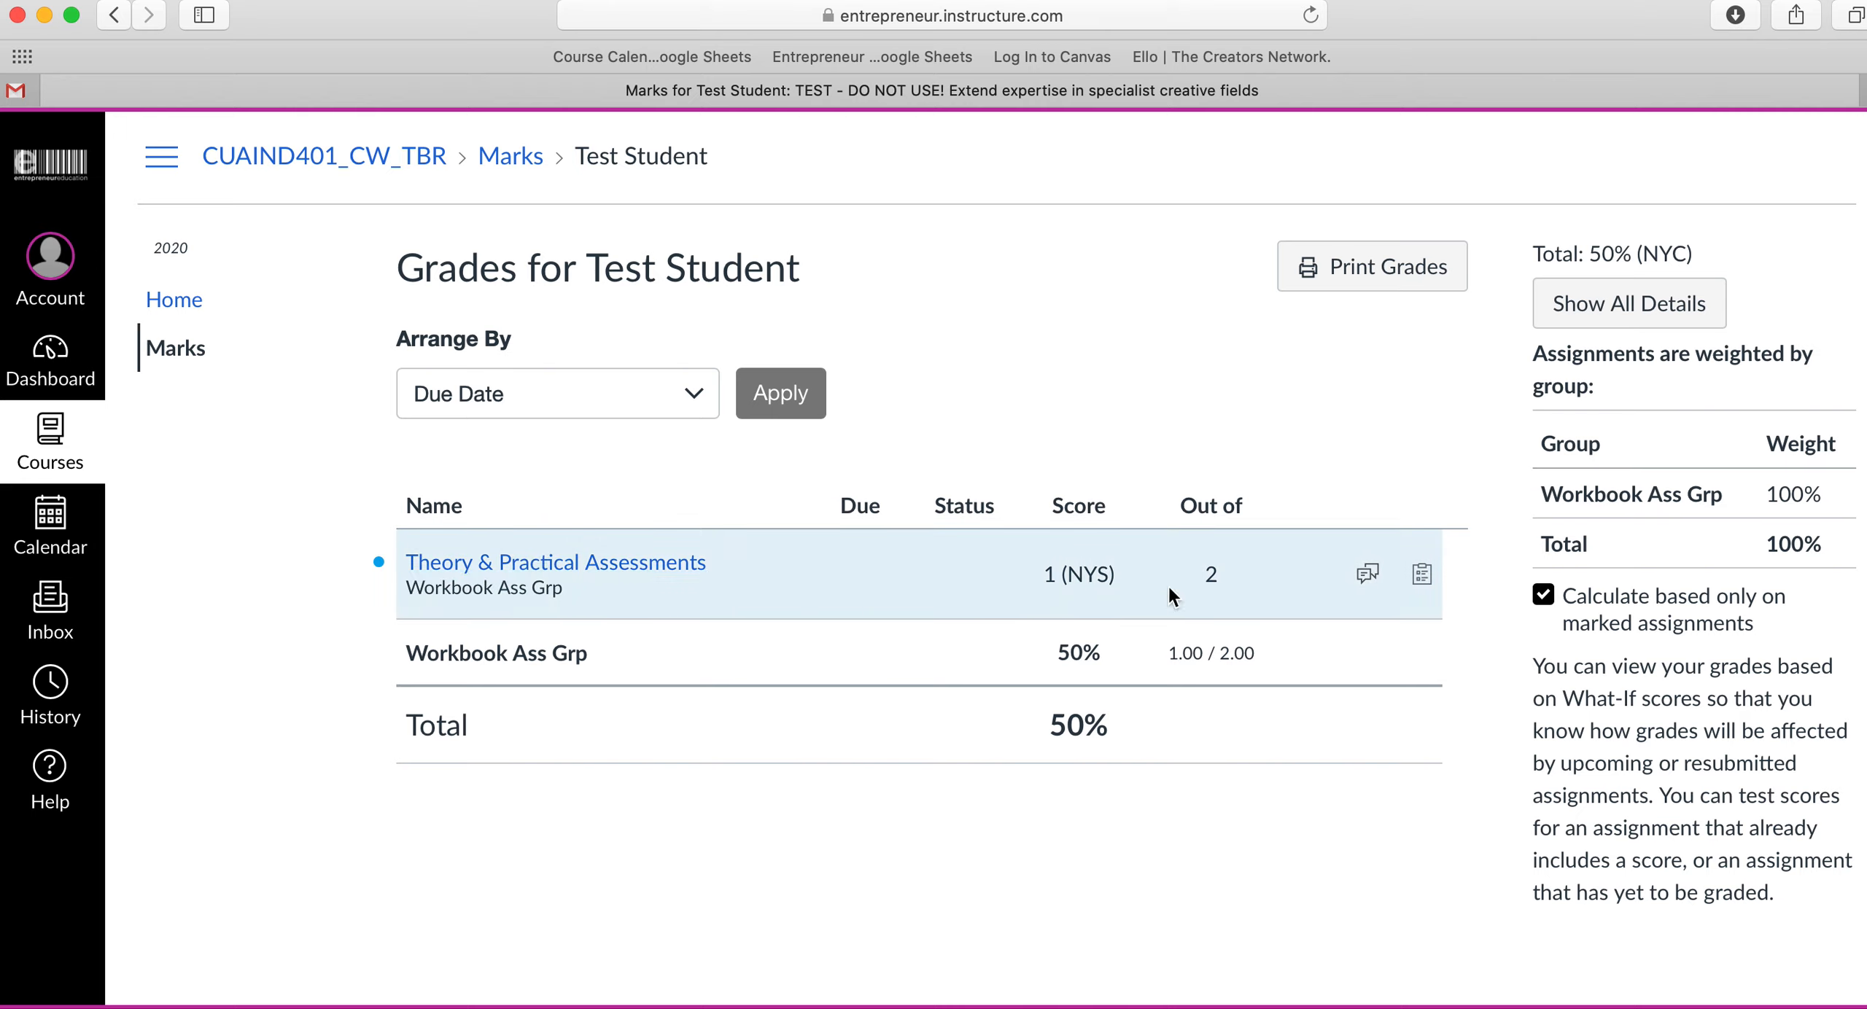
mouse_move(1081, 674)
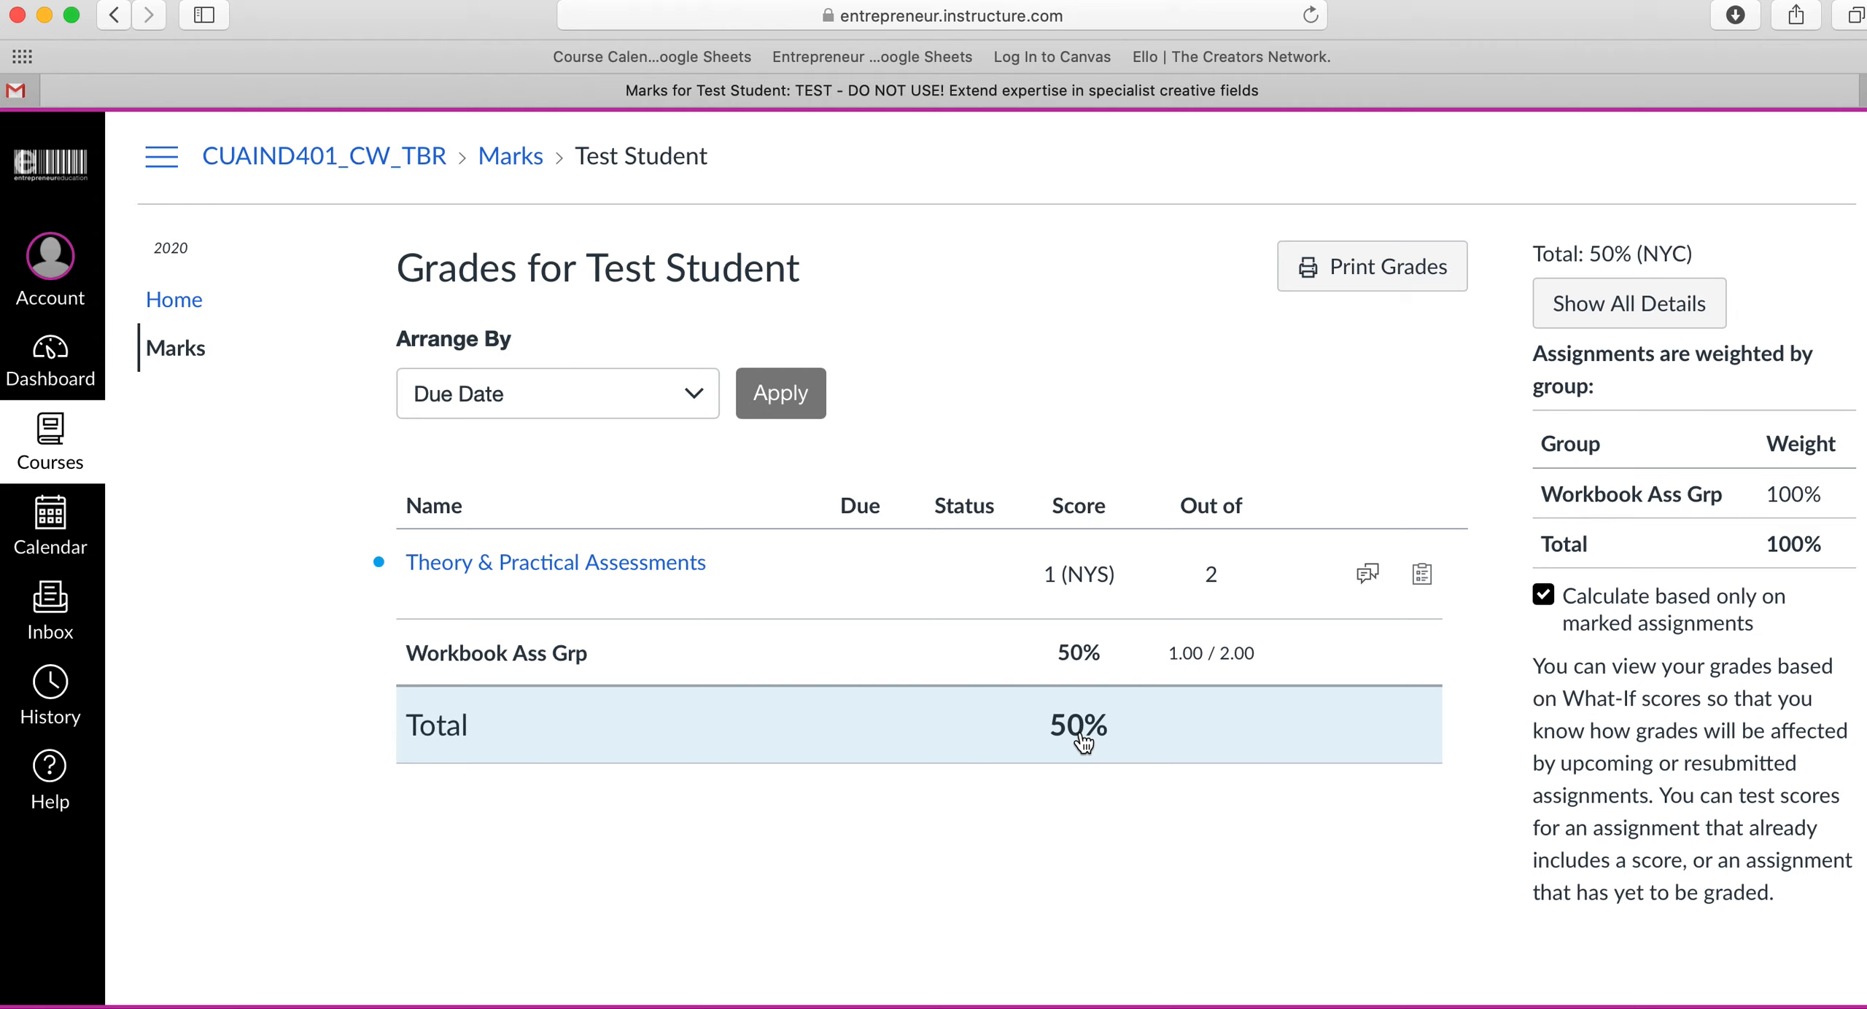
mouse_move(1254, 500)
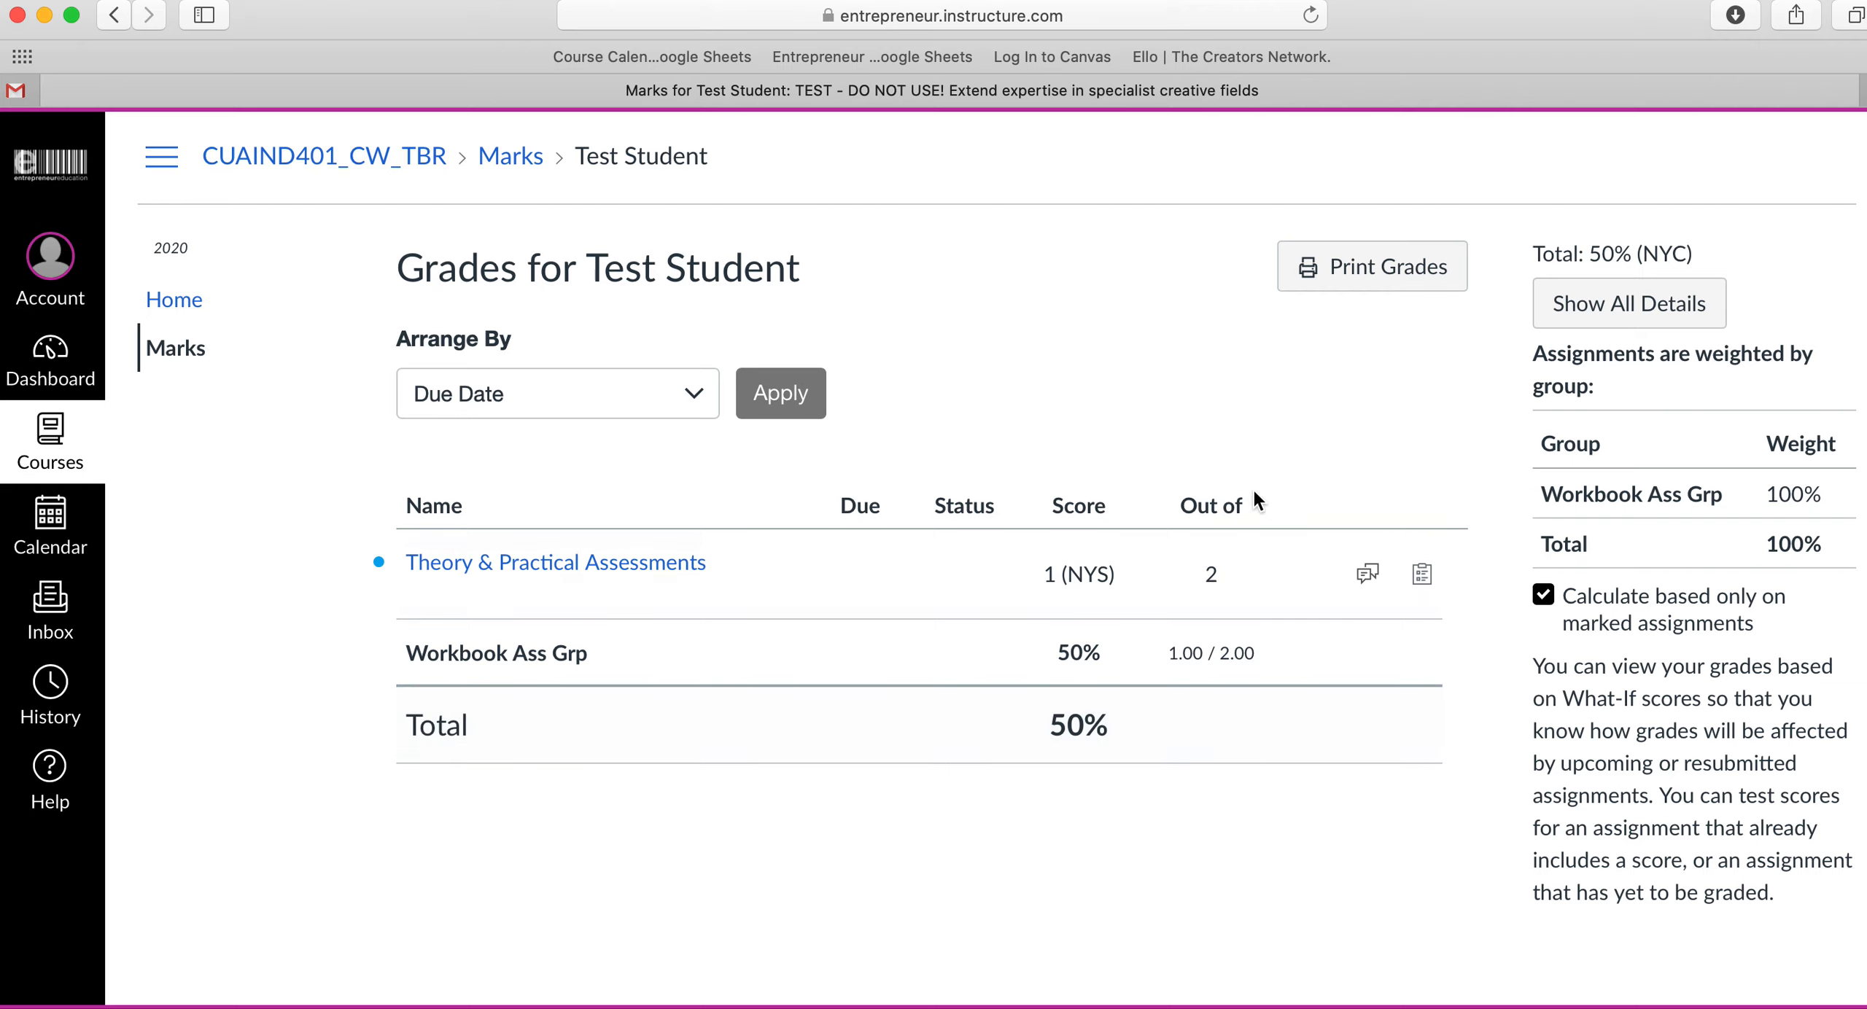
mouse_move(649, 569)
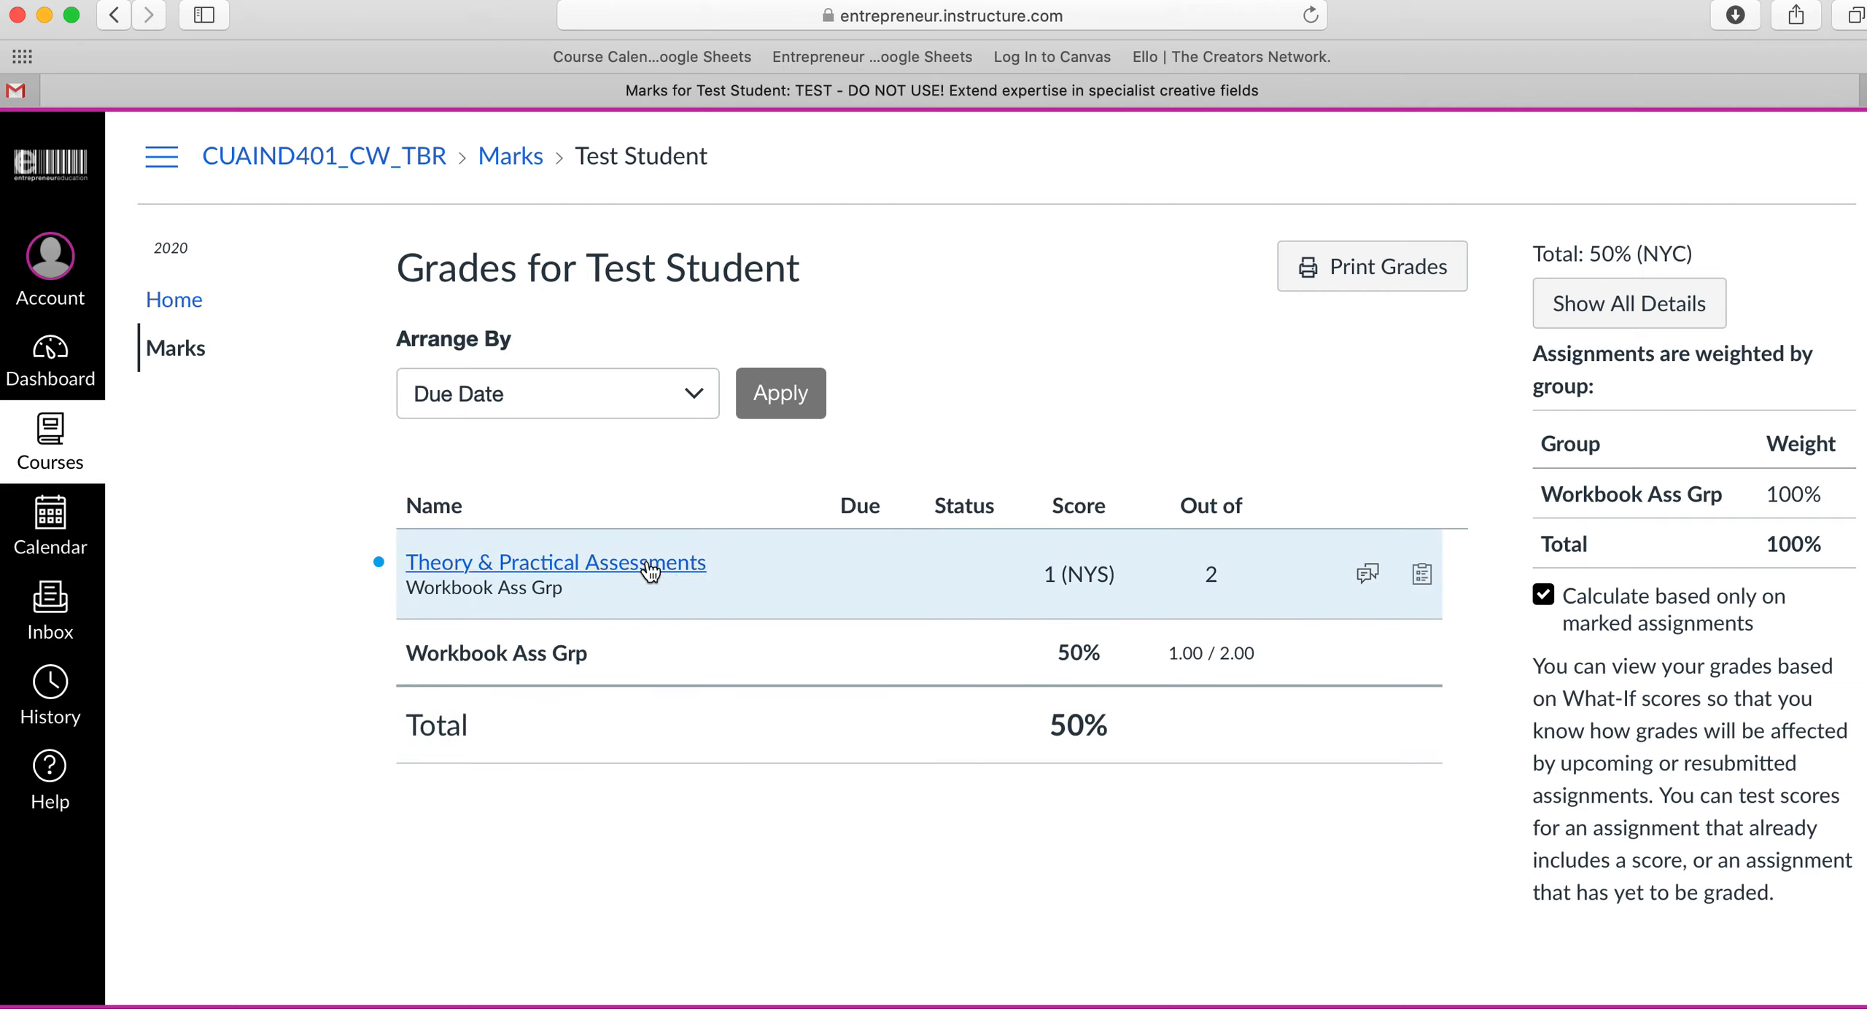
mouse_move(623, 579)
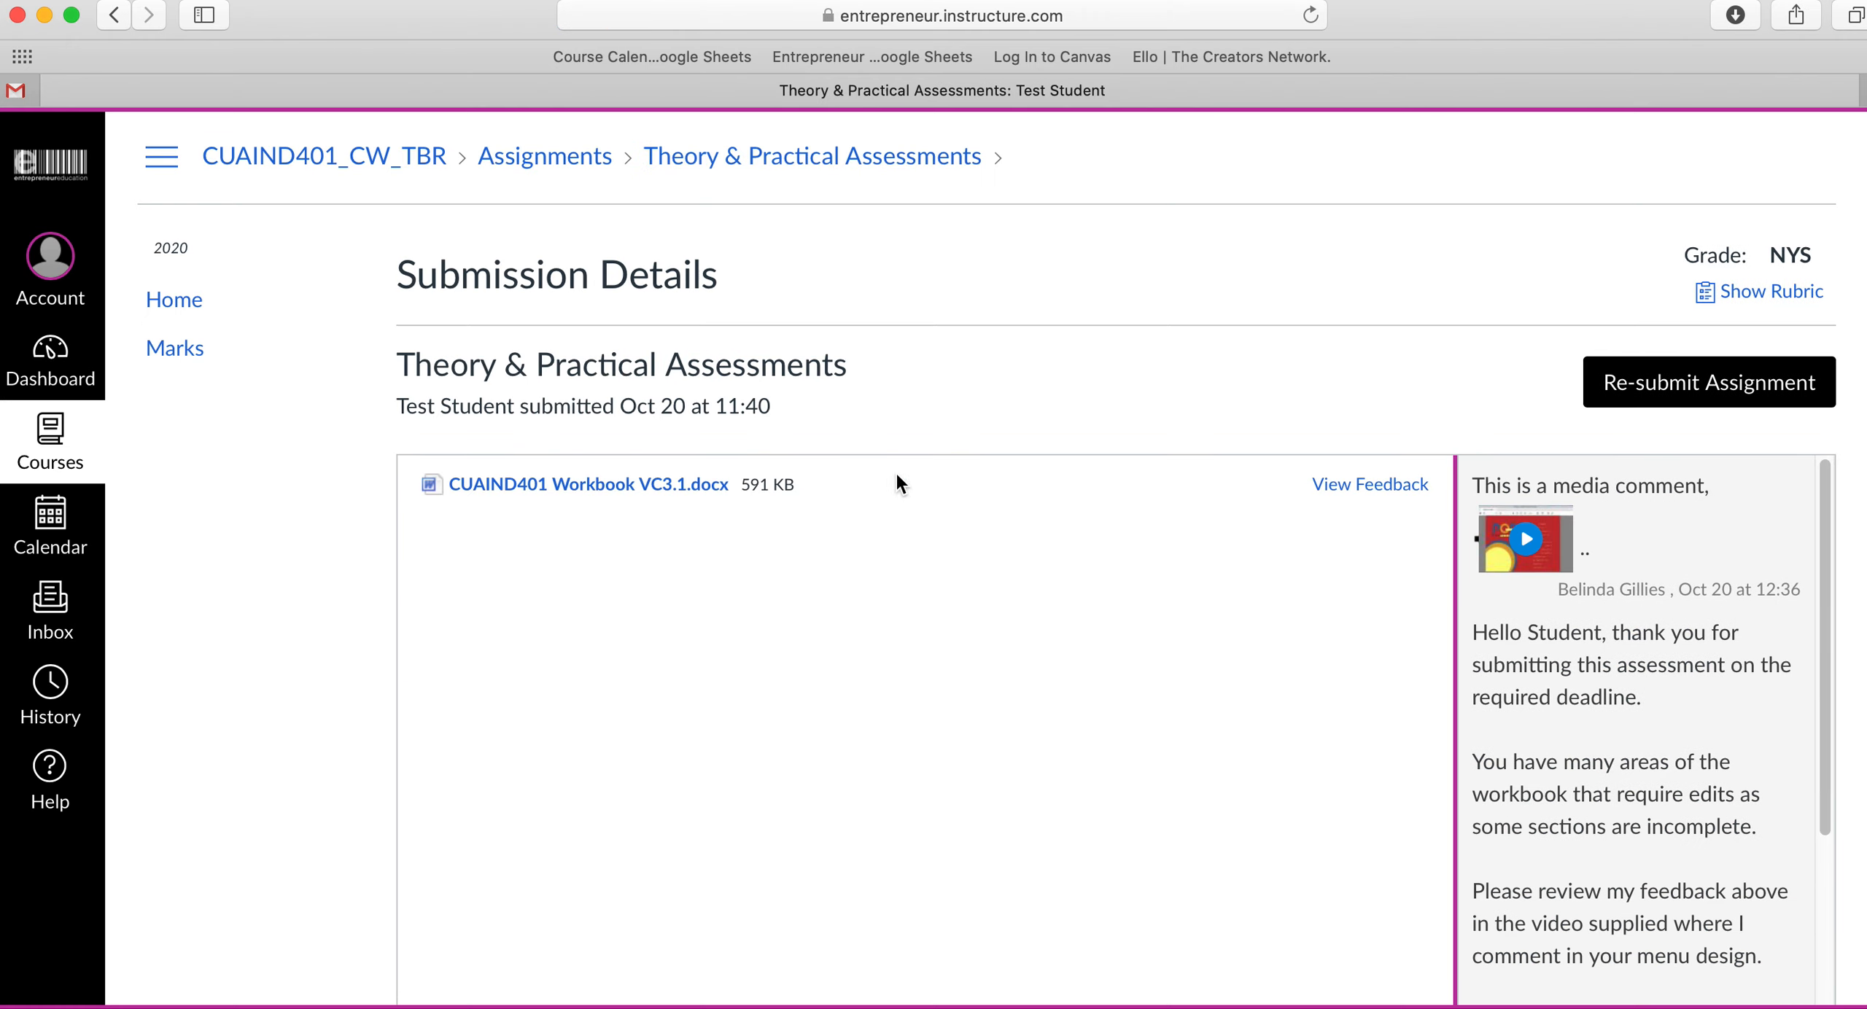
mouse_move(588, 484)
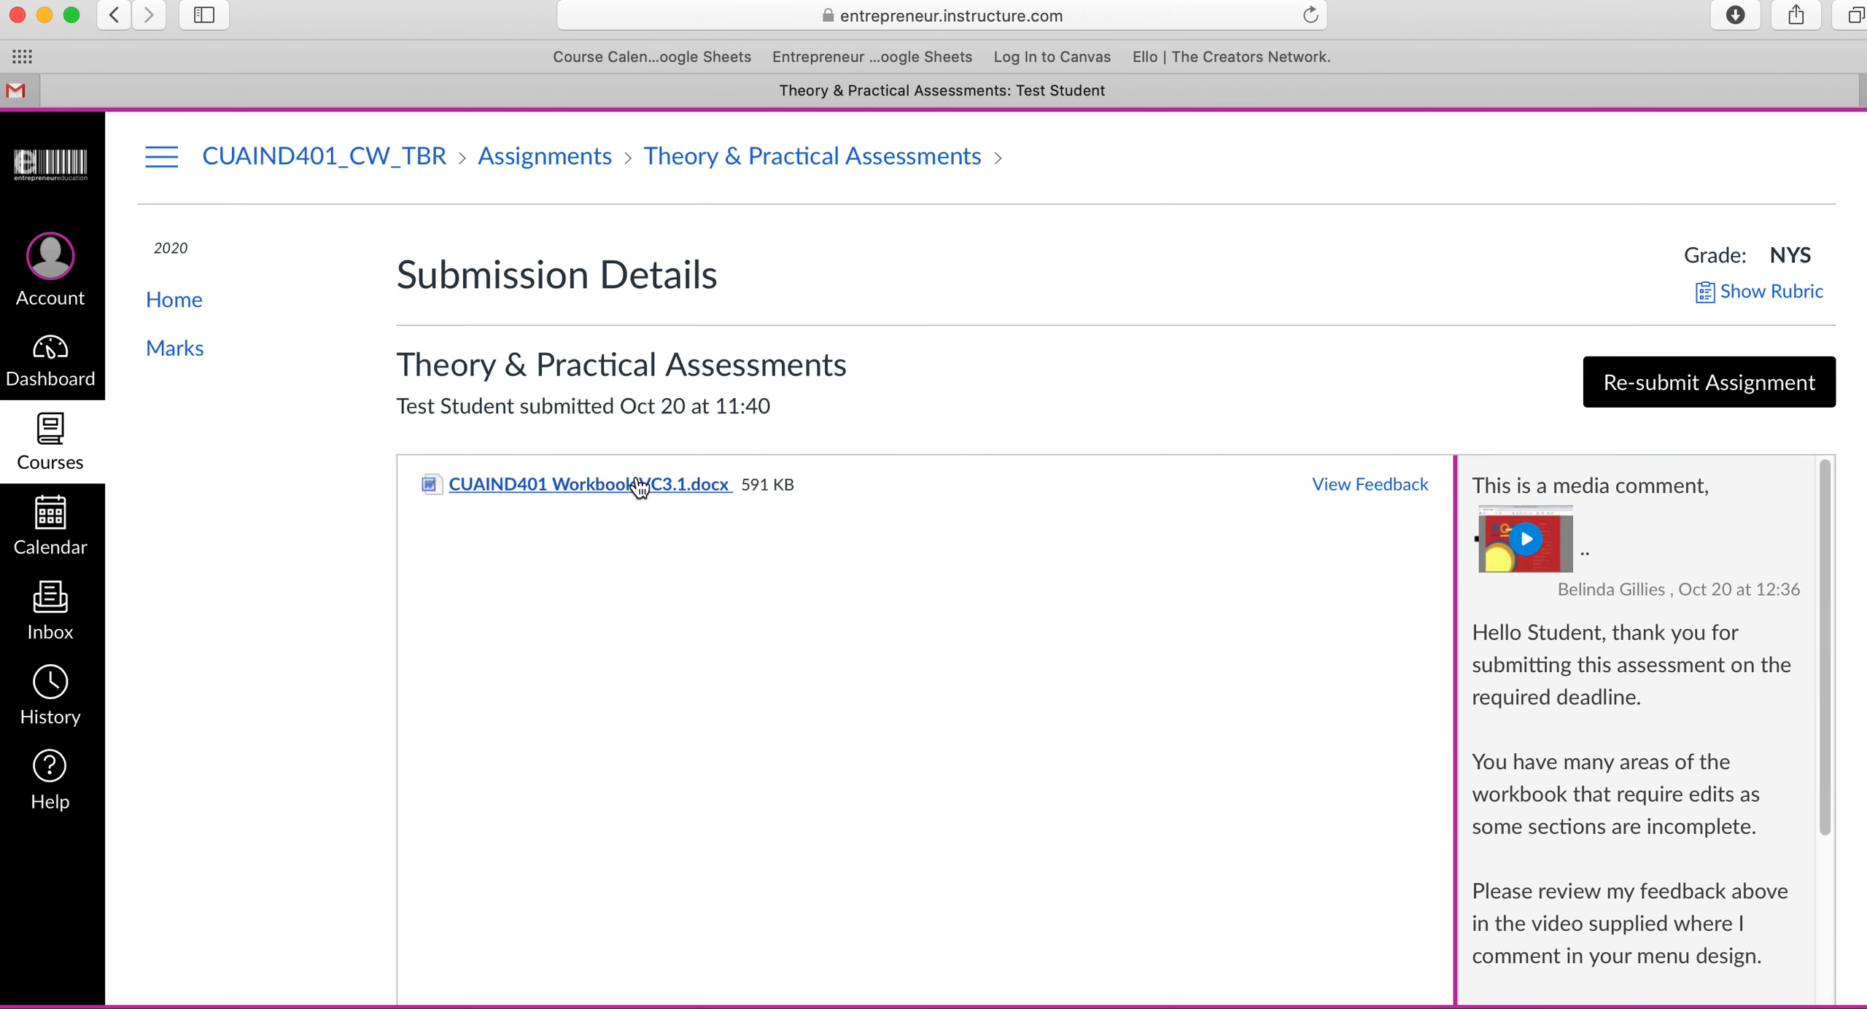
mouse_move(1369, 474)
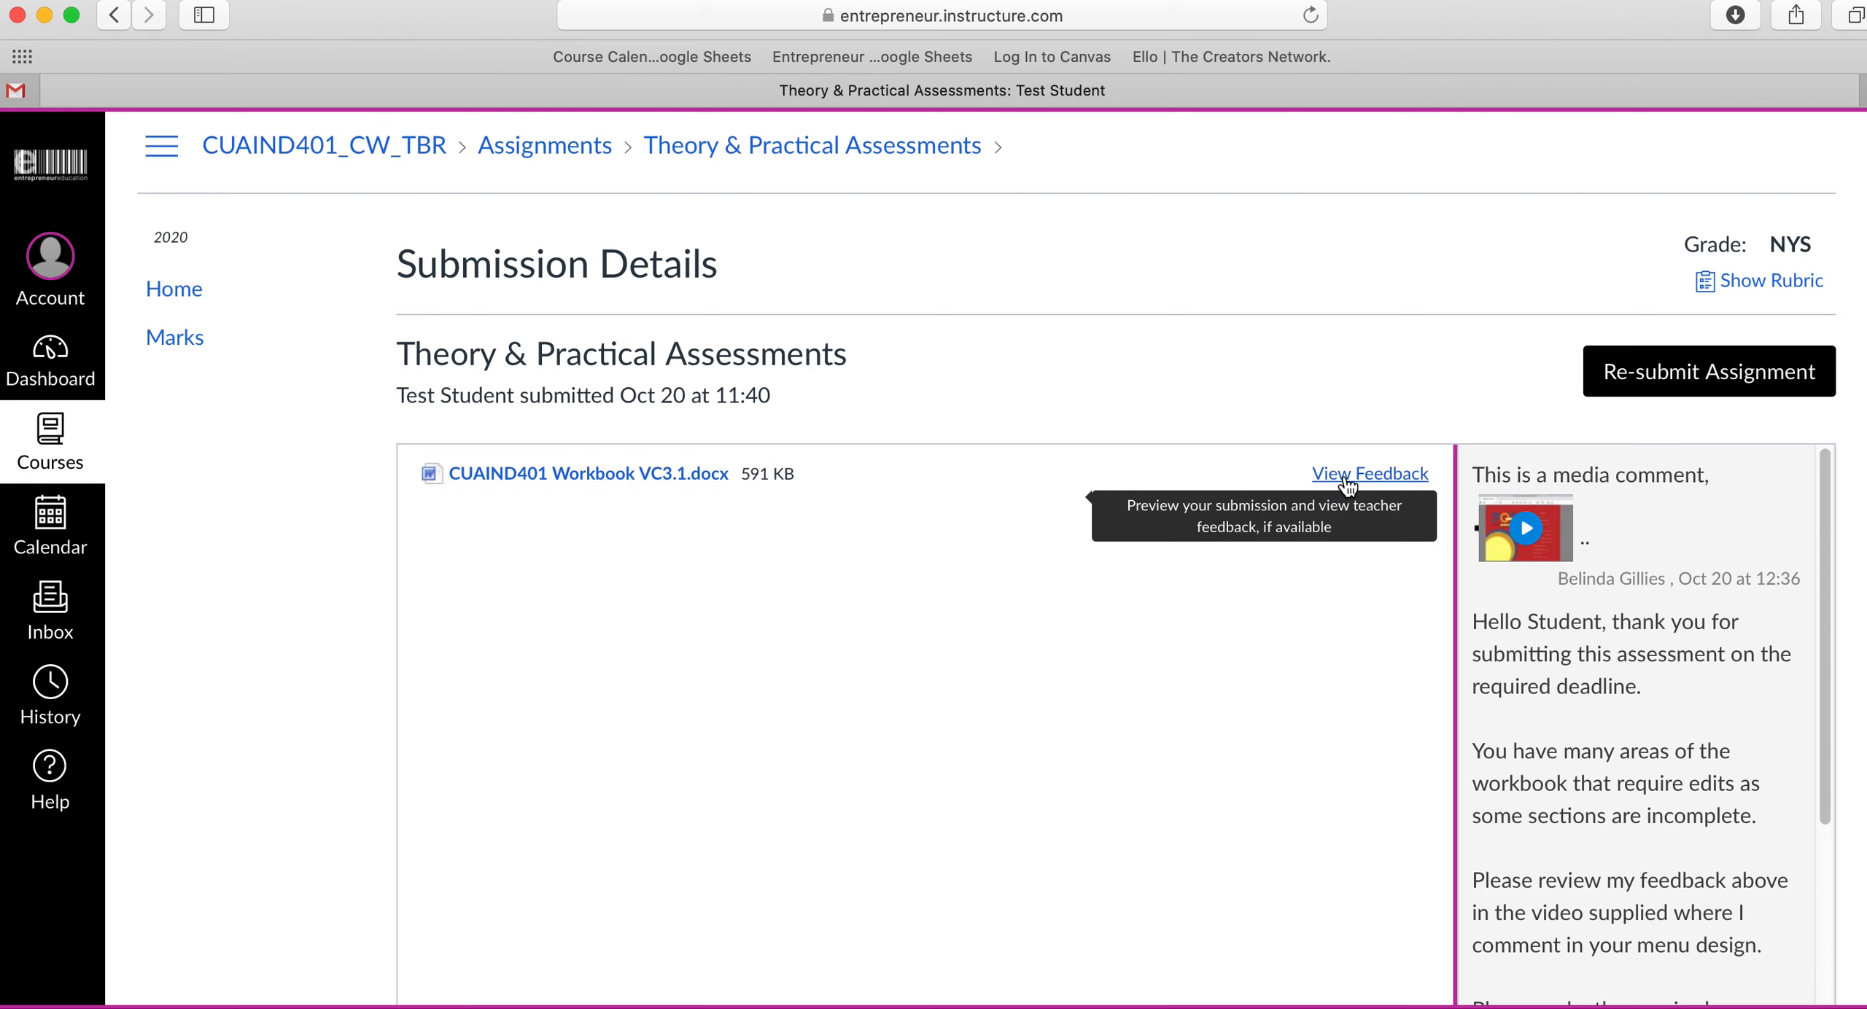
- Preview CUAIND401 Workbook VC3.1.docx with feedback and read through the mentor's annotation comments
left_click(1369, 474)
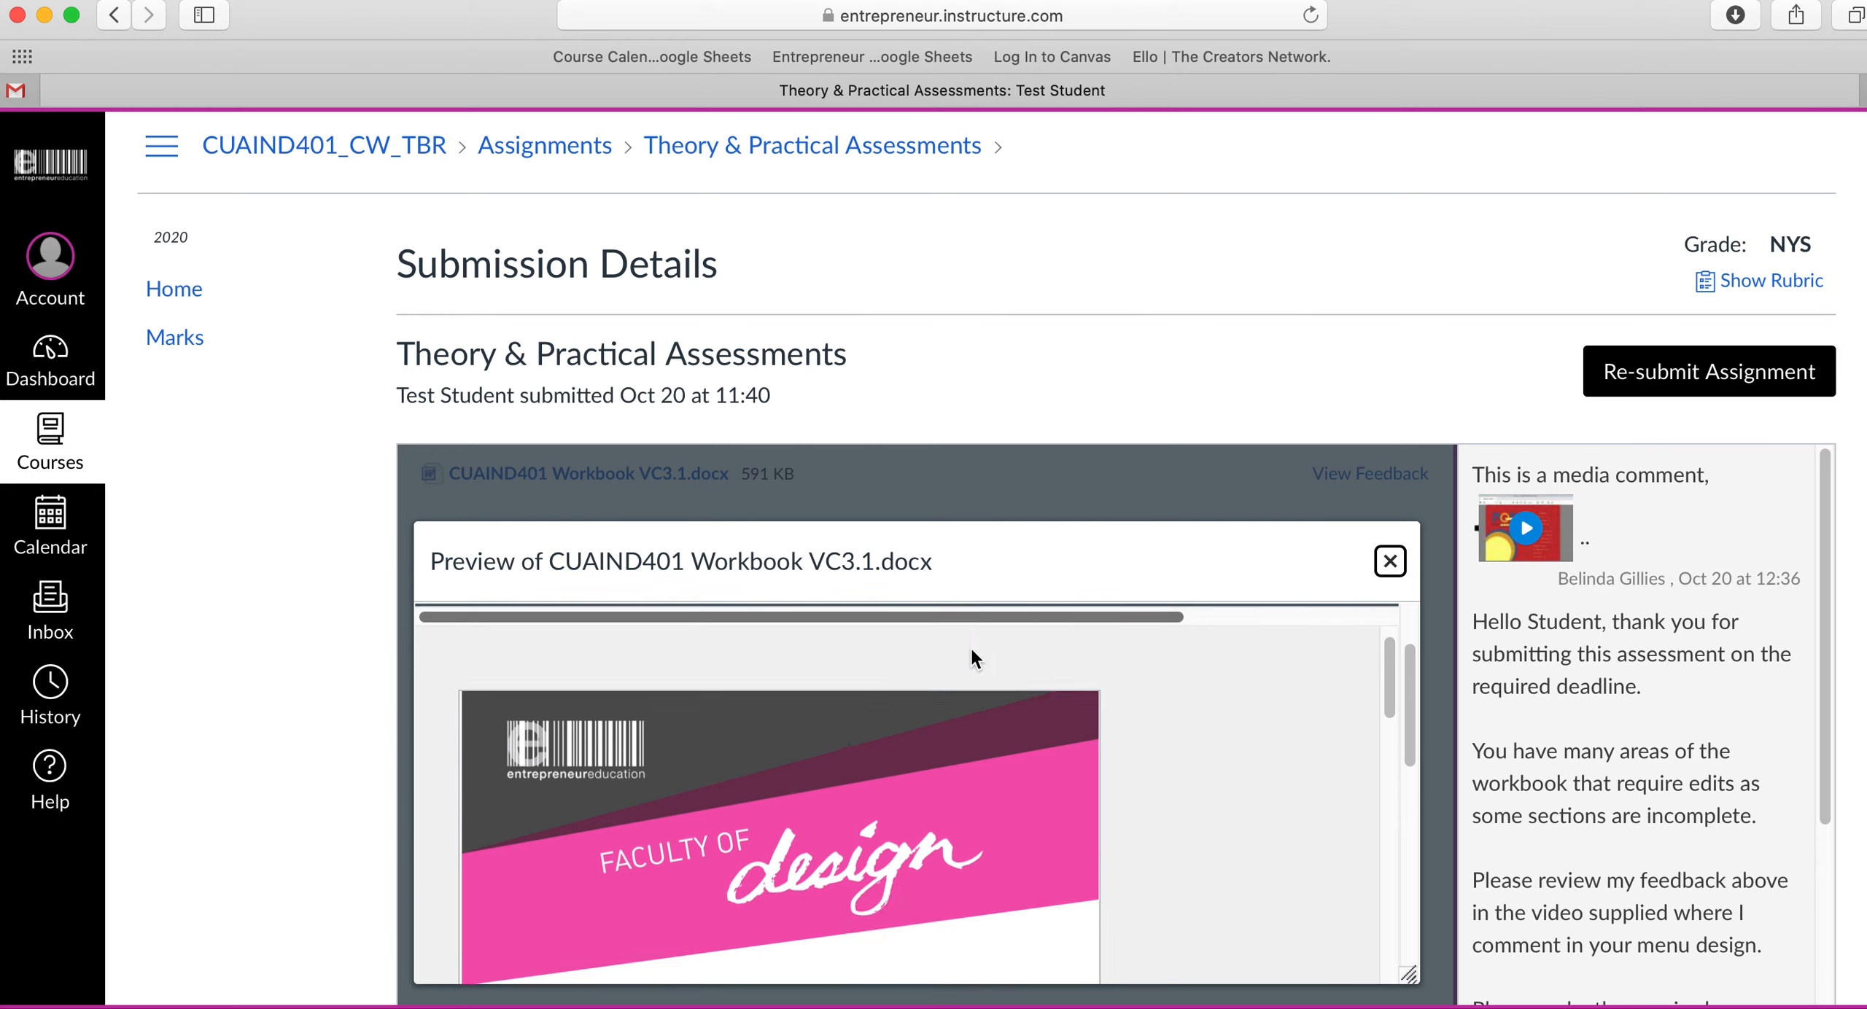
scroll("down", 3)
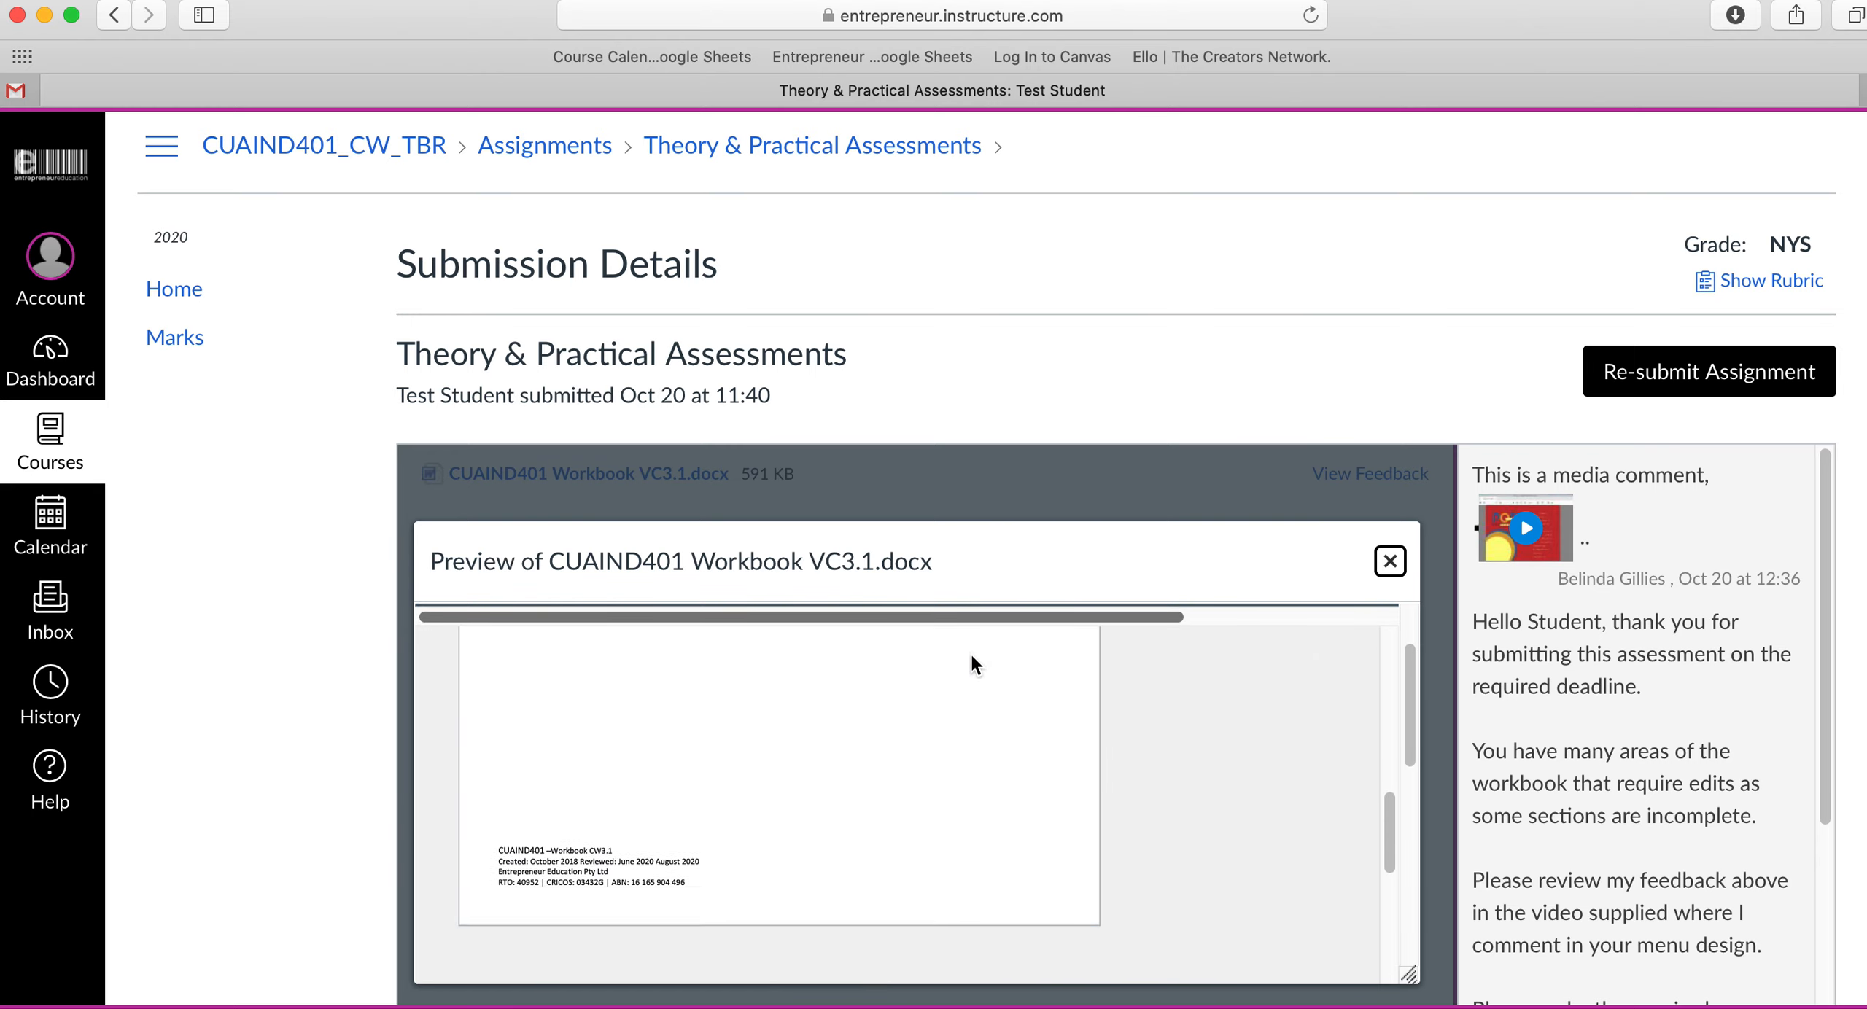
scroll("down", 3)
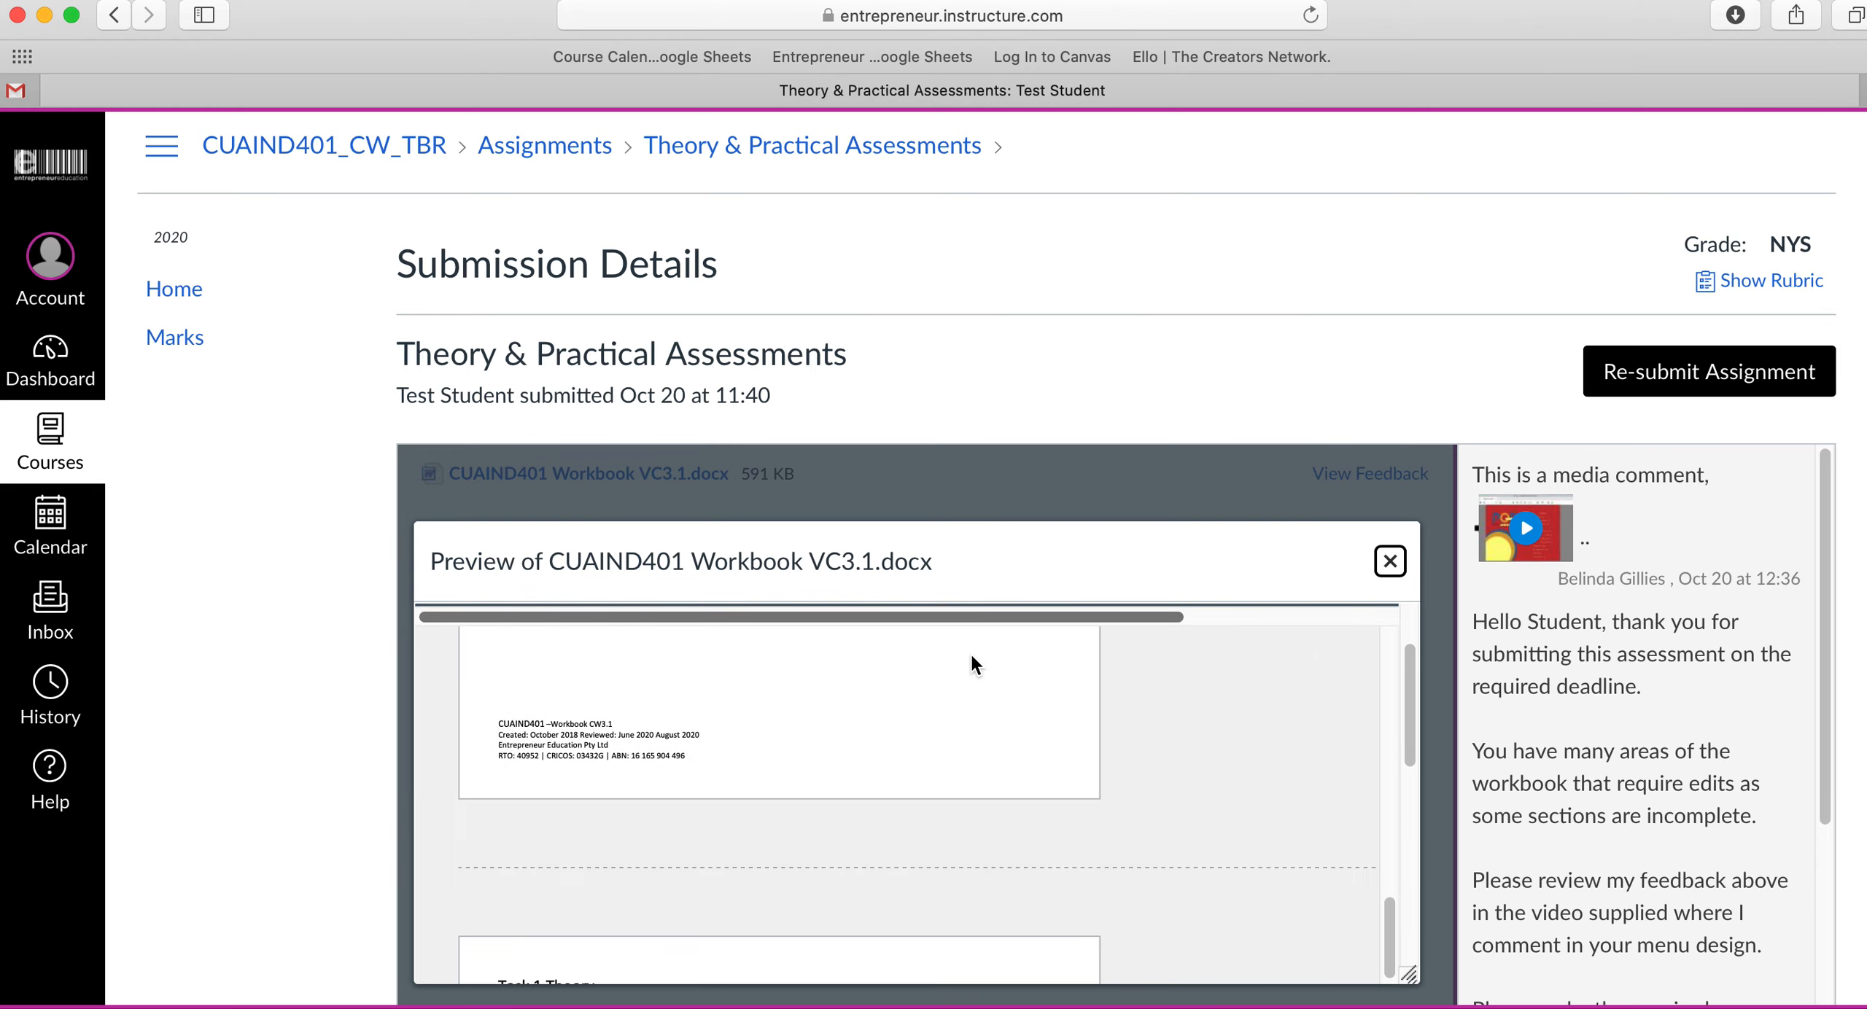
scroll("down", 3)
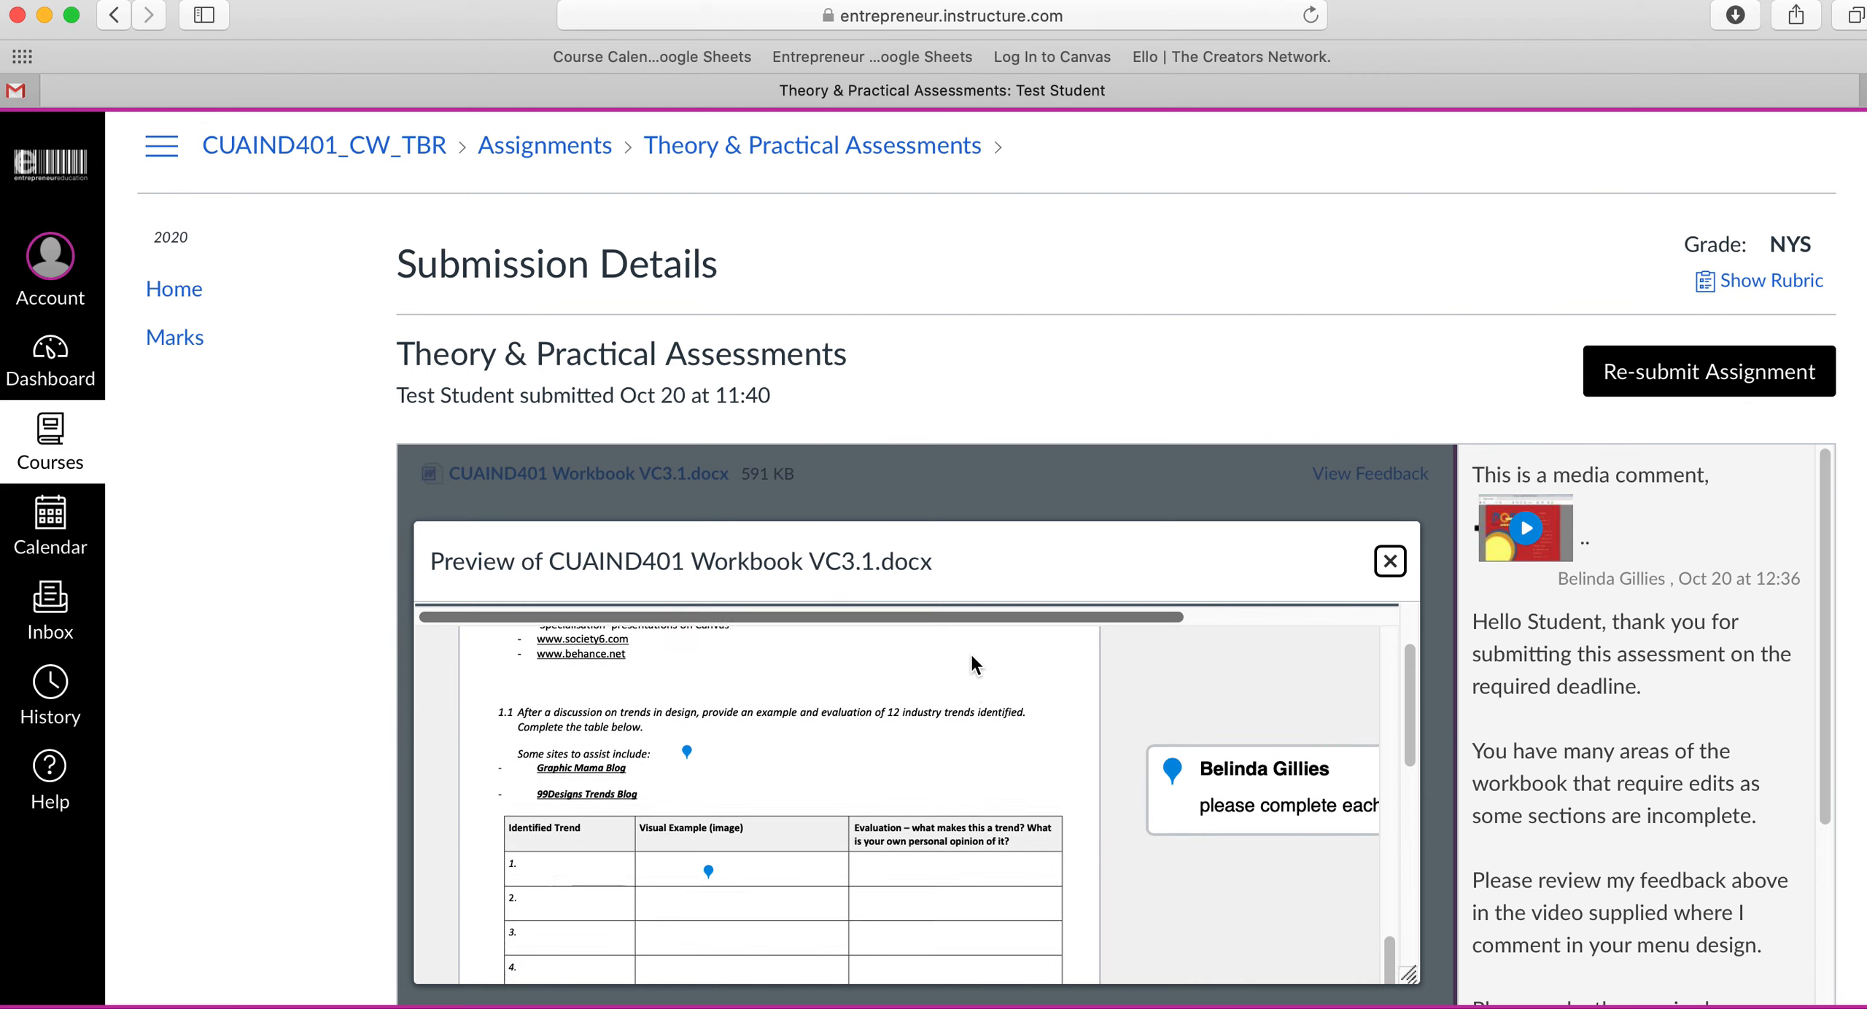
scroll("down", 3)
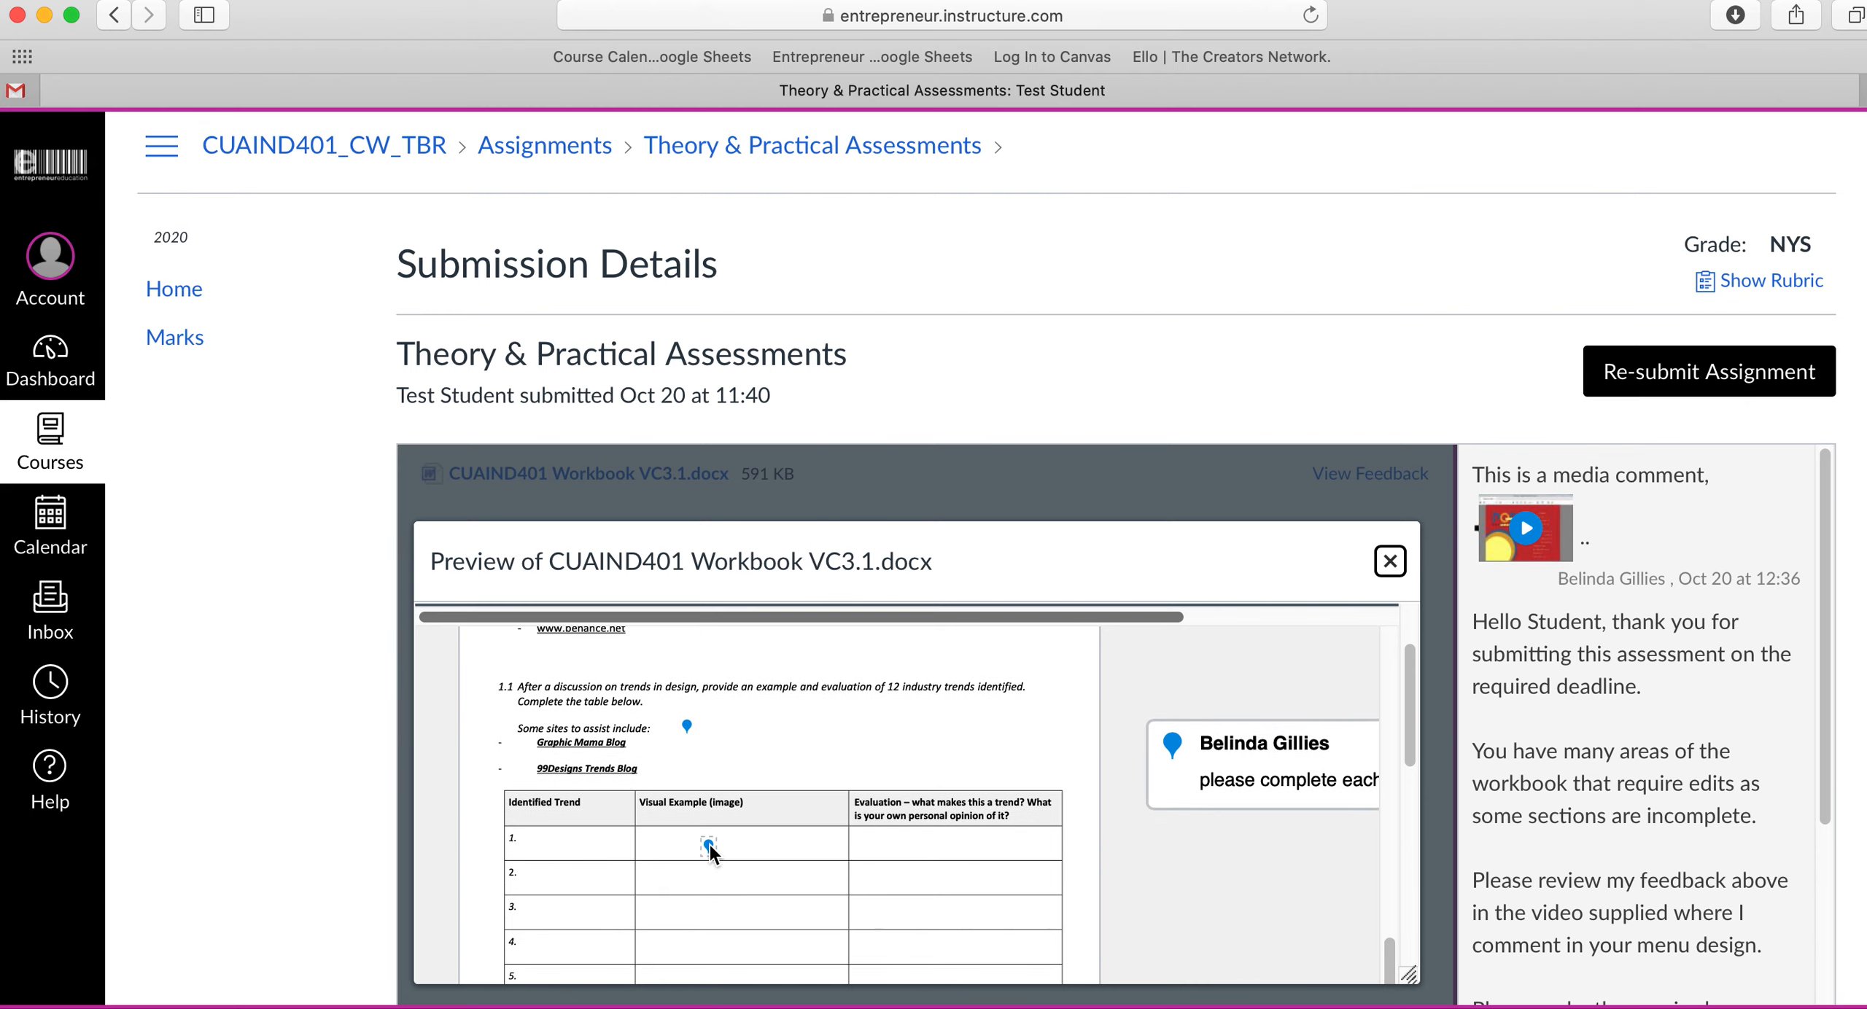
scroll("down", 3)
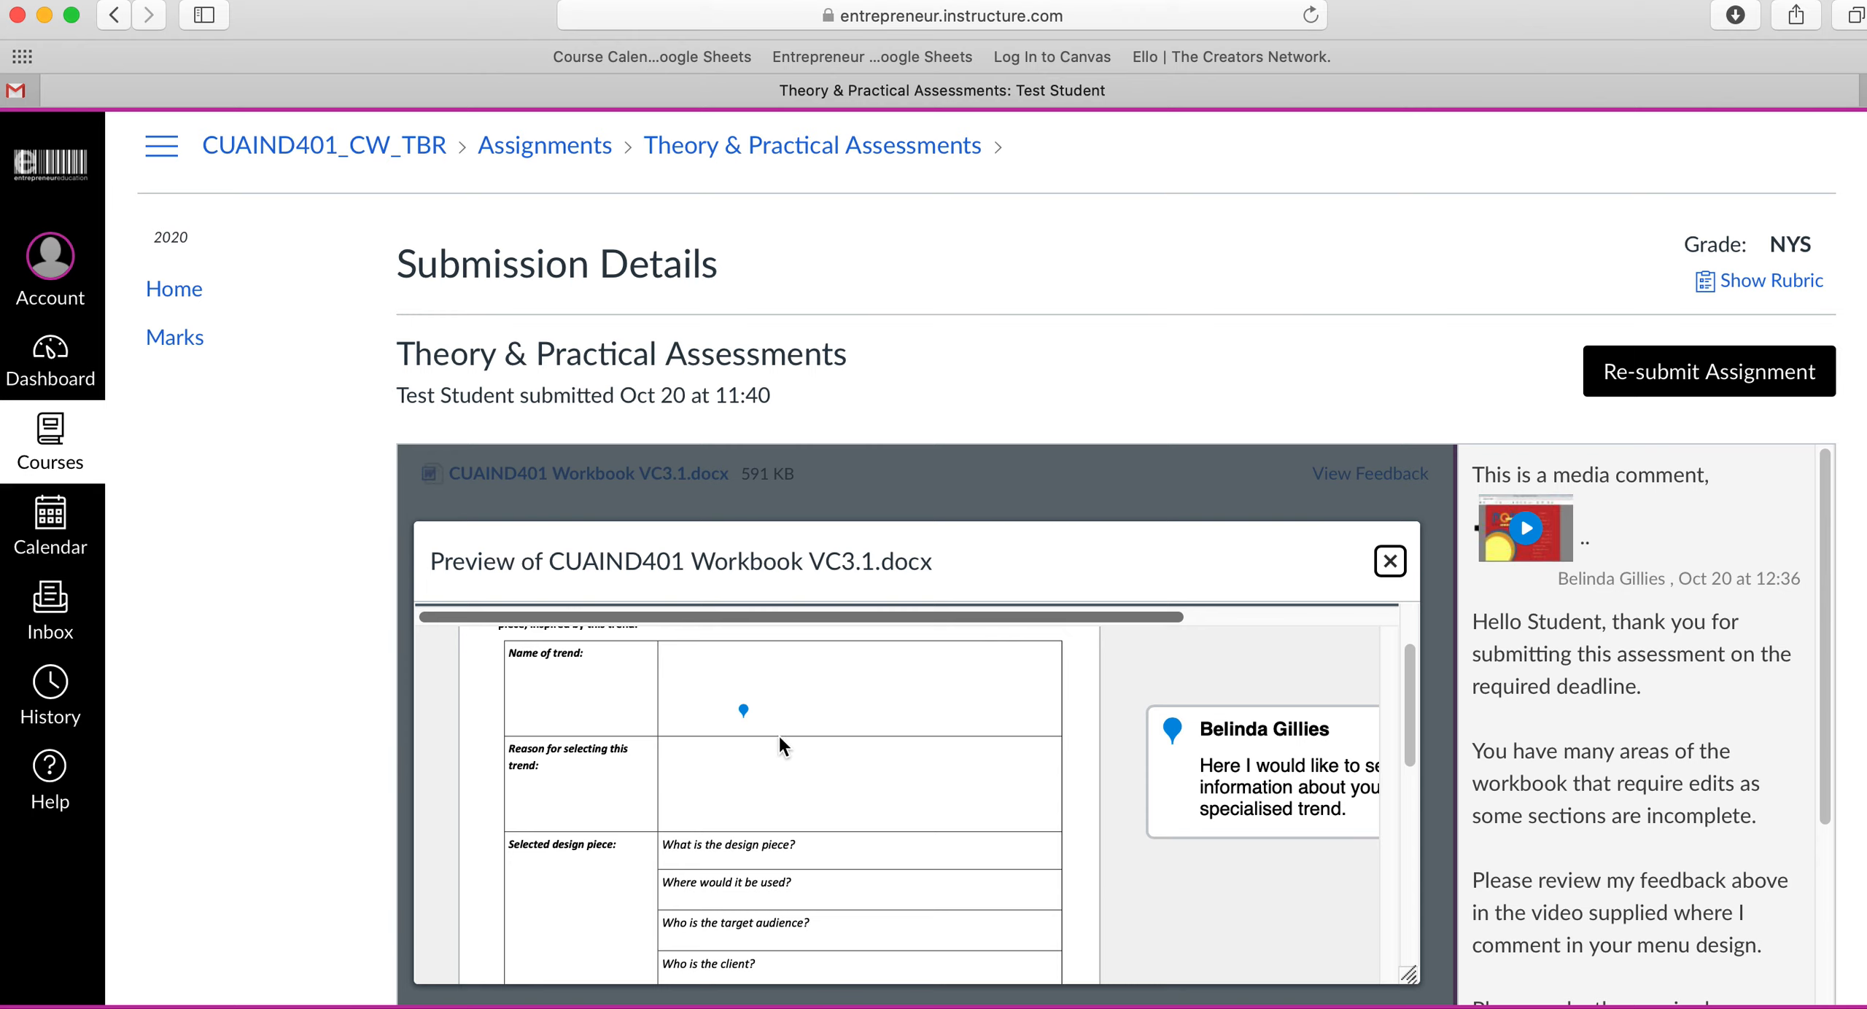
mouse_move(875, 760)
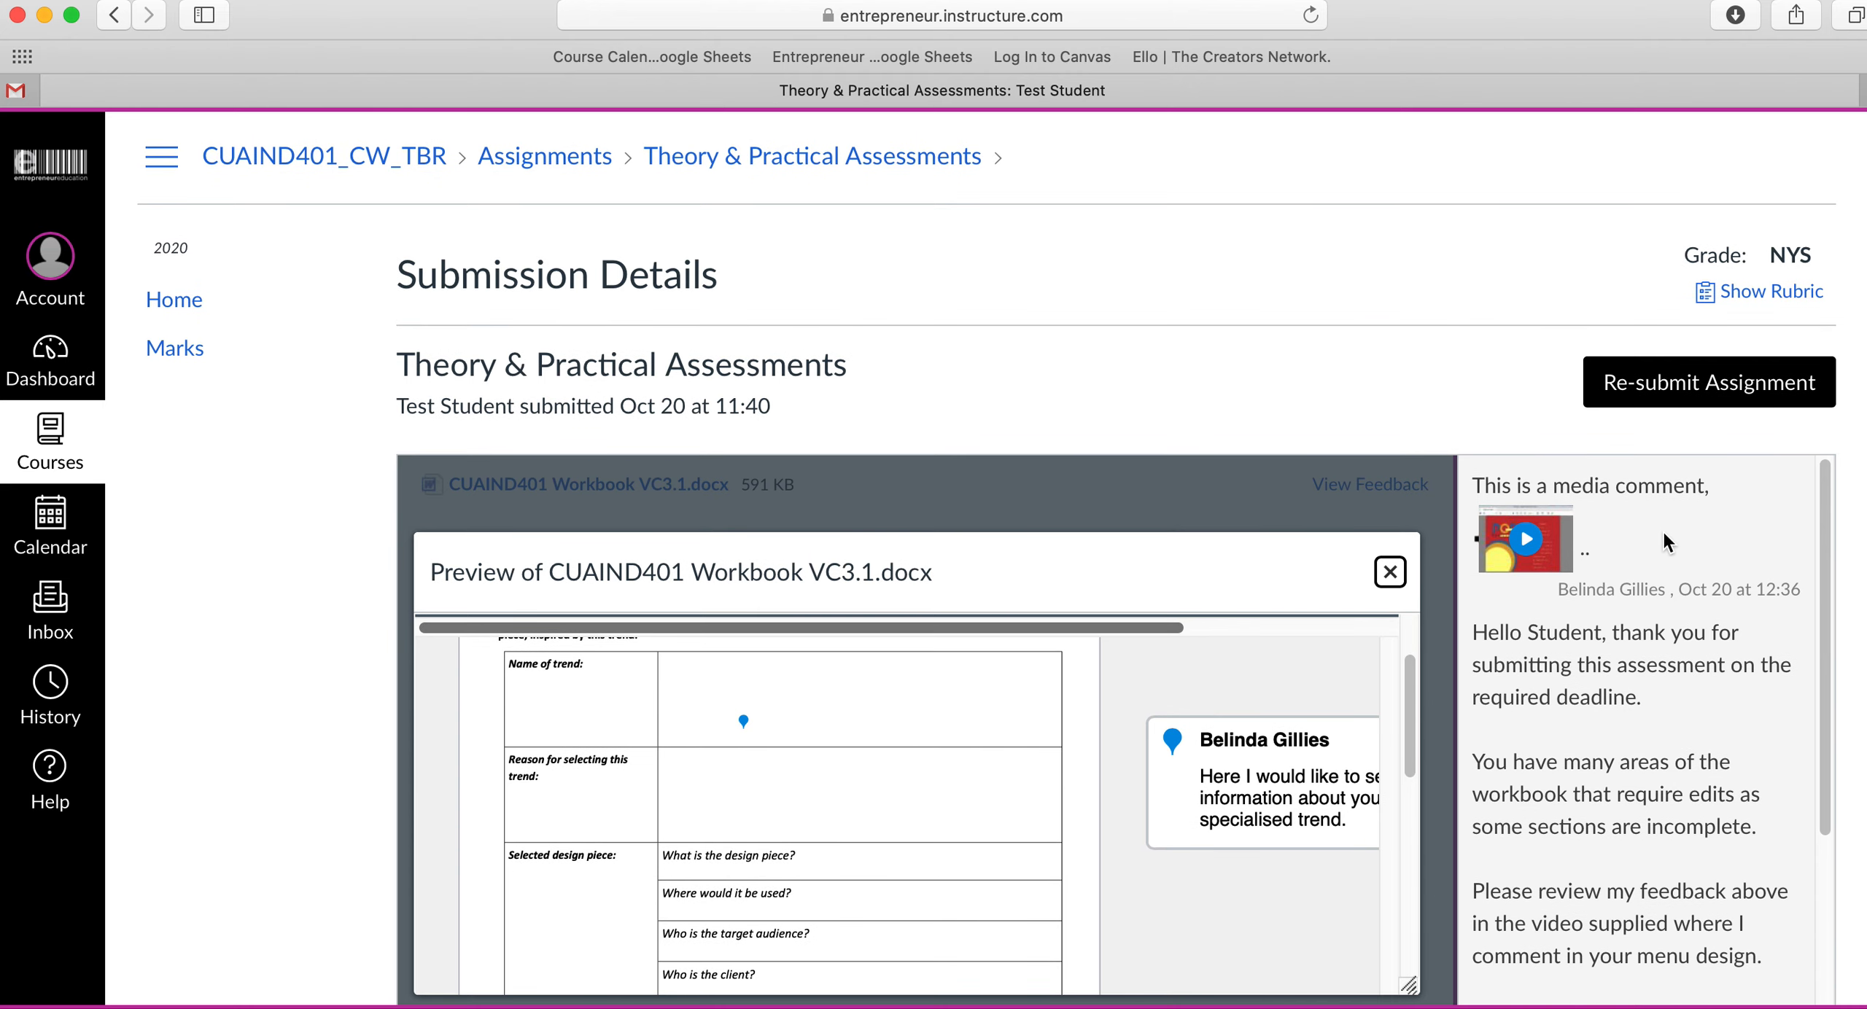
scroll("down", 3)
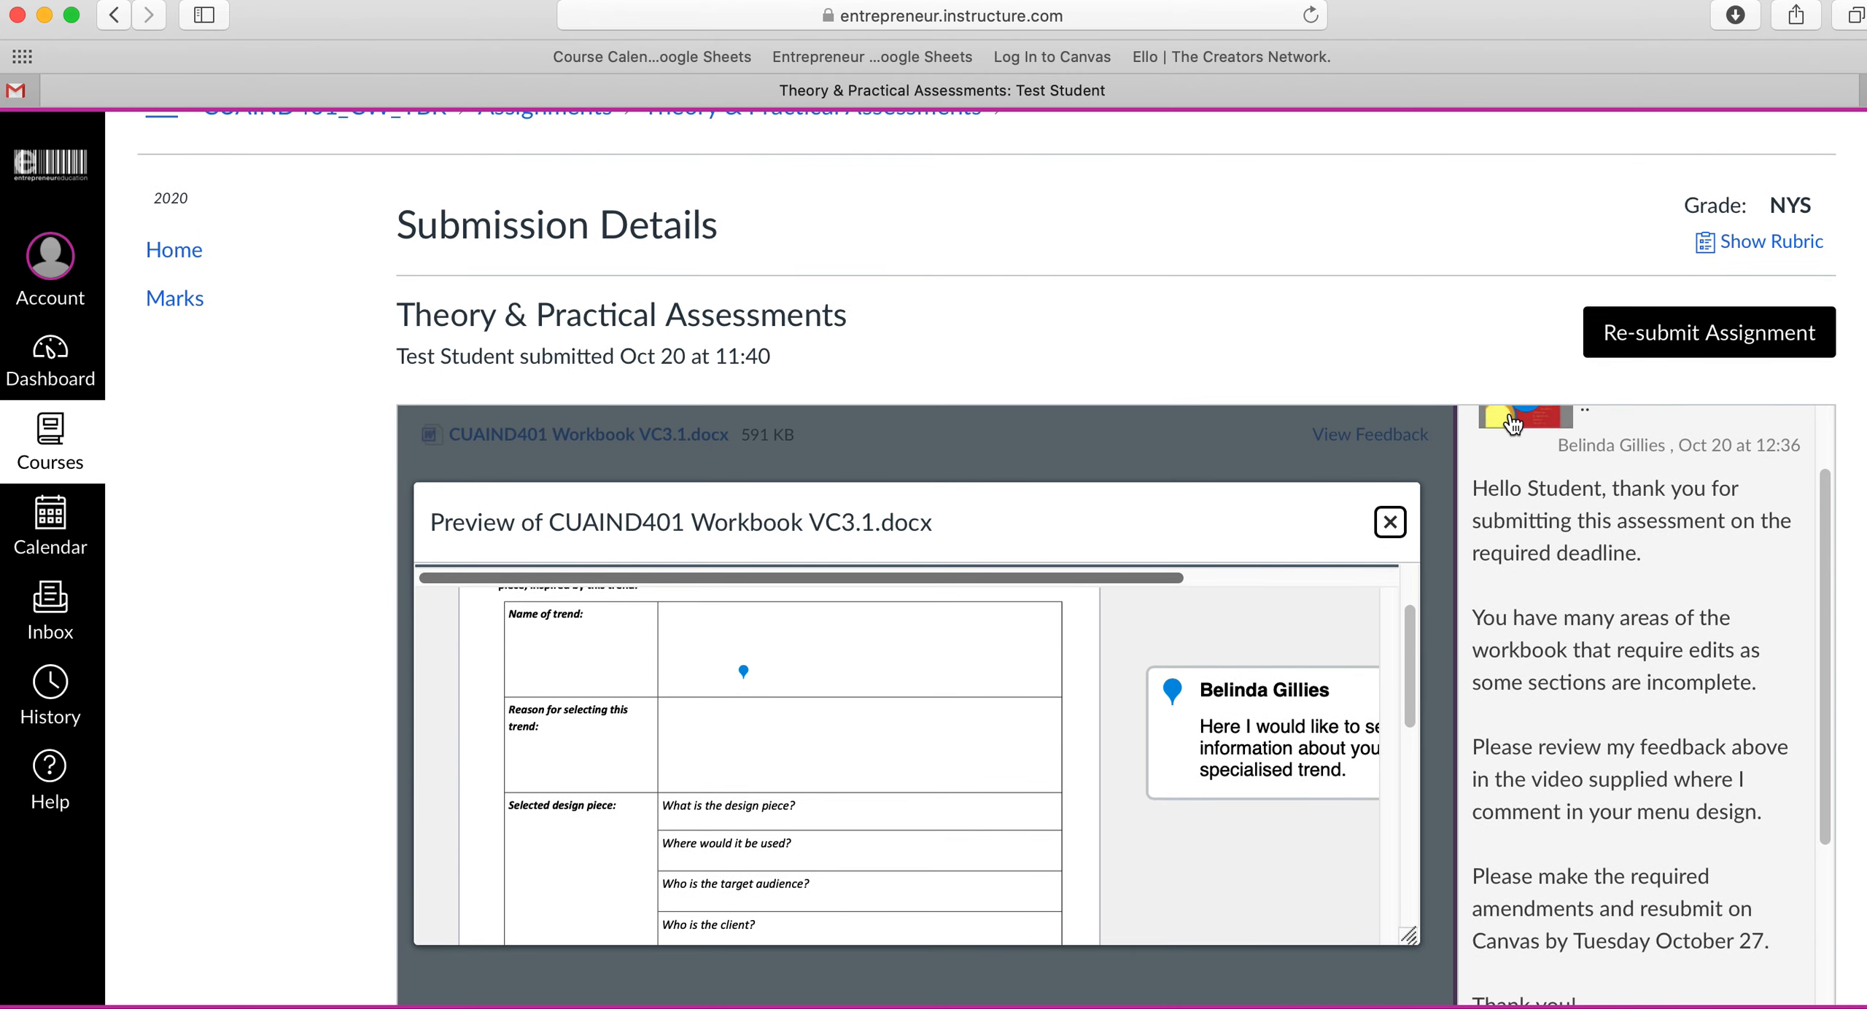
scroll("down", 3)
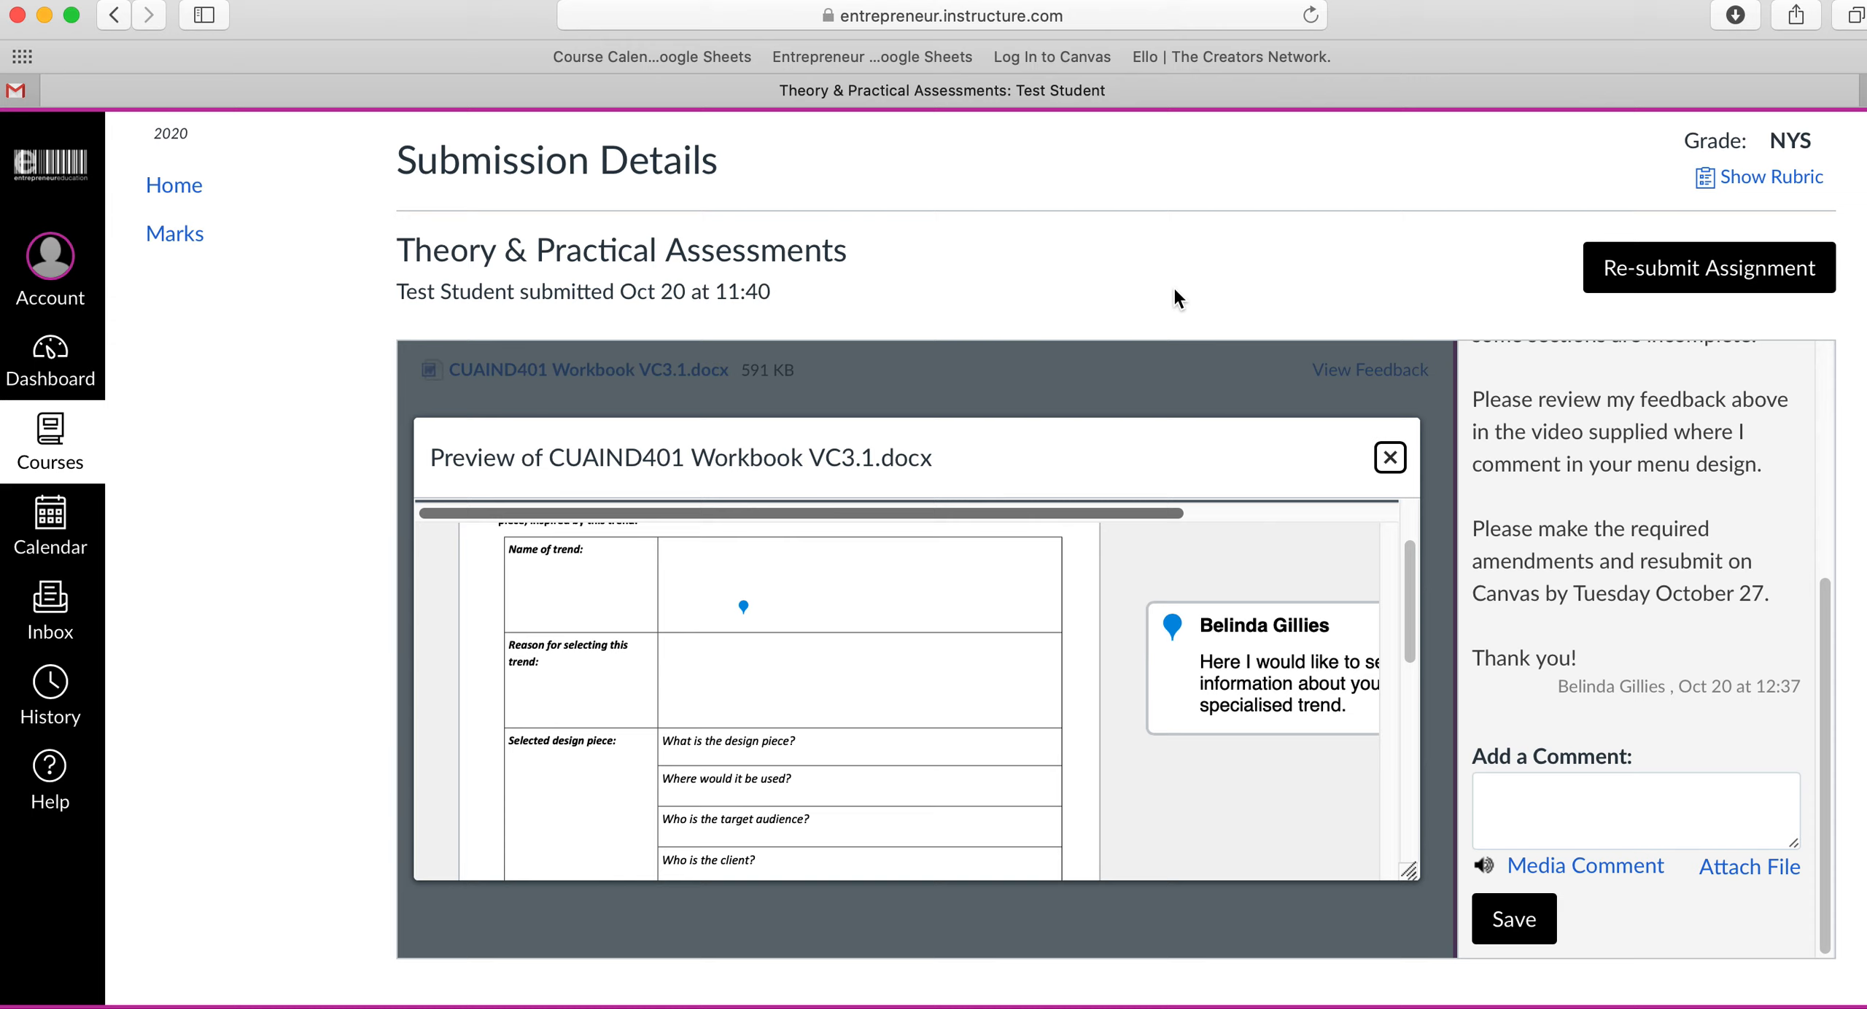
scroll("up", 3)
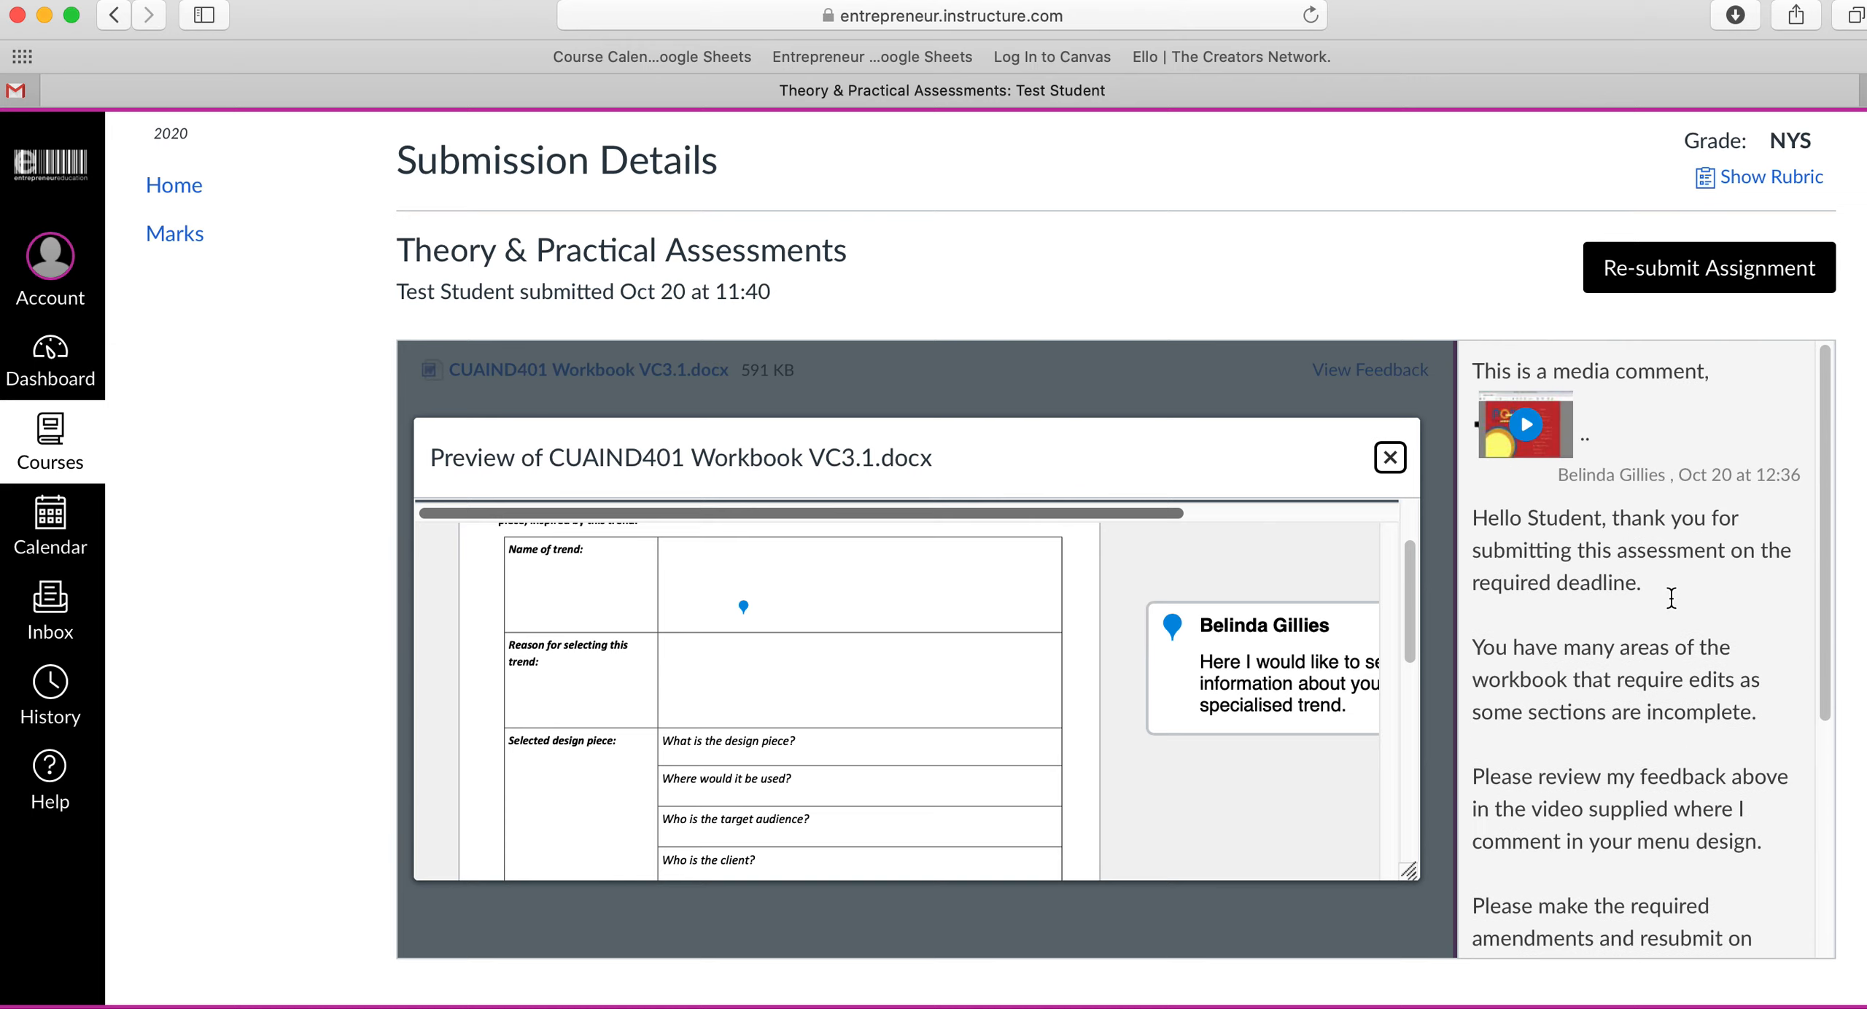
scroll("down", 3)
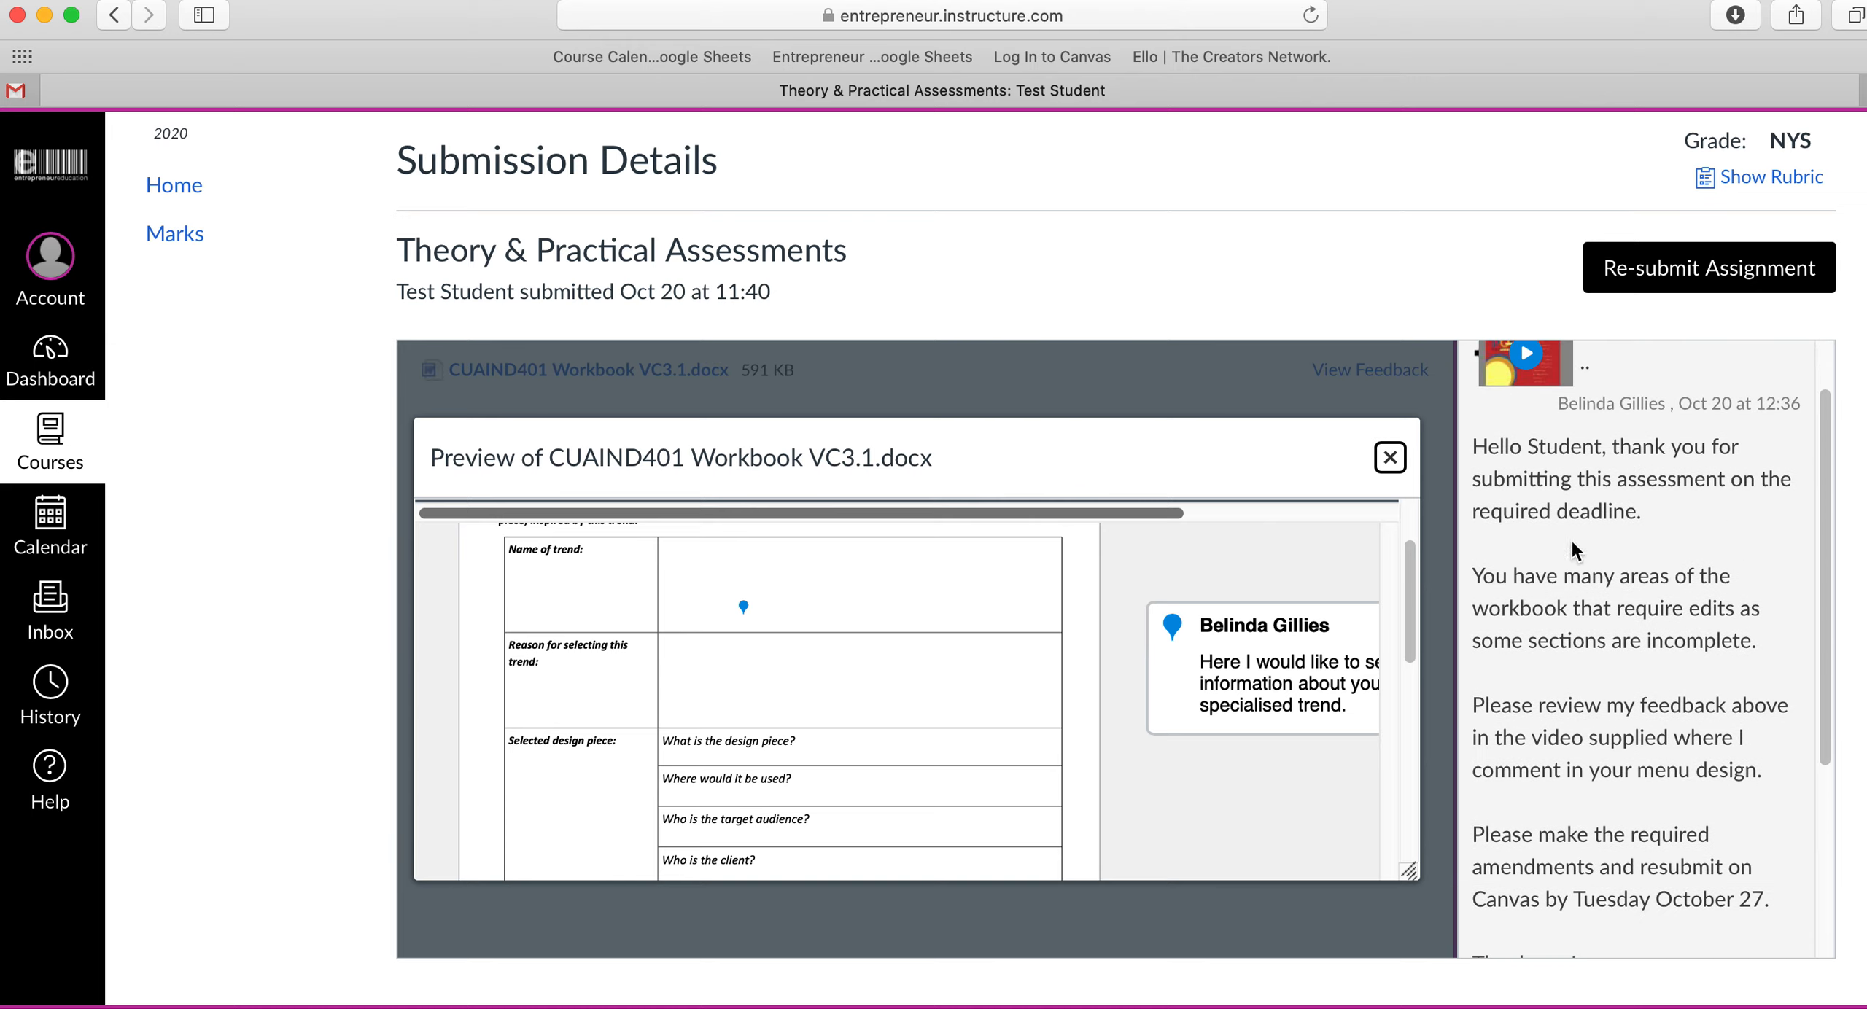
mouse_move(1547, 652)
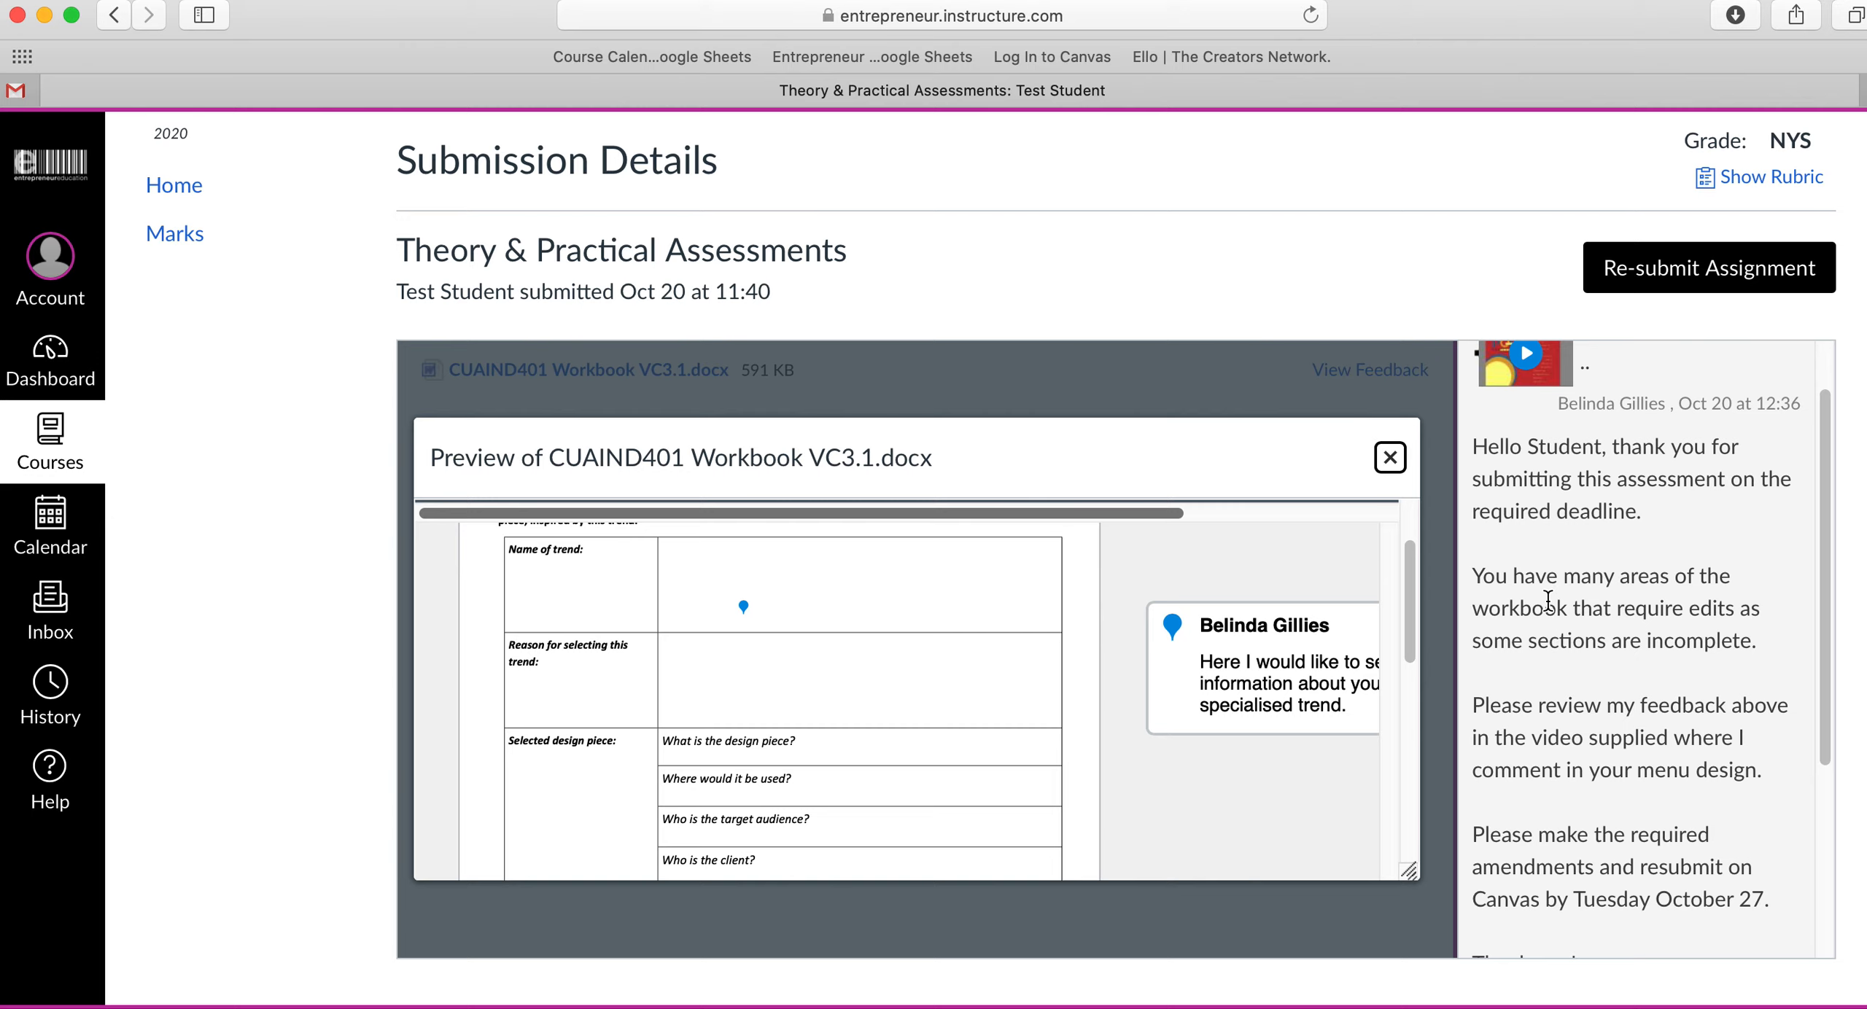
scroll("up", 3)
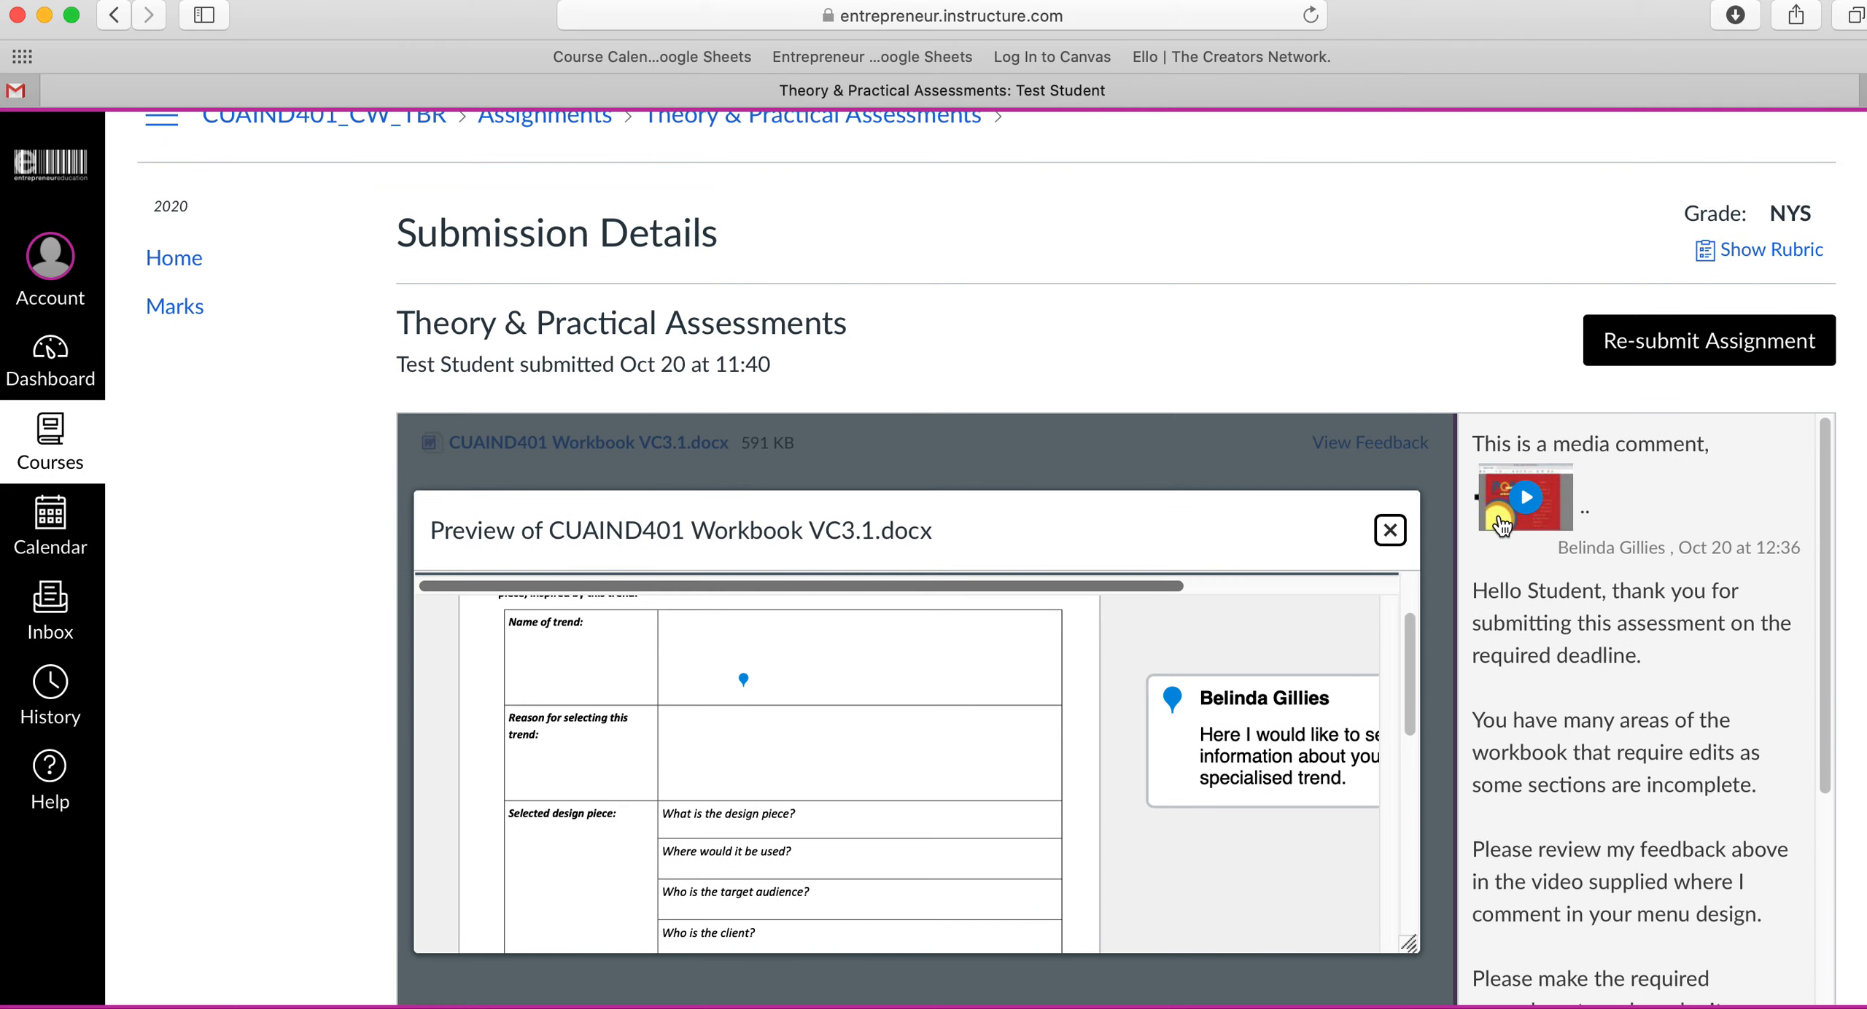
mouse_move(1572, 502)
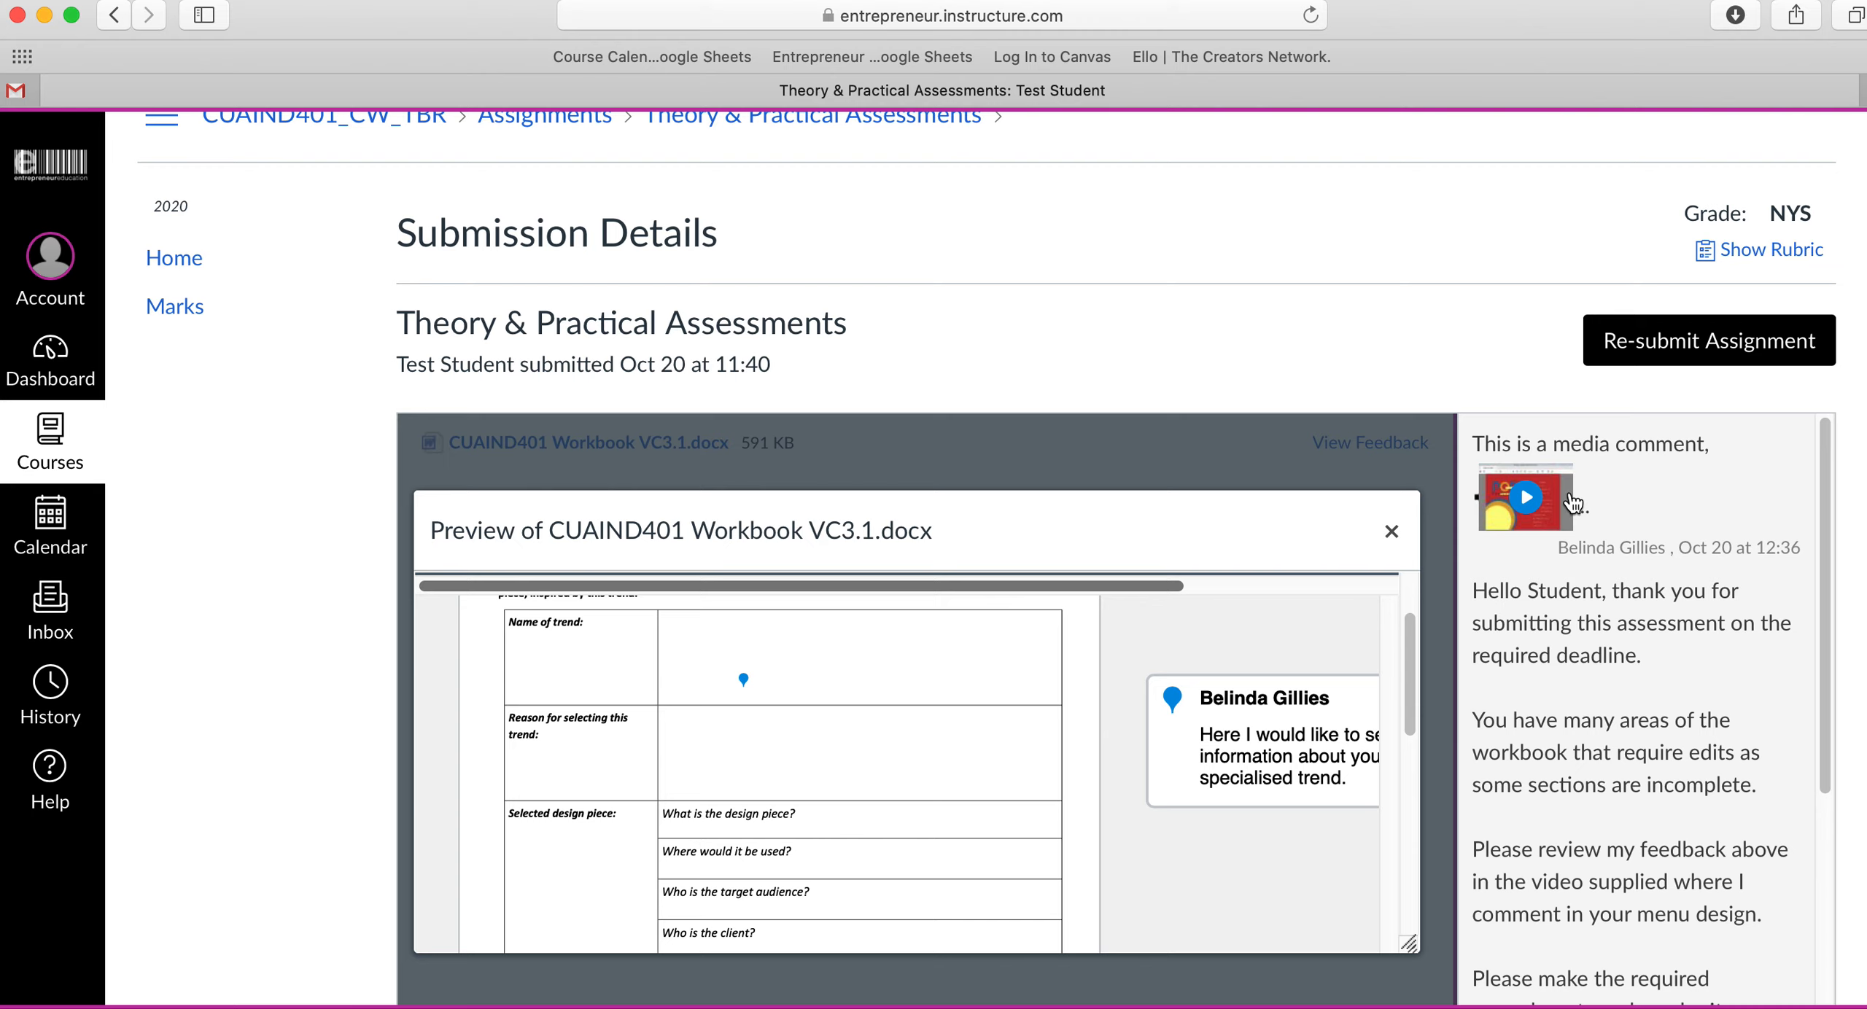
left_click(1525, 498)
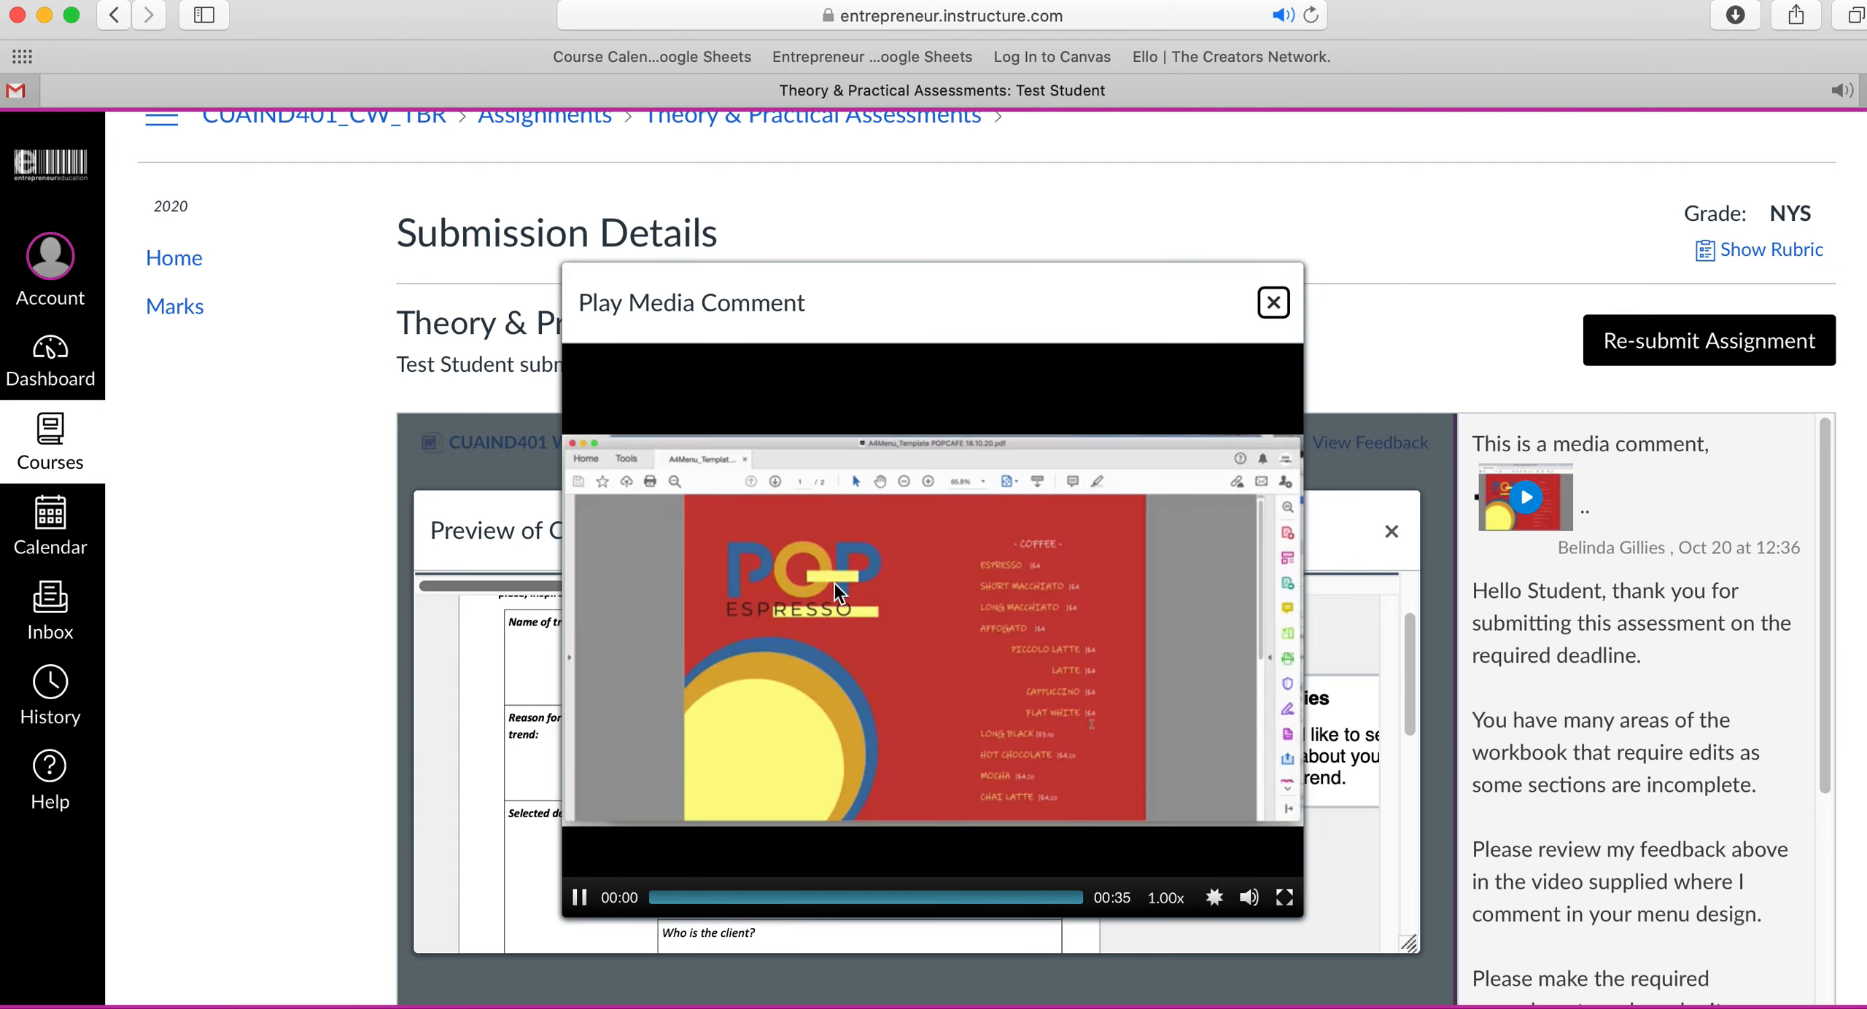
left_click(581, 897)
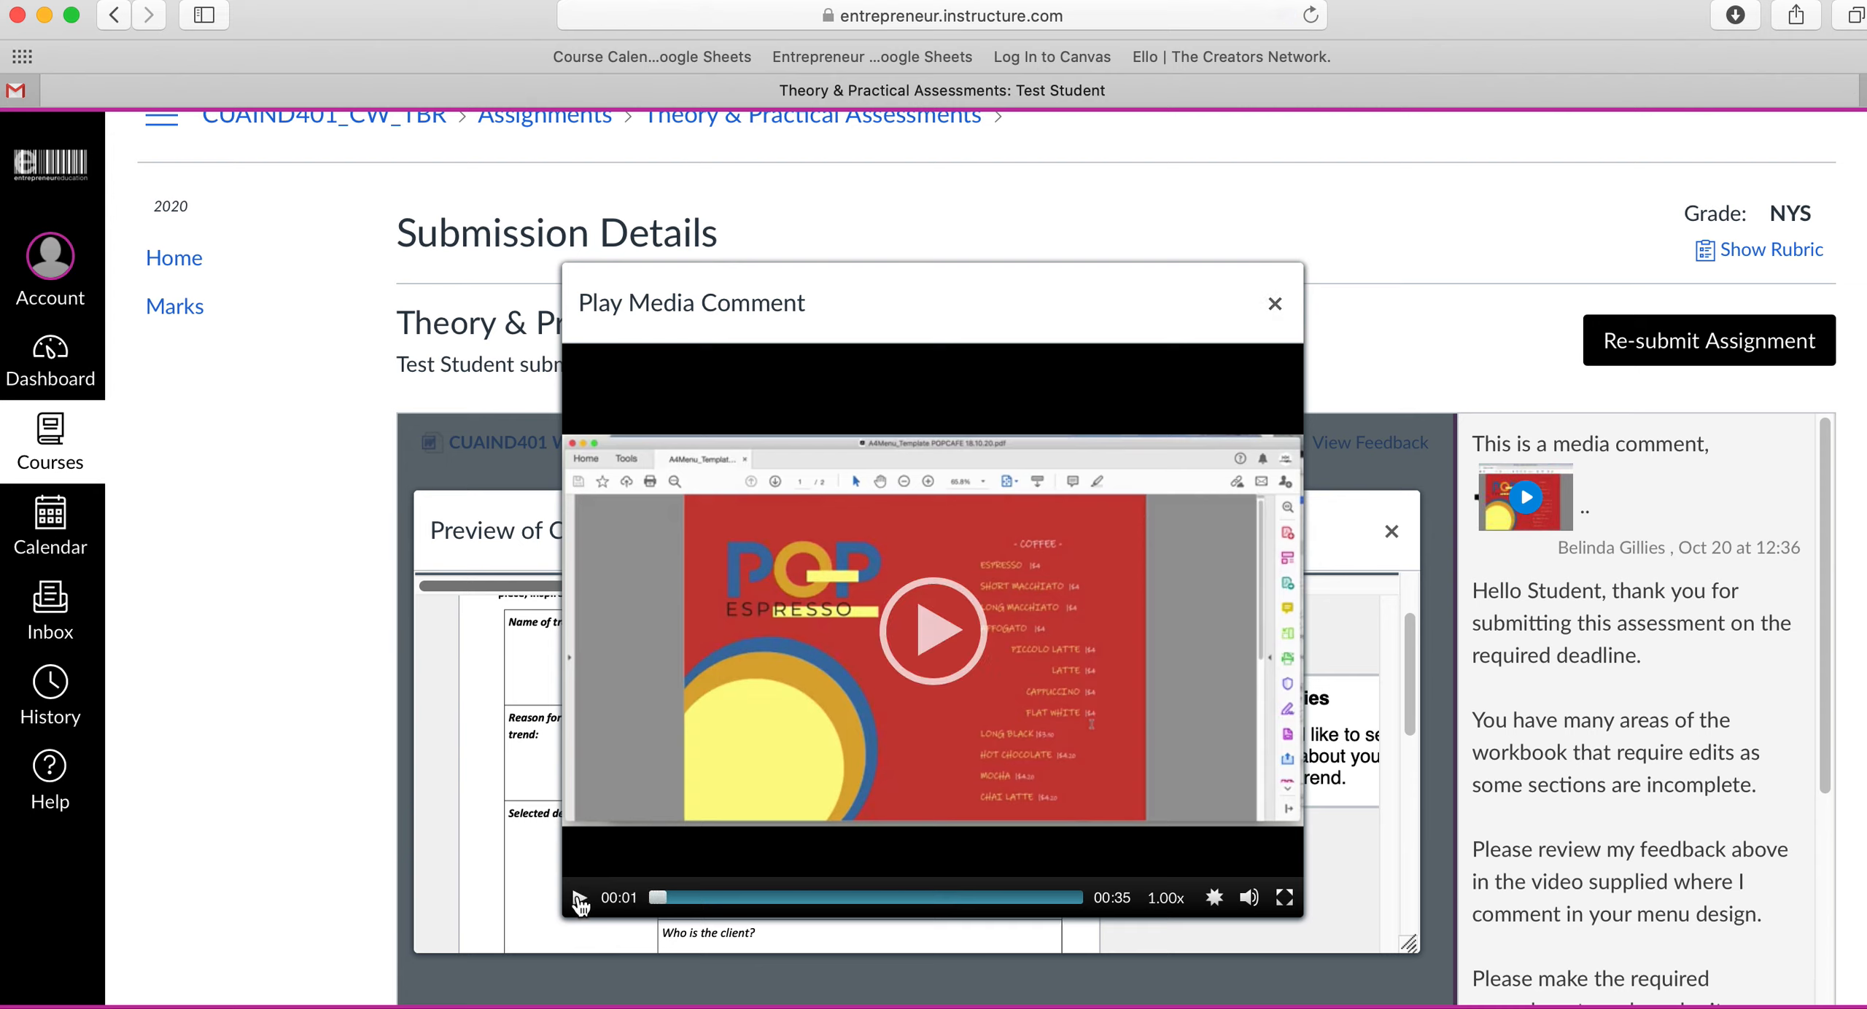
mouse_move(1233, 488)
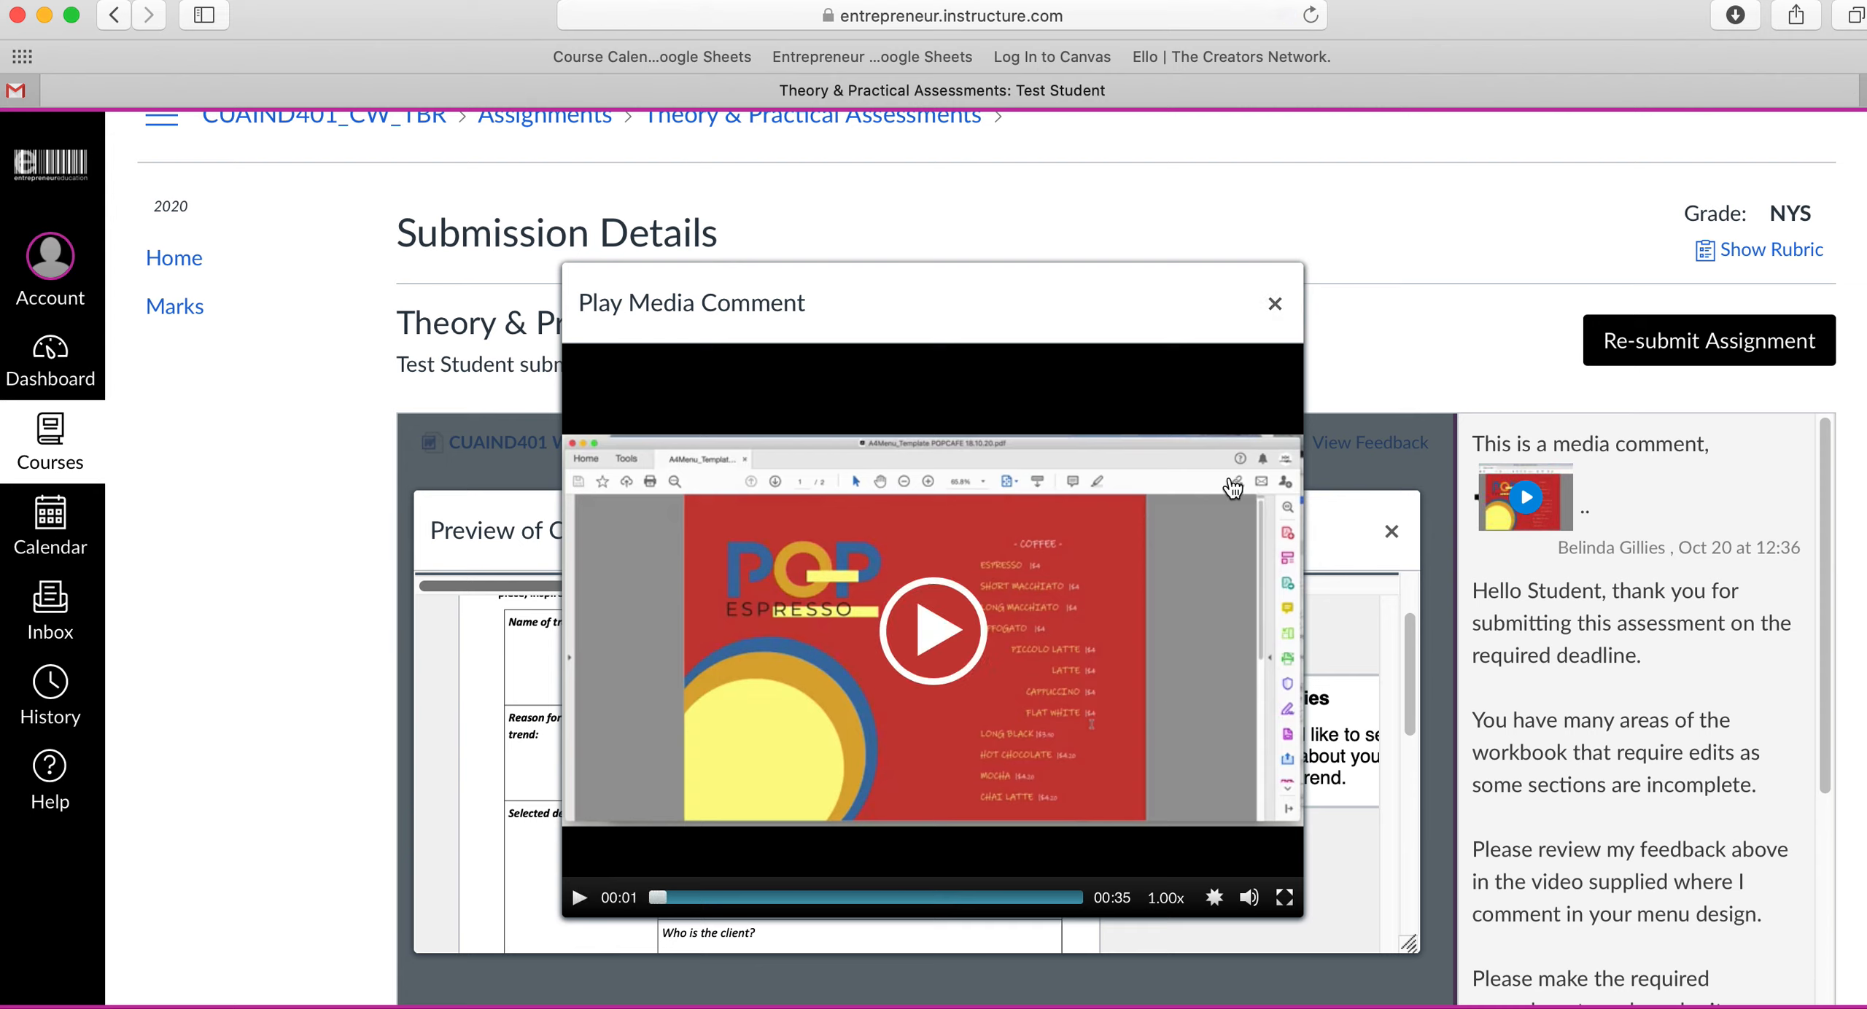
left_click(1274, 305)
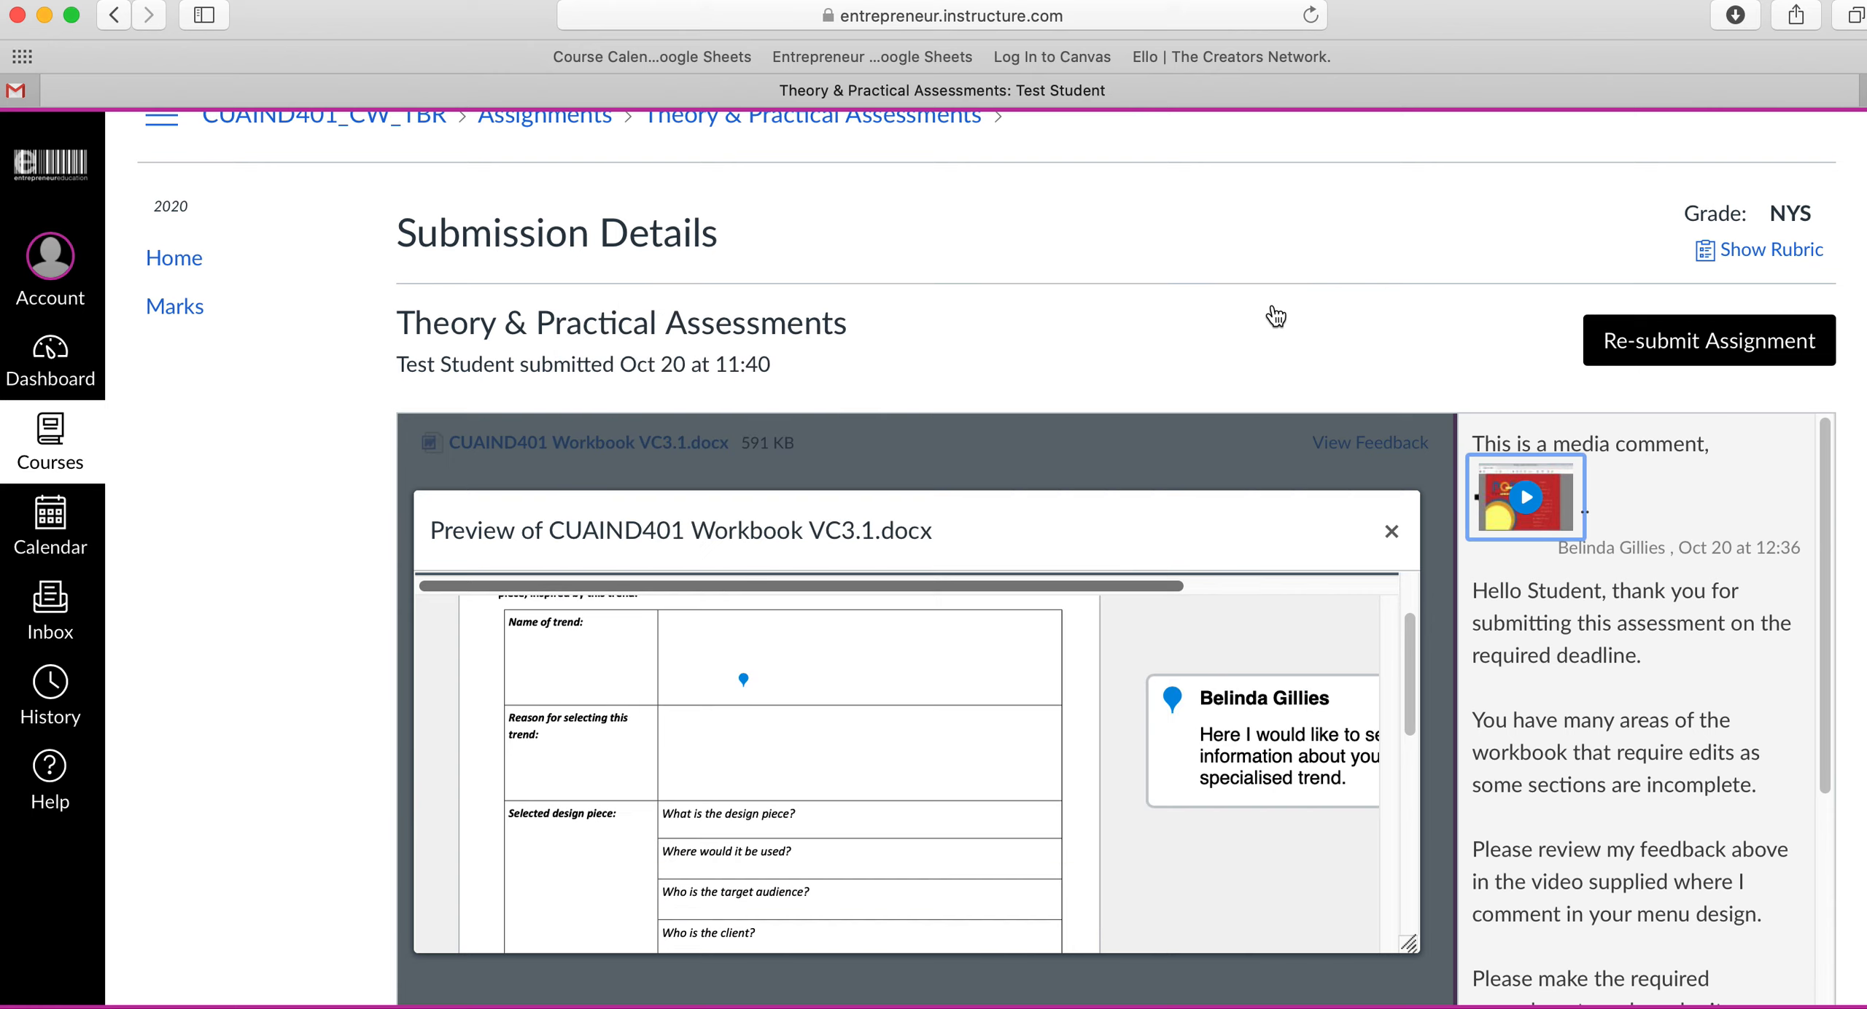
mouse_move(1557, 432)
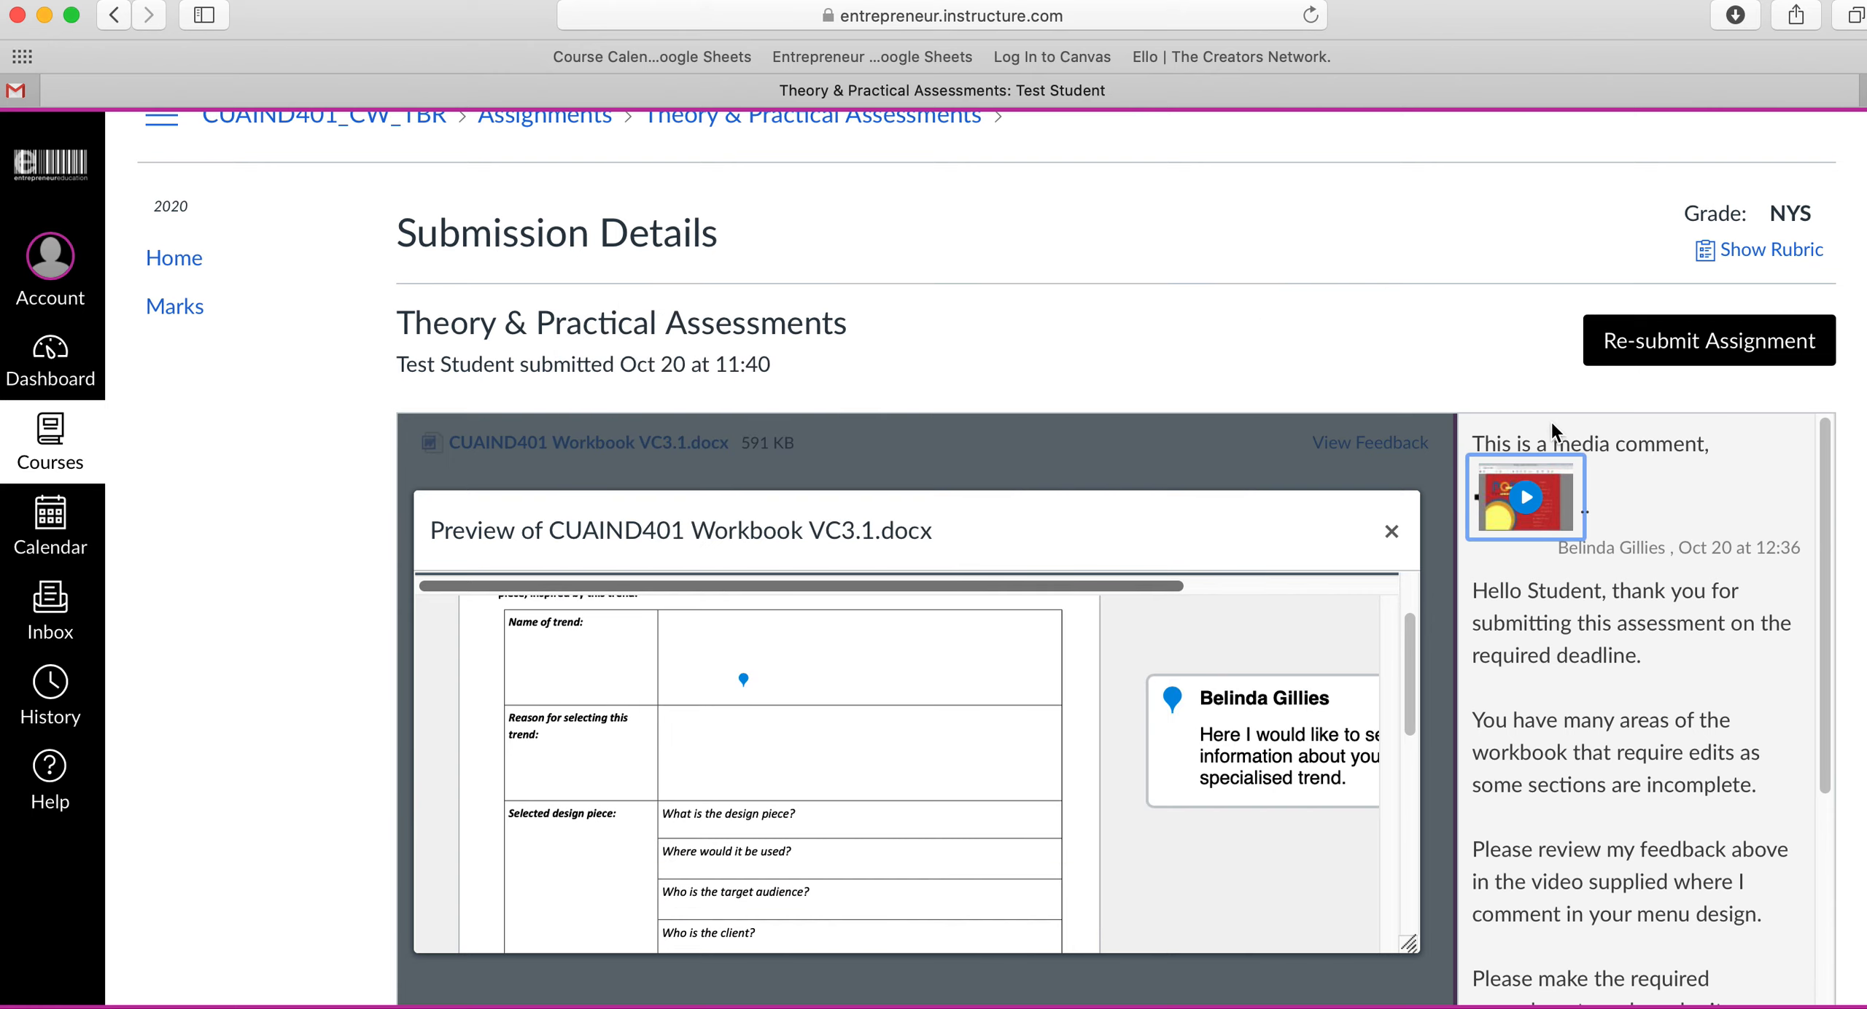
scroll("down", 3)
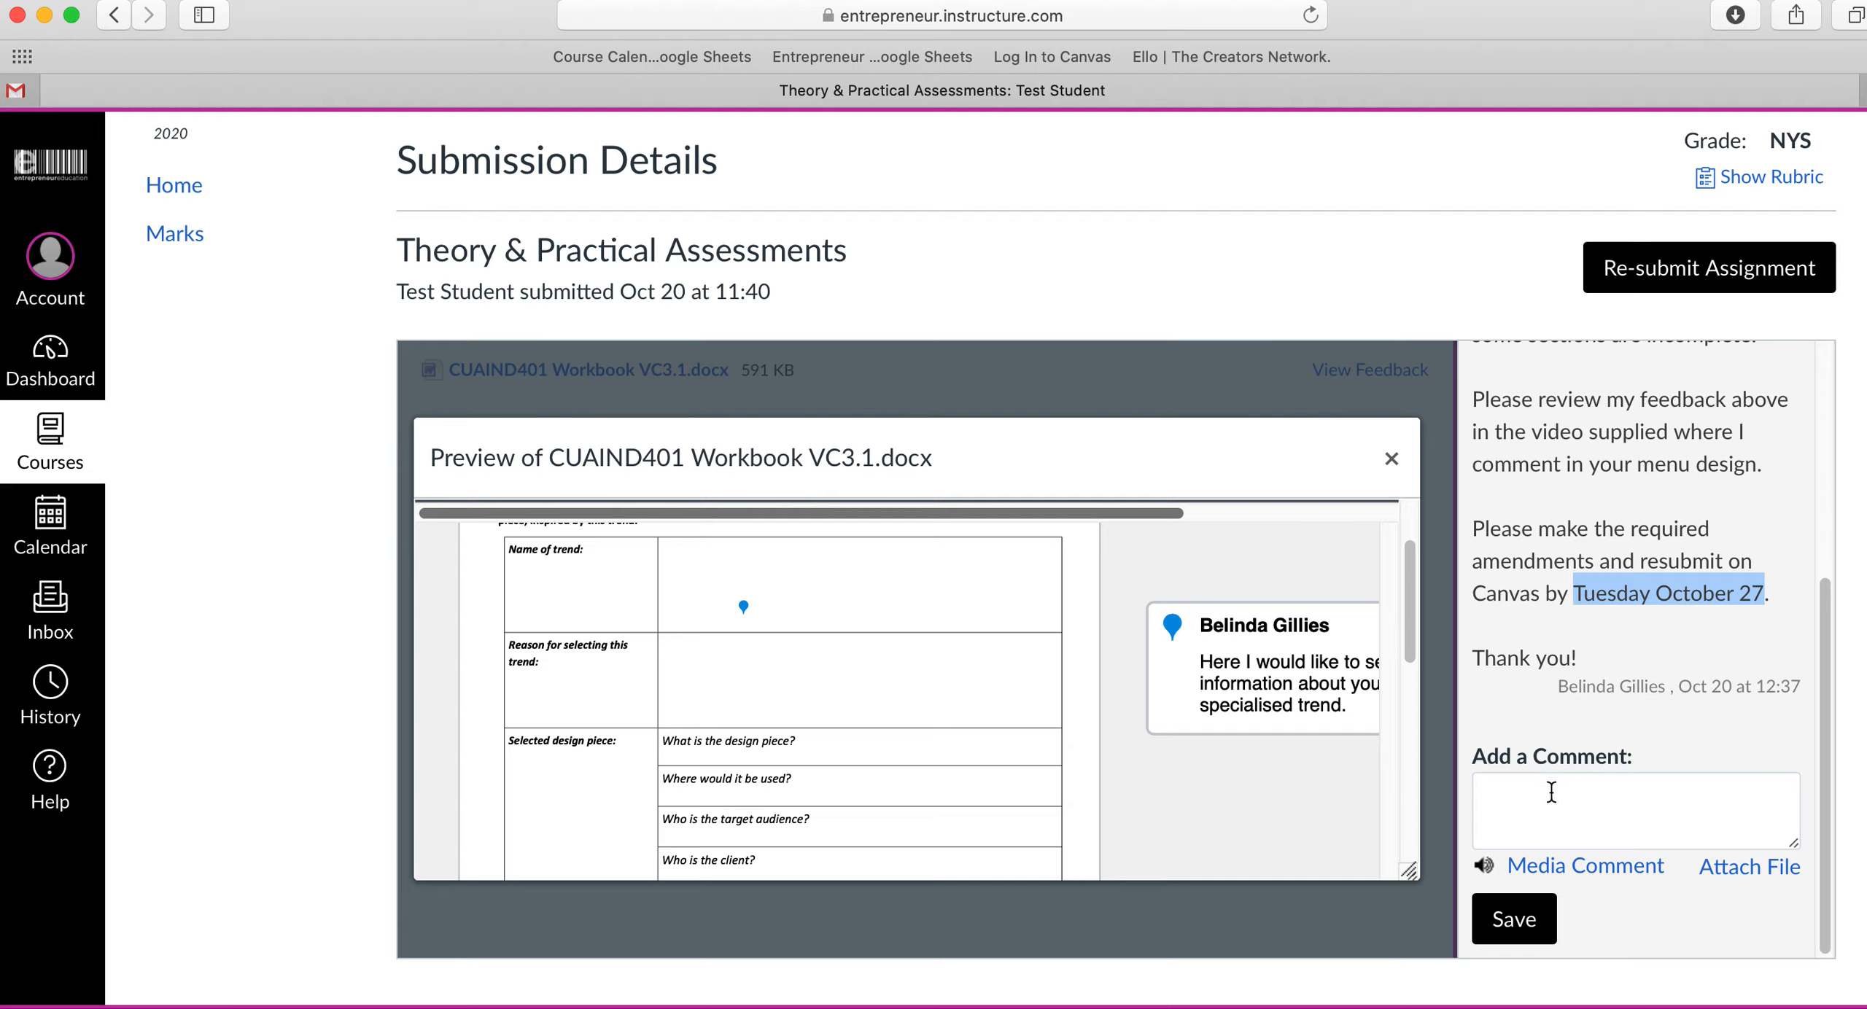
mouse_move(1747, 867)
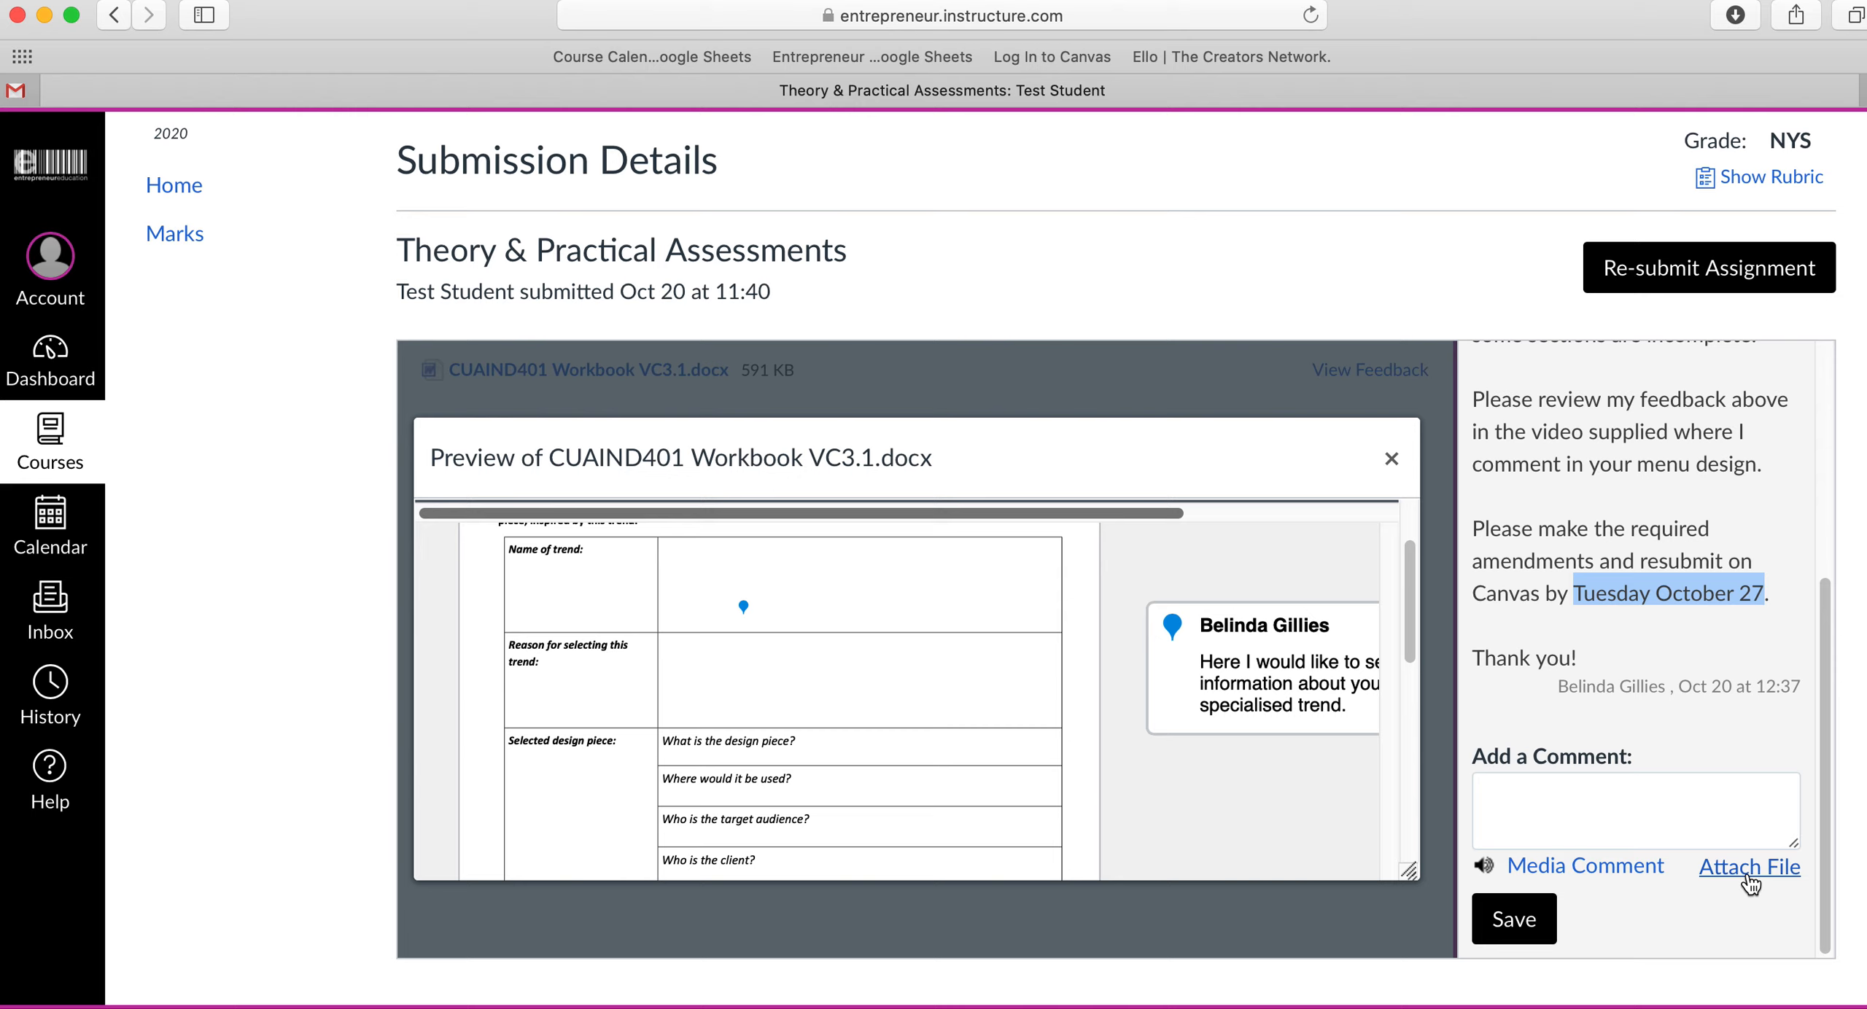
mouse_move(1676, 279)
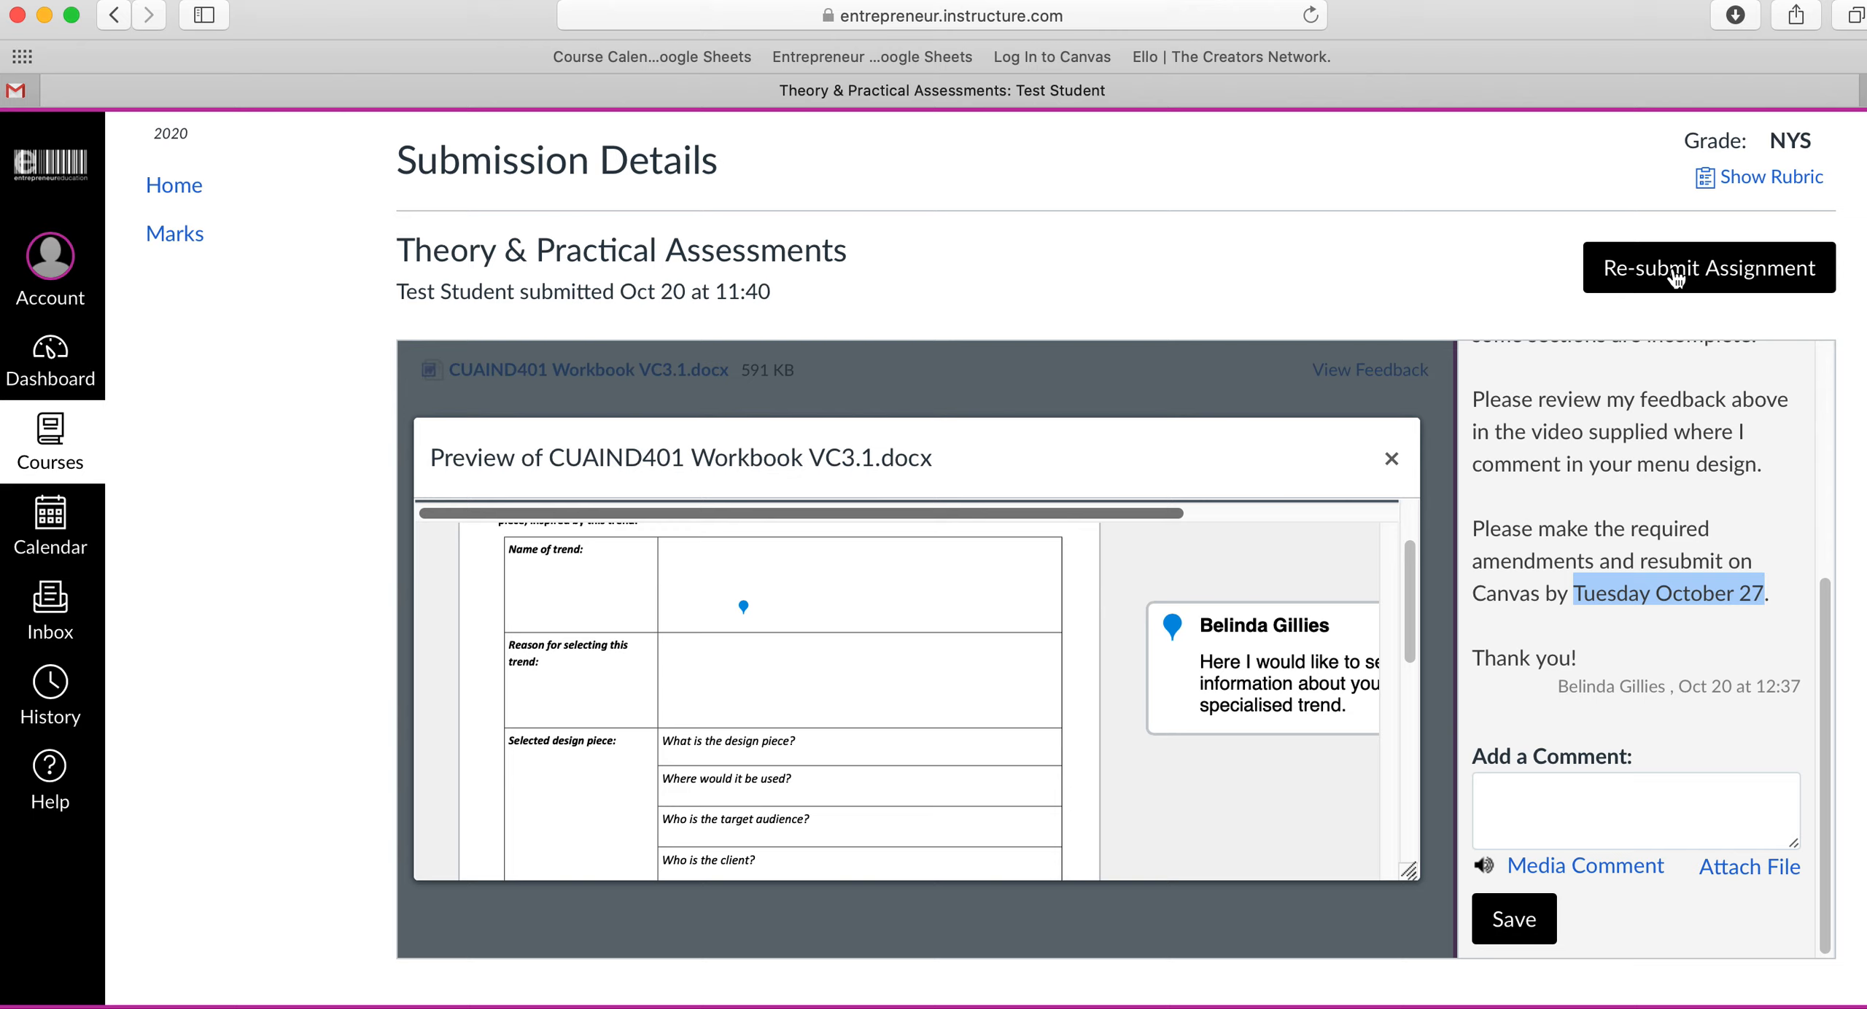
mouse_move(1272, 511)
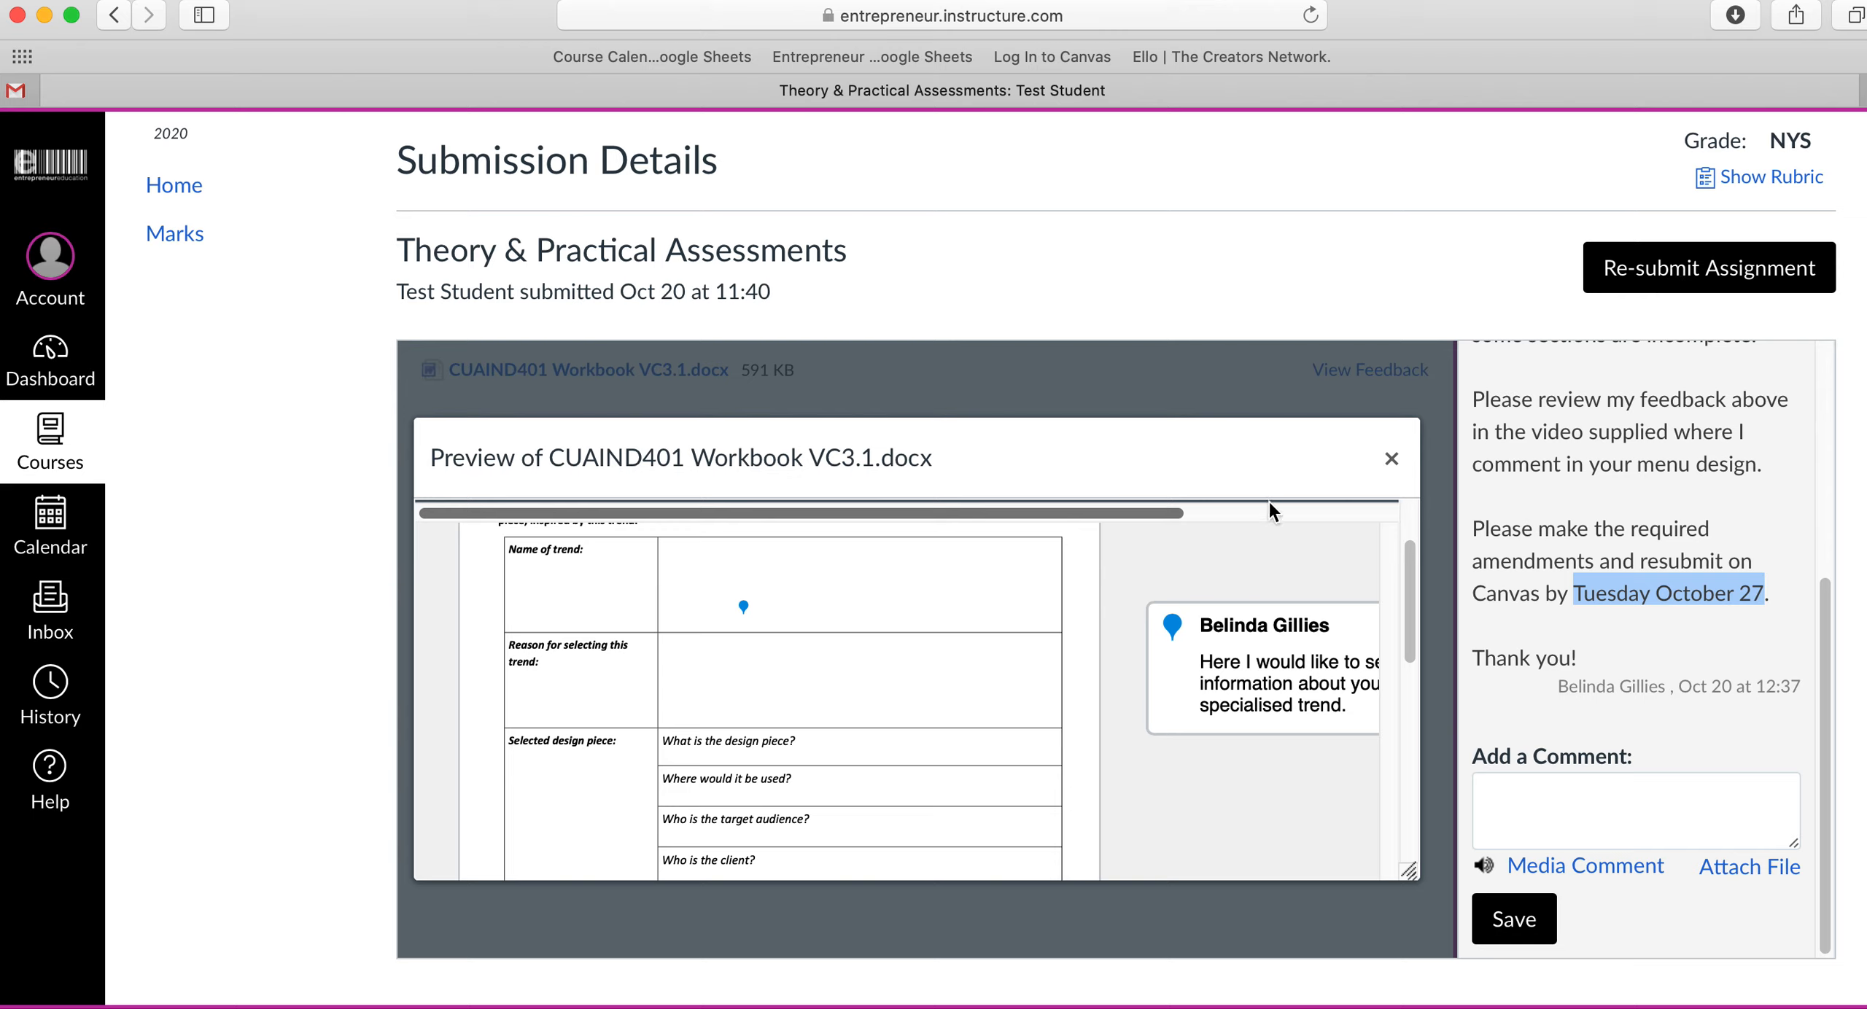
scroll("down", 3)
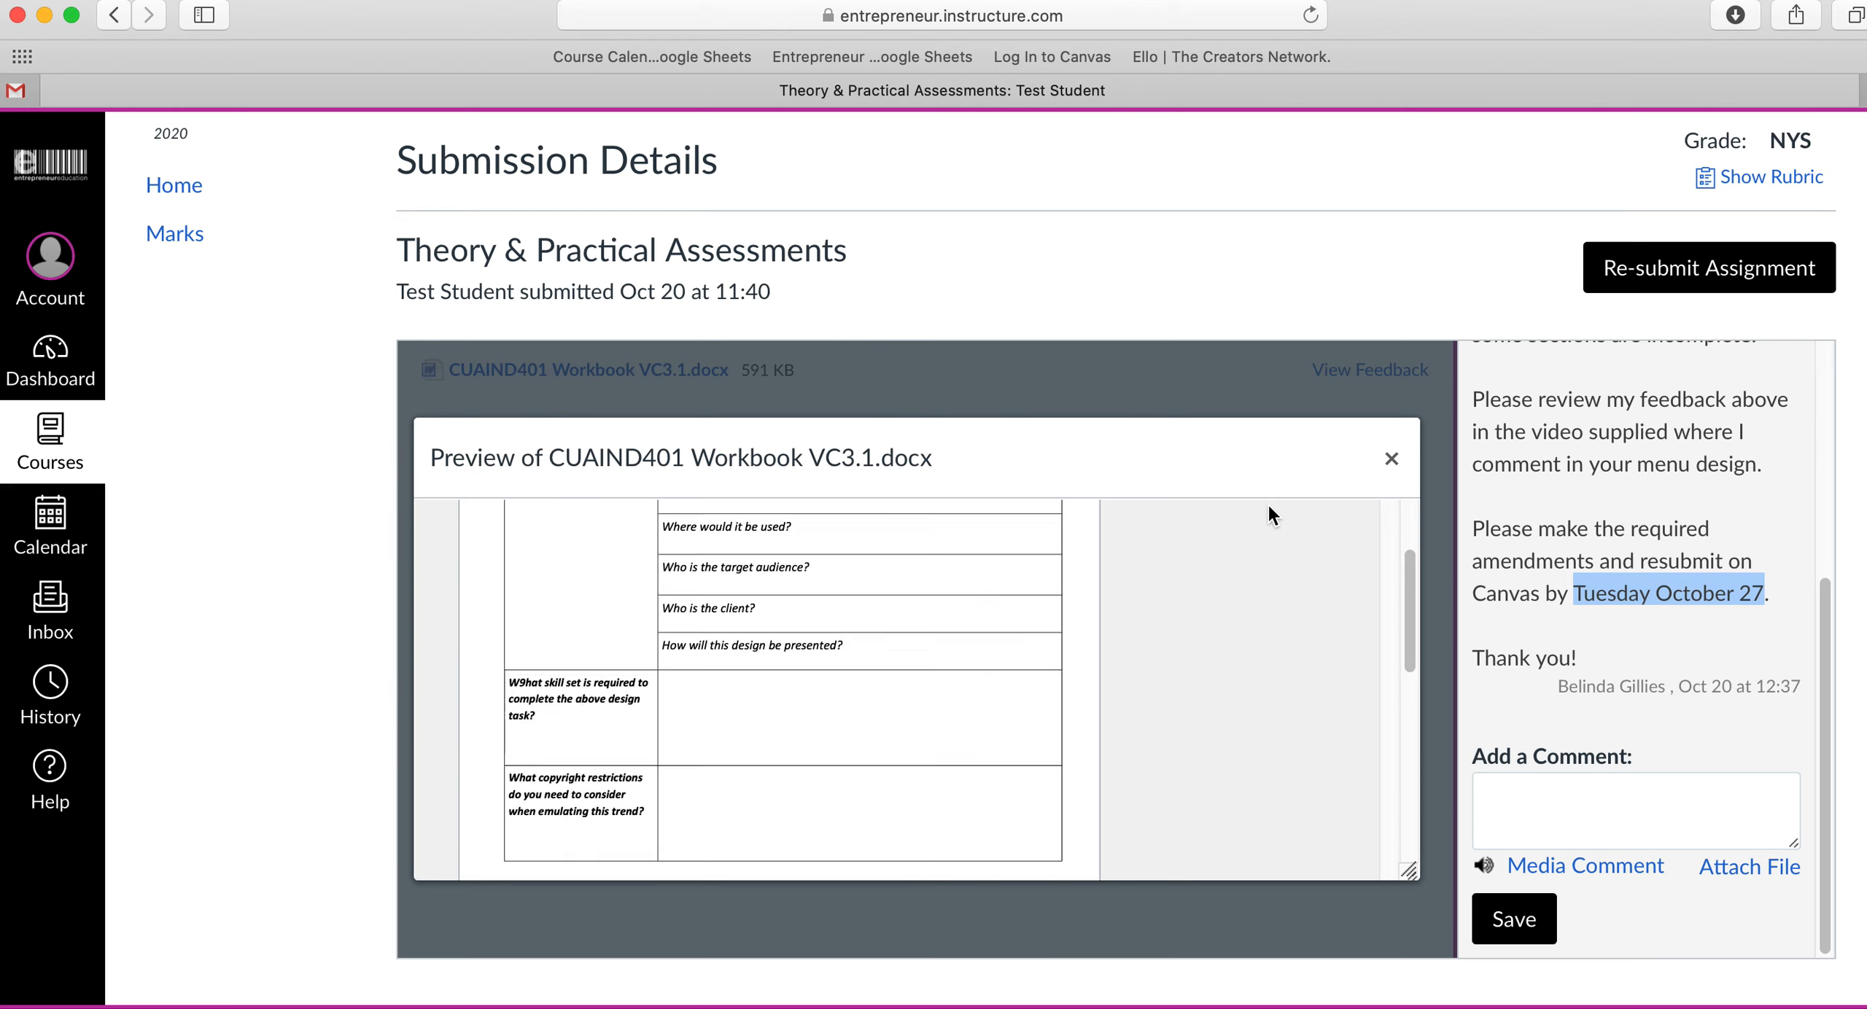
scroll("up", 3)
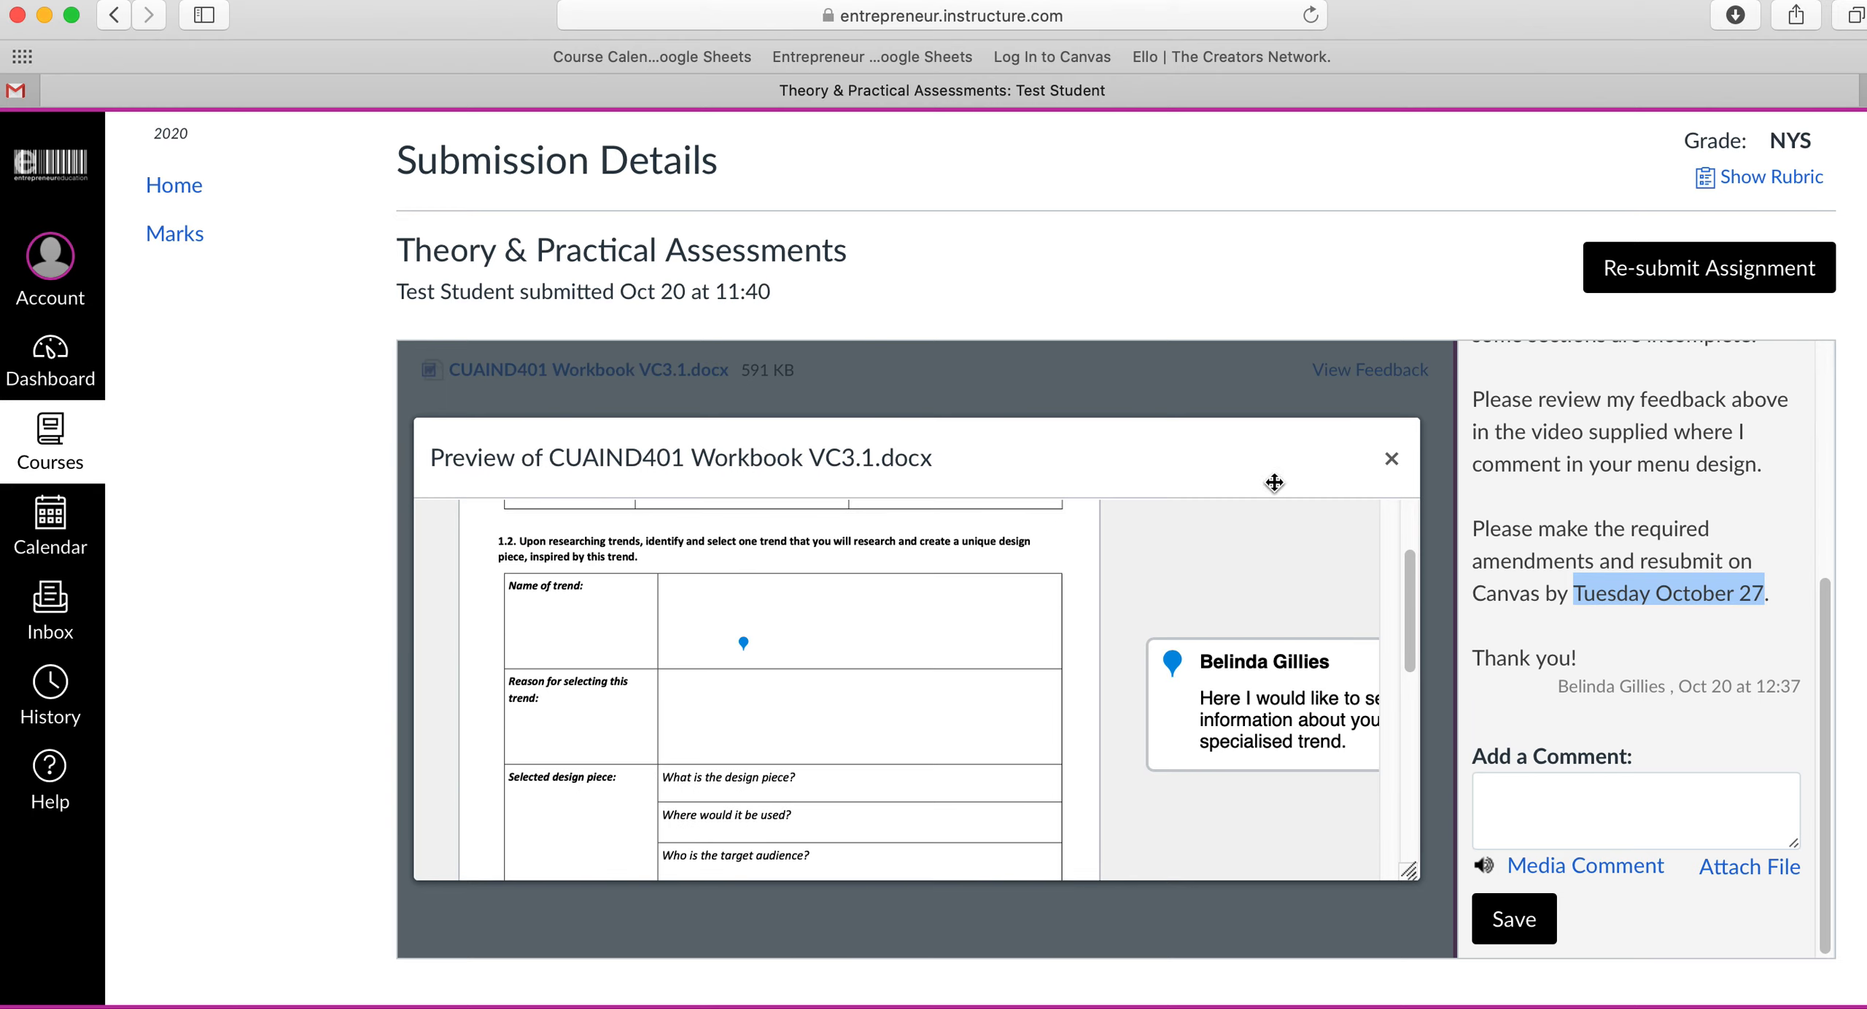